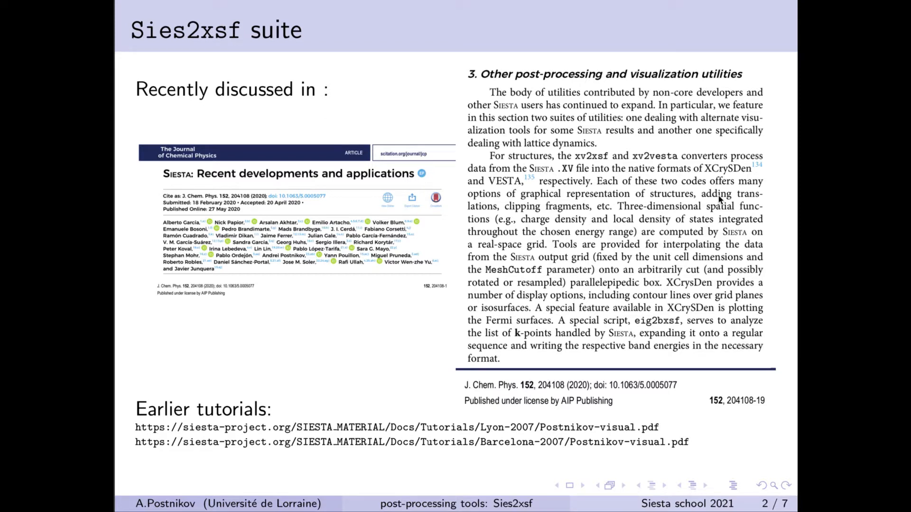
mouse_move(664, 176)
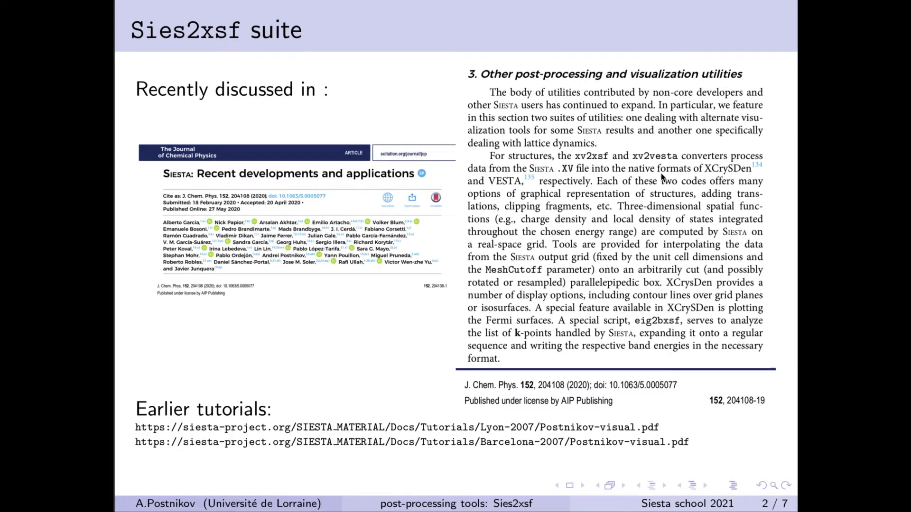
mouse_move(669, 164)
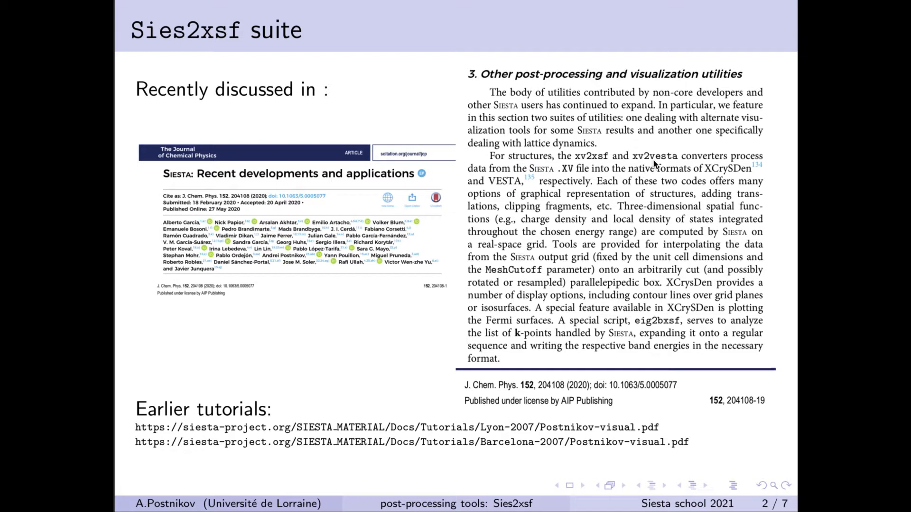
mouse_move(397, 446)
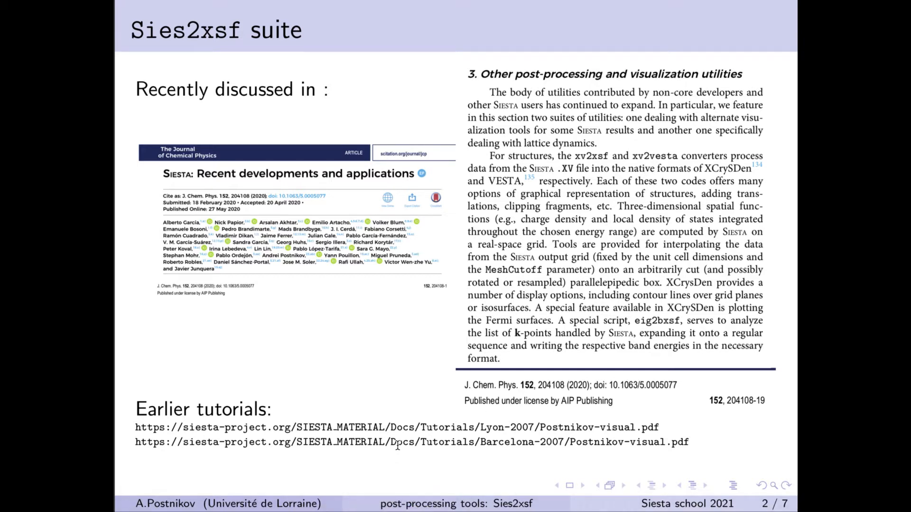
mouse_move(248, 434)
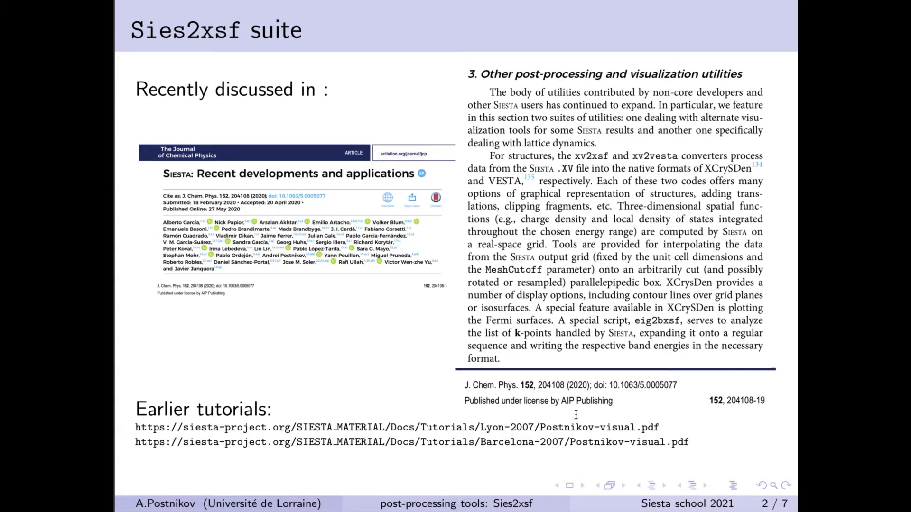
mouse_move(657, 448)
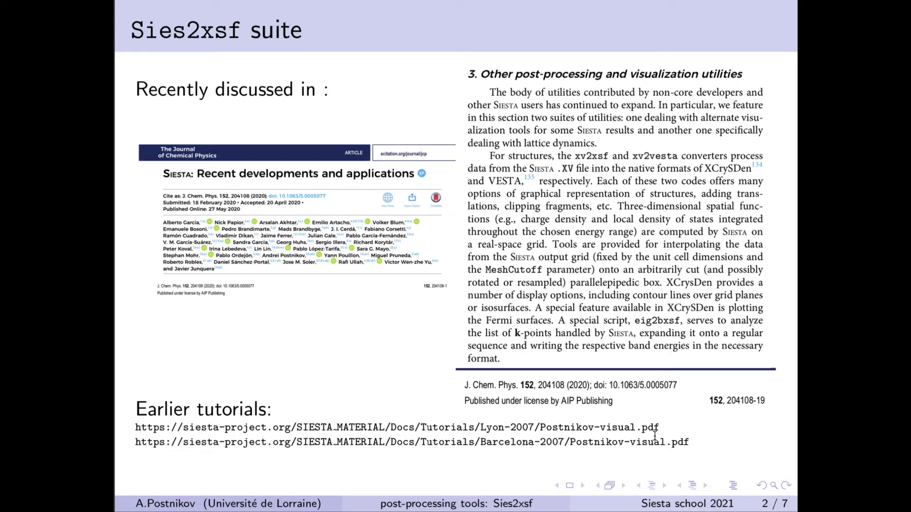
mouse_move(619, 442)
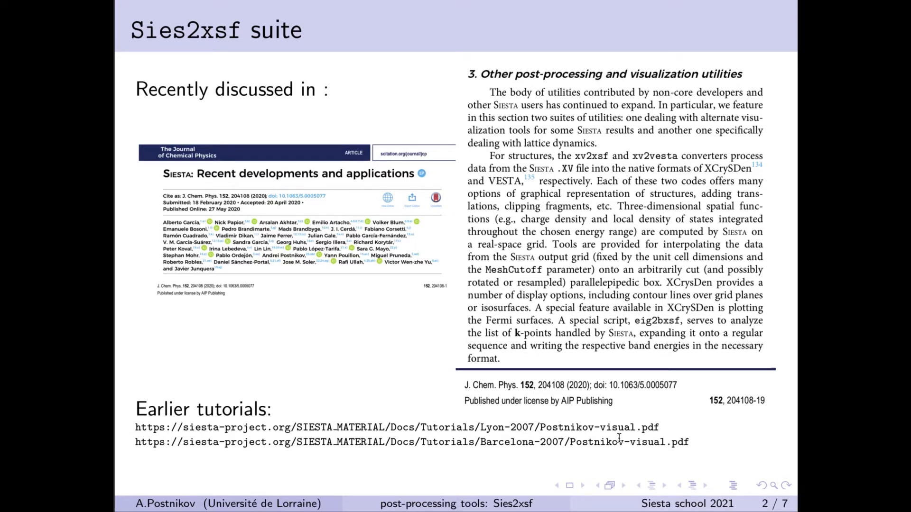
mouse_move(355, 344)
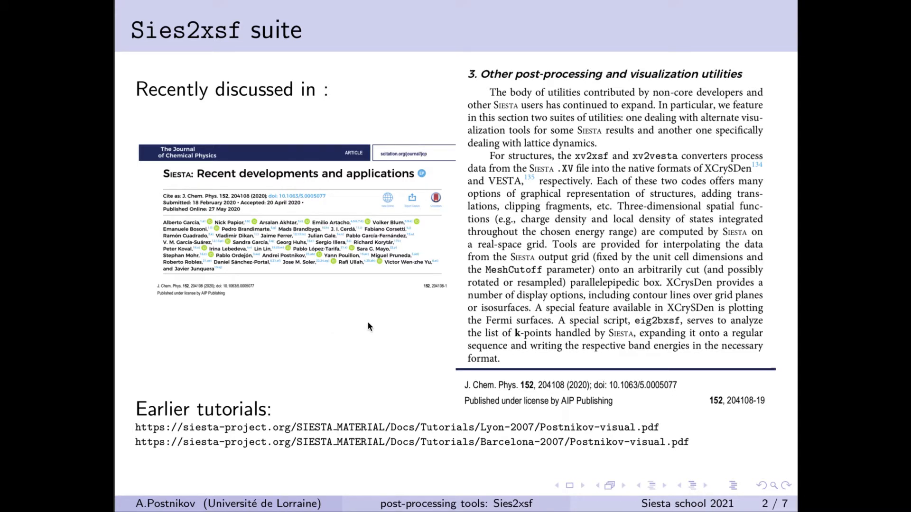
mouse_move(414, 282)
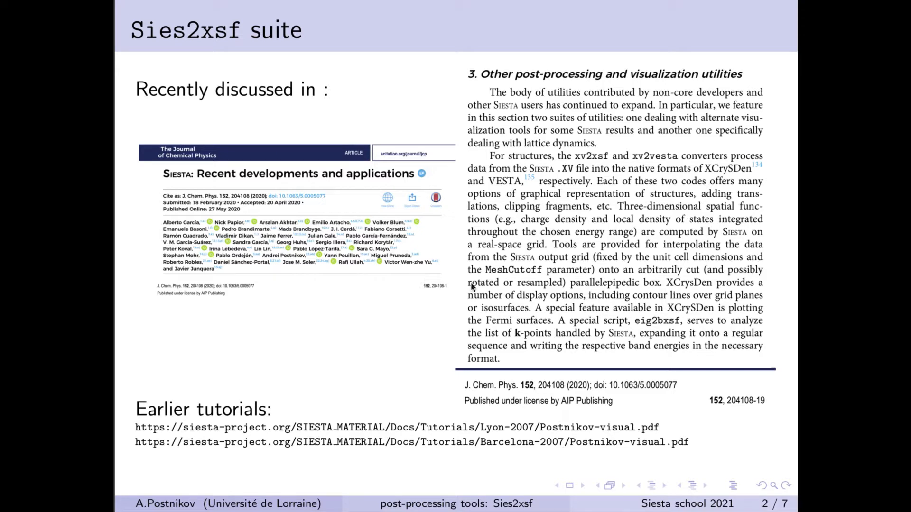
mouse_move(487, 209)
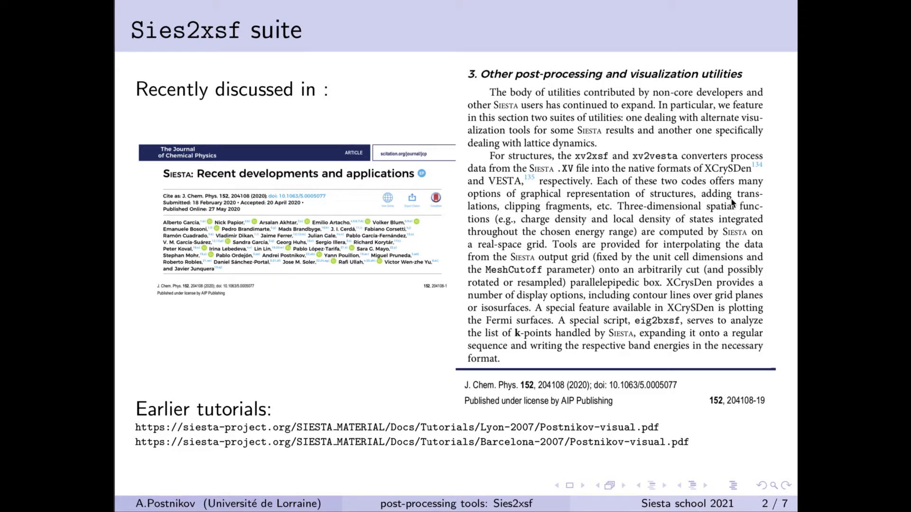
mouse_move(516, 367)
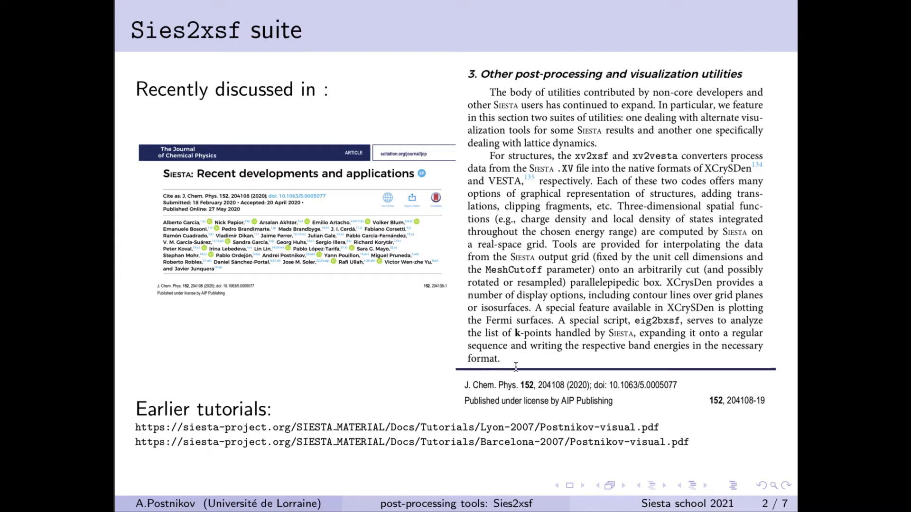
mouse_move(548, 375)
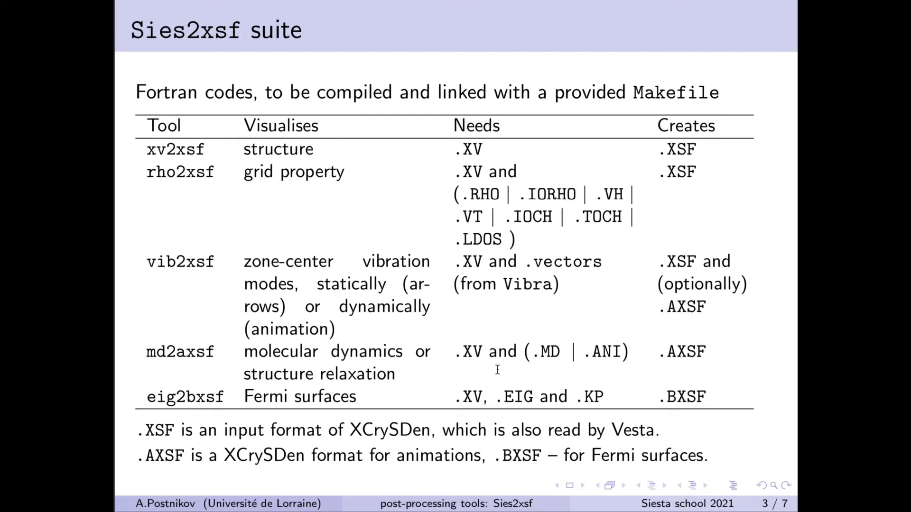
mouse_move(317, 152)
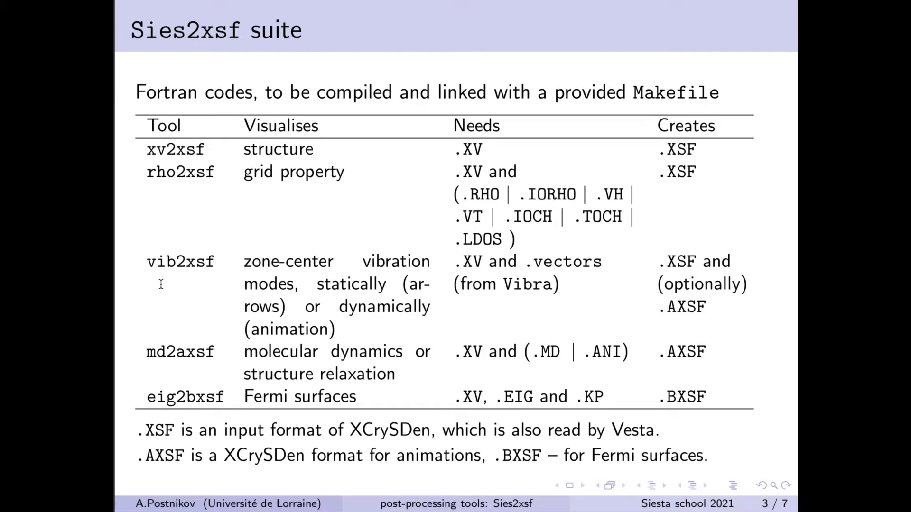
mouse_move(128, 363)
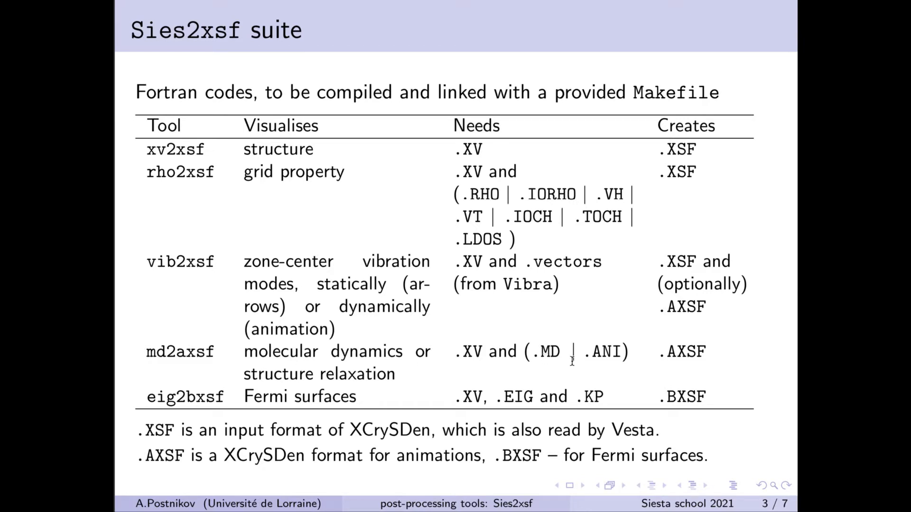
mouse_move(338, 379)
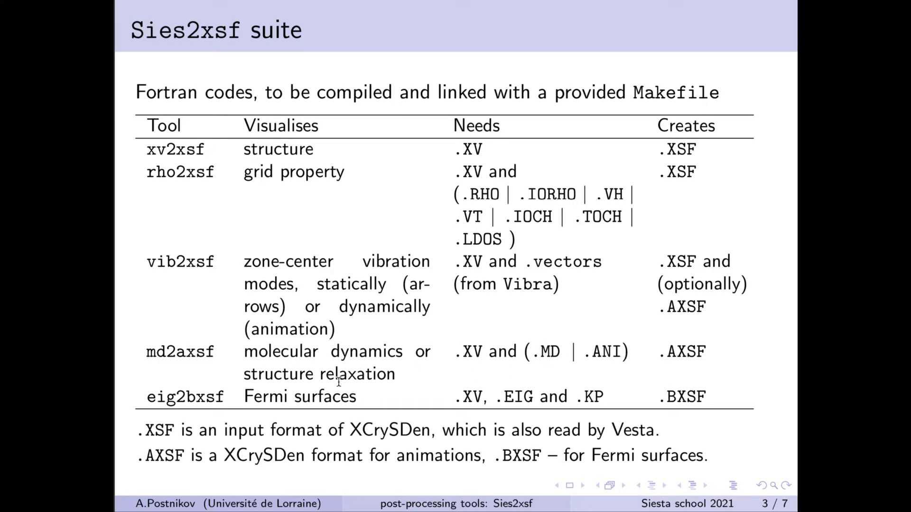
mouse_move(241, 396)
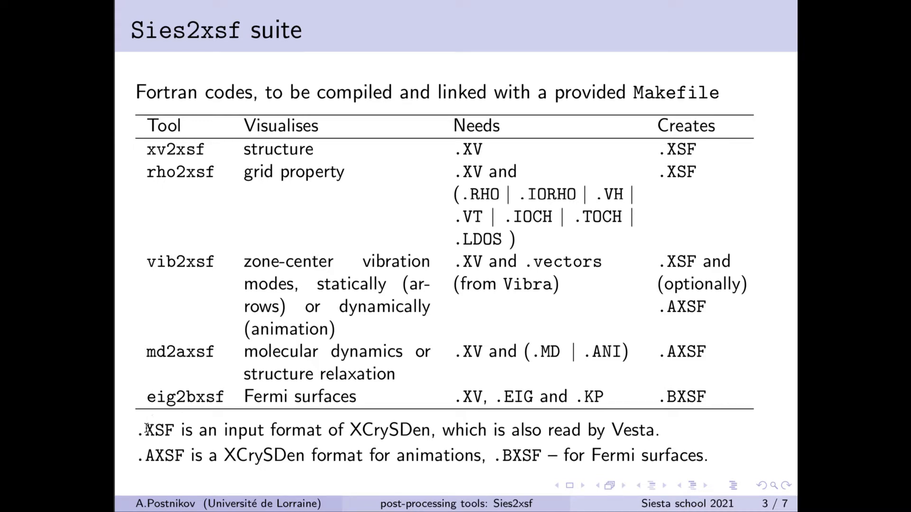
mouse_move(174, 431)
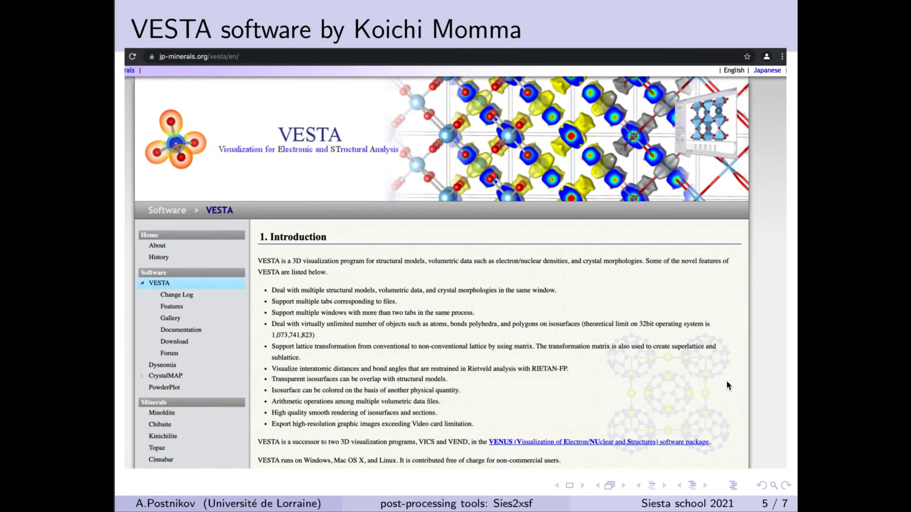
mouse_move(462, 152)
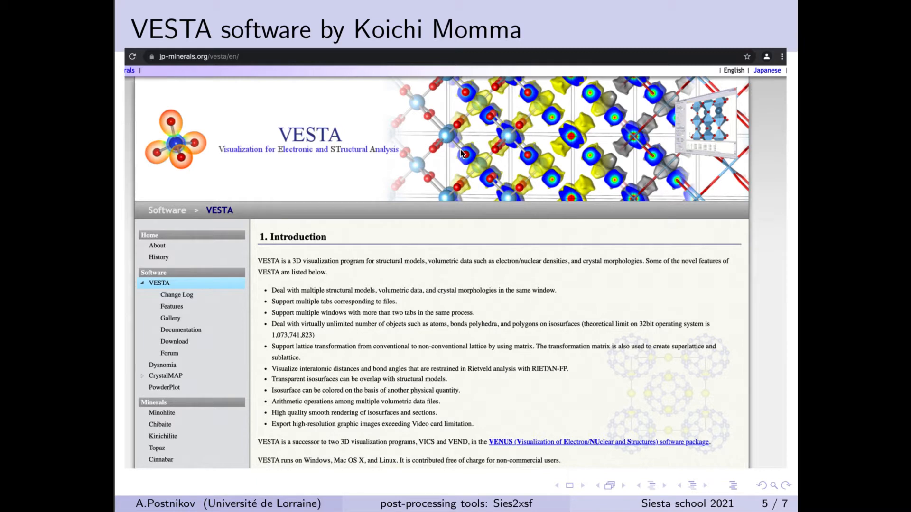
mouse_move(540, 28)
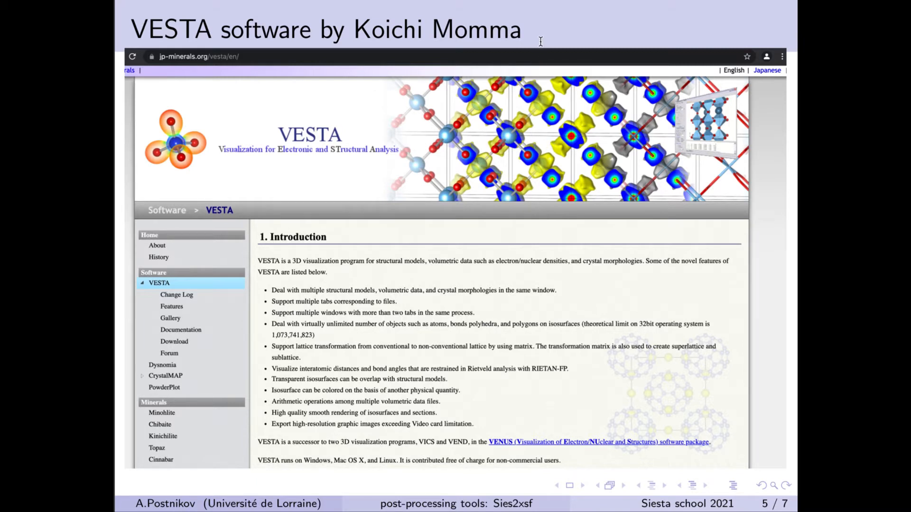
mouse_move(423, 70)
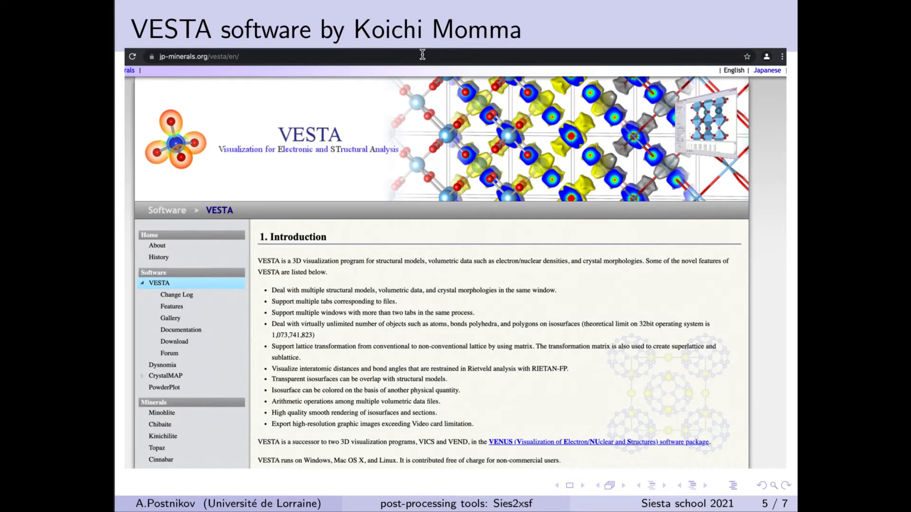
mouse_move(718, 465)
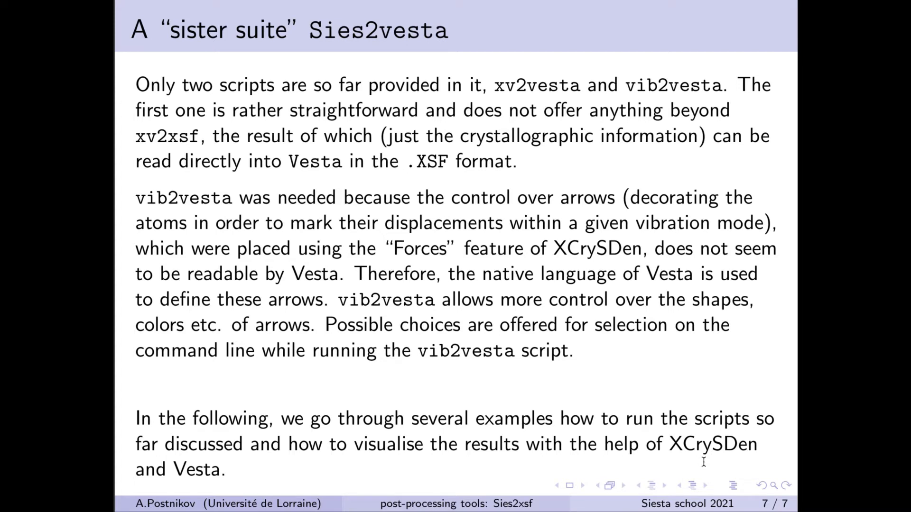
mouse_move(663, 474)
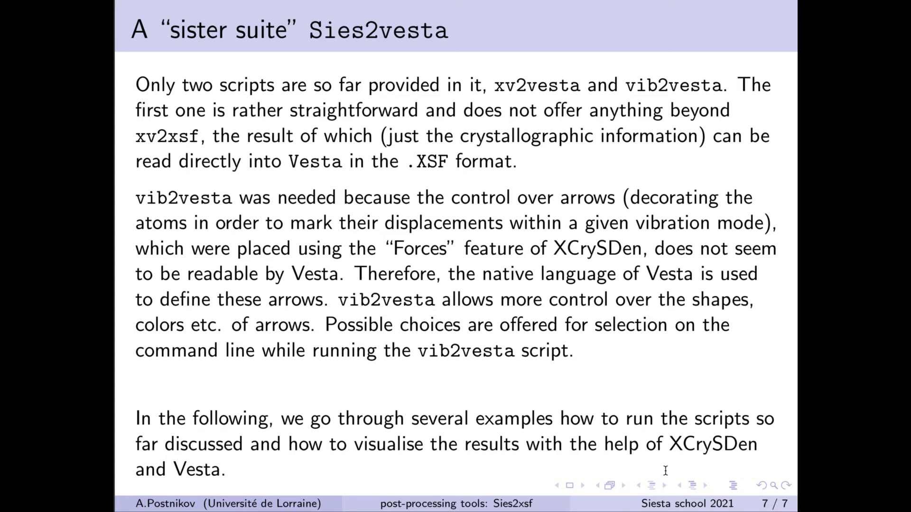
mouse_move(637, 484)
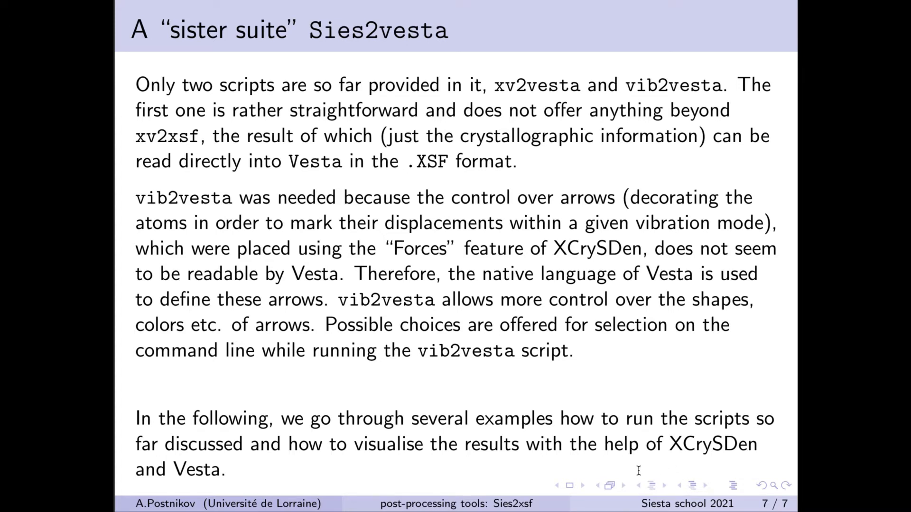
mouse_move(584, 456)
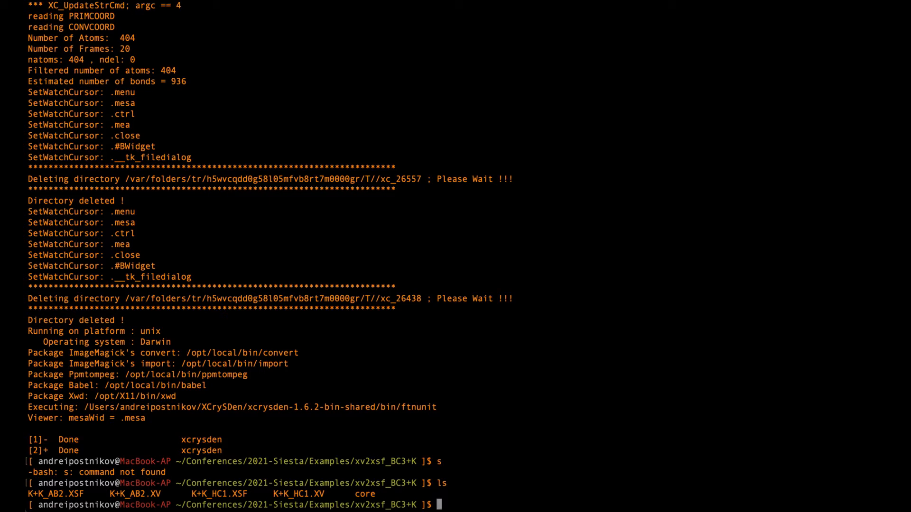
- Rebuild K+K_AB2.XSF with xv2xsf, approve the overwrite, and launch xcrysden
type("xv2xsf")
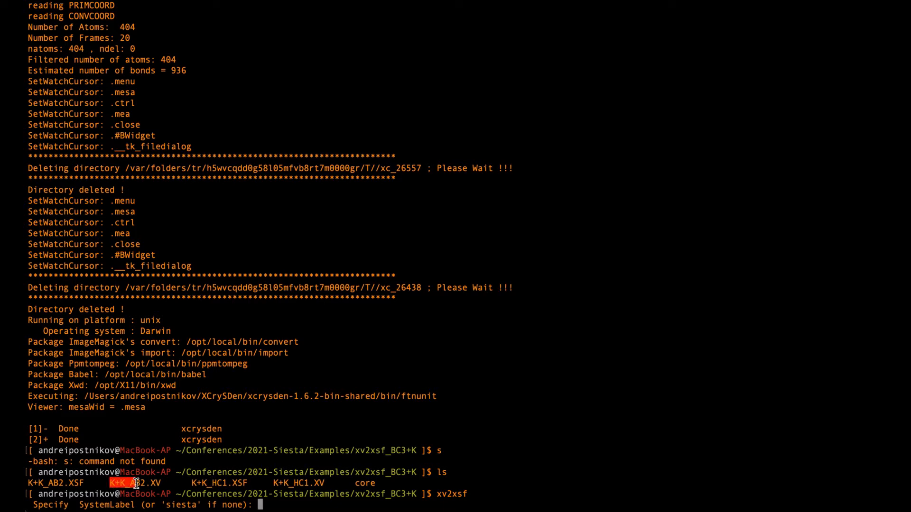
type("K+K_AB2")
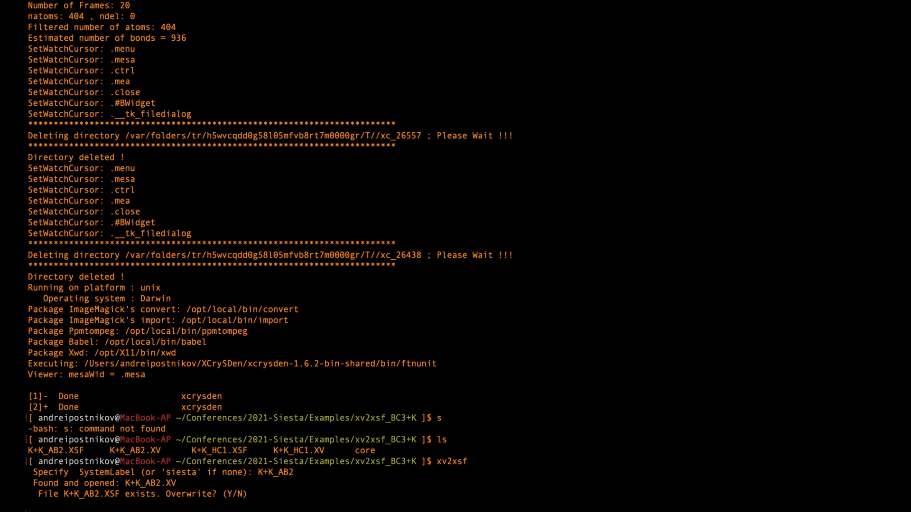
type("y")
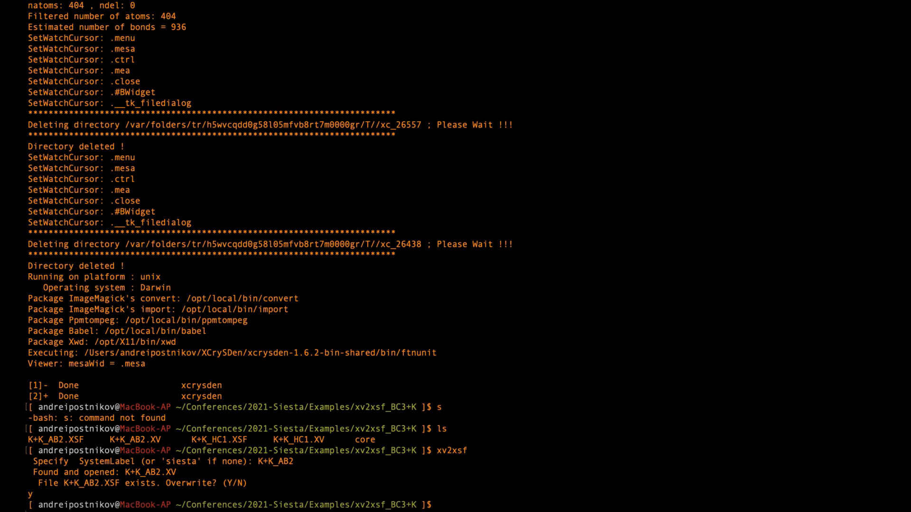
type("xcrys")
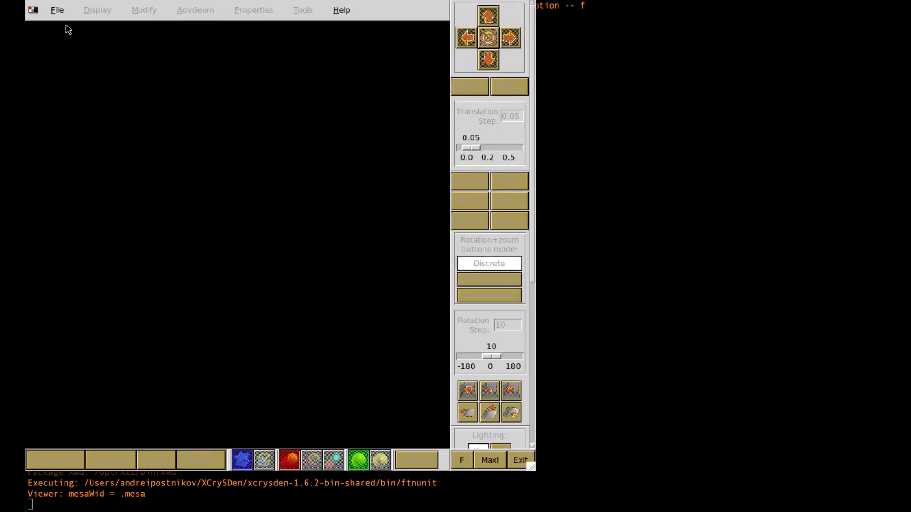
- Load the K+K_AB2.XSF structure into XCrySDen
left_click(57, 10)
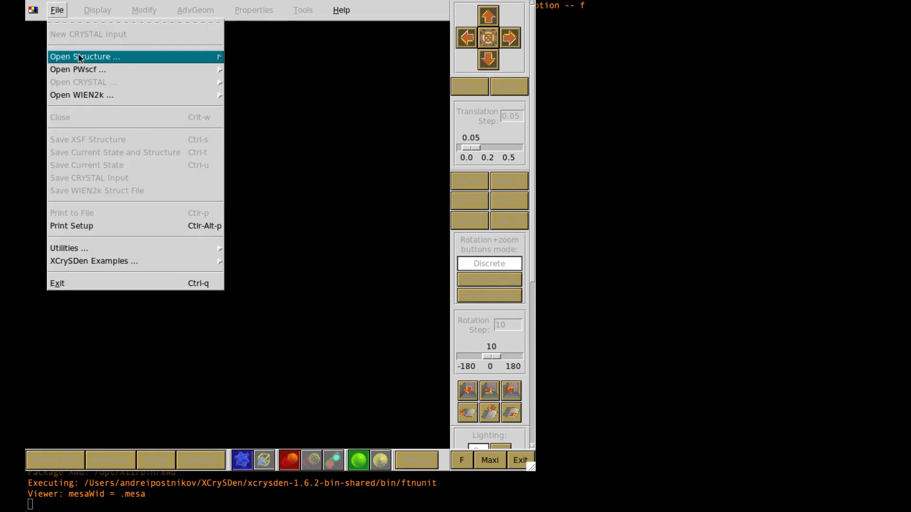
left_click(85, 57)
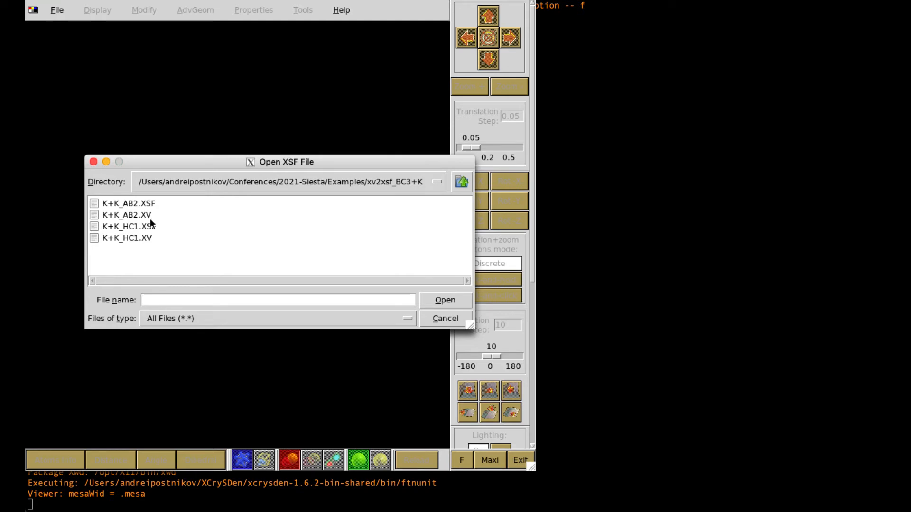
left_click(118, 204)
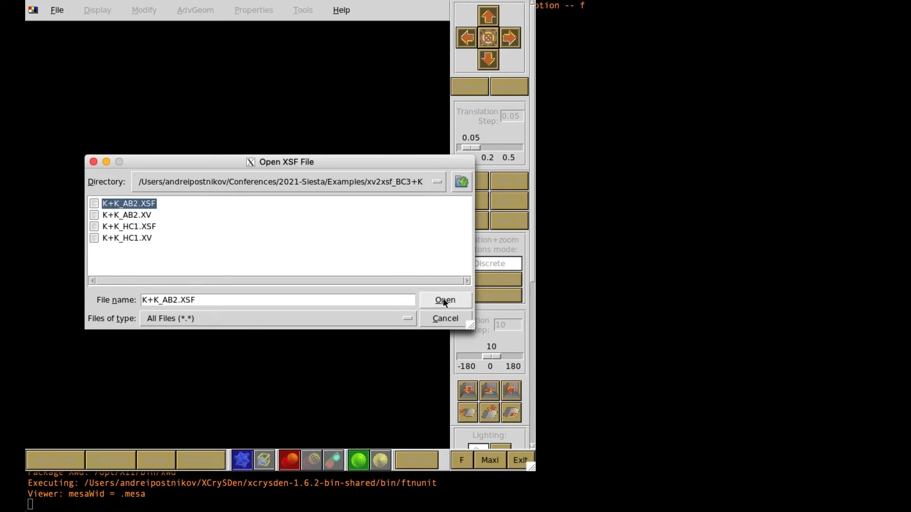
left_click(446, 300)
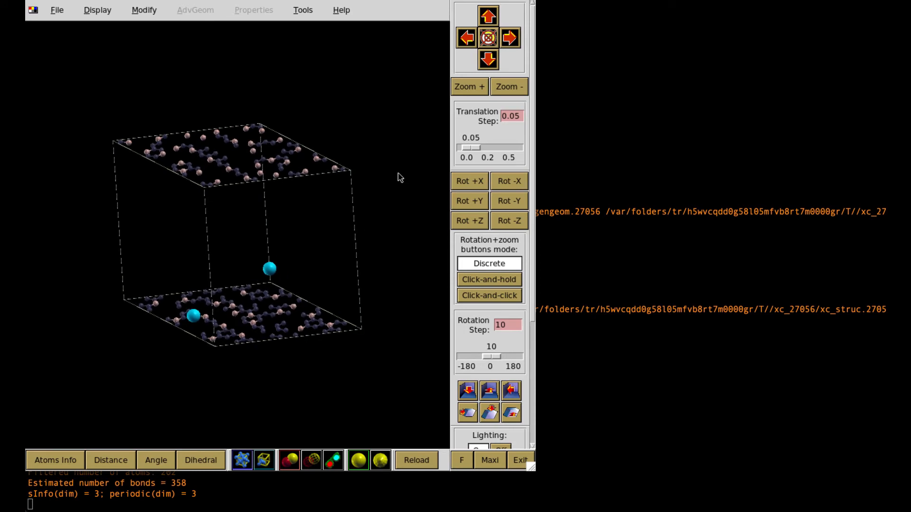
mouse_move(390, 183)
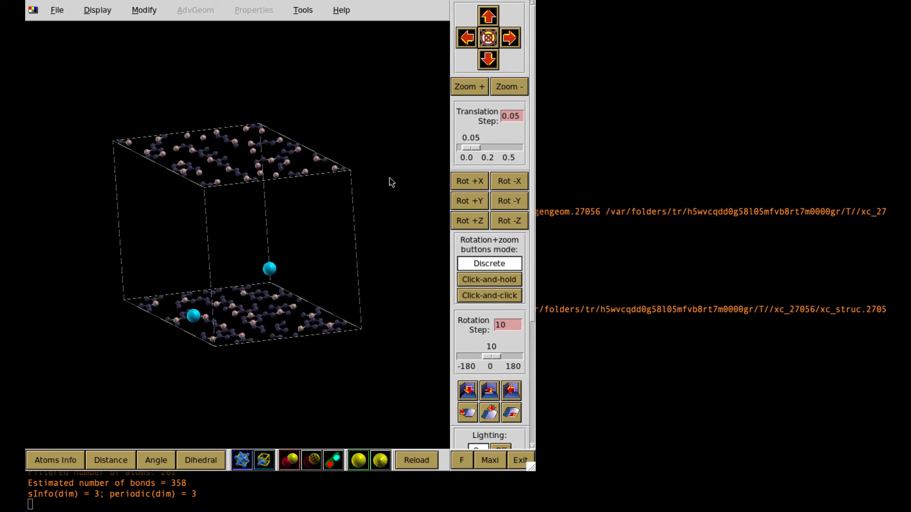
mouse_move(356, 277)
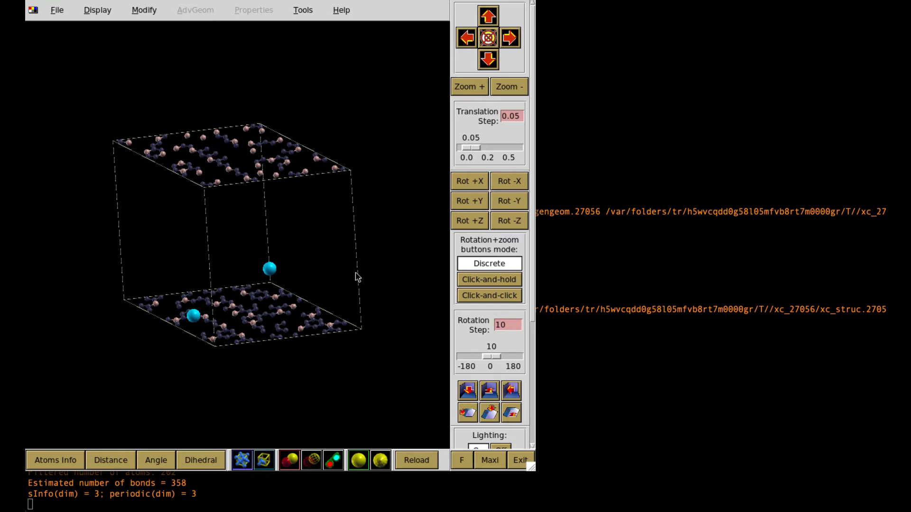
- Draw two cells along z on a white background, zoom in, then exit XCrySDen
left_click(144, 10)
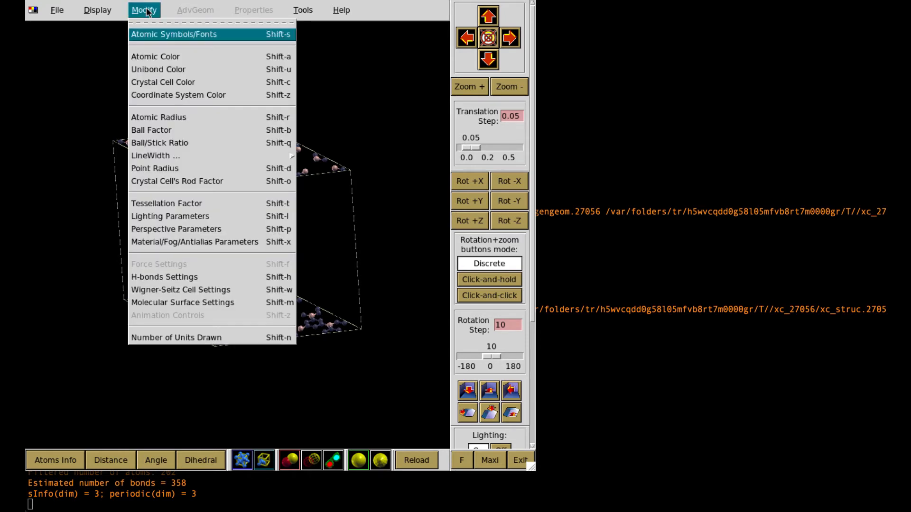
left_click(175, 338)
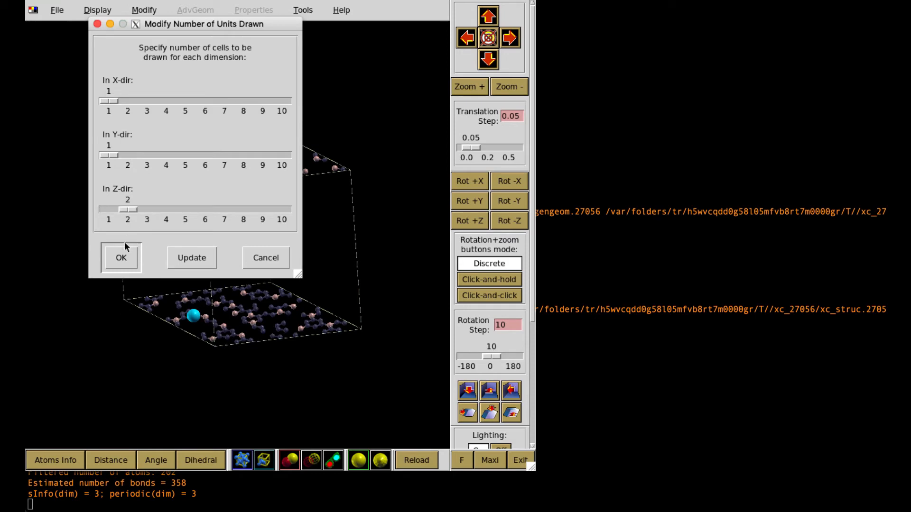
left_click(121, 258)
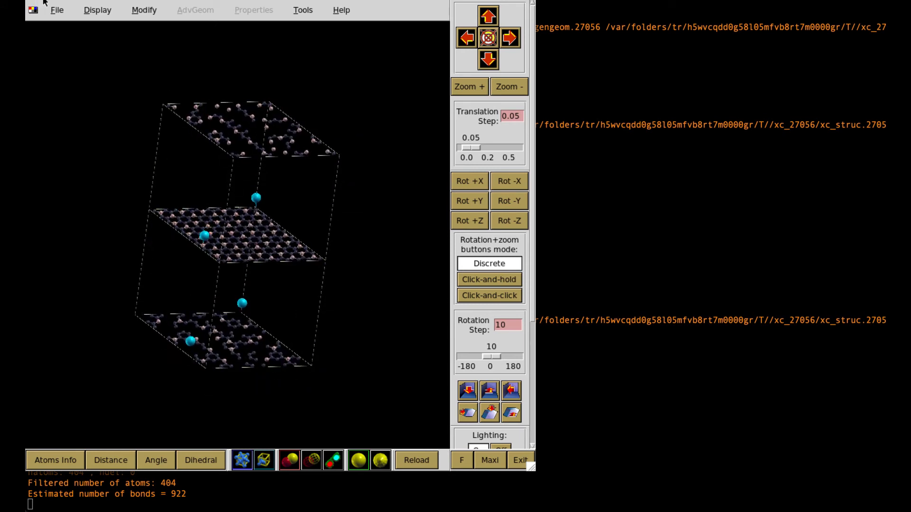
left_click(32, 9)
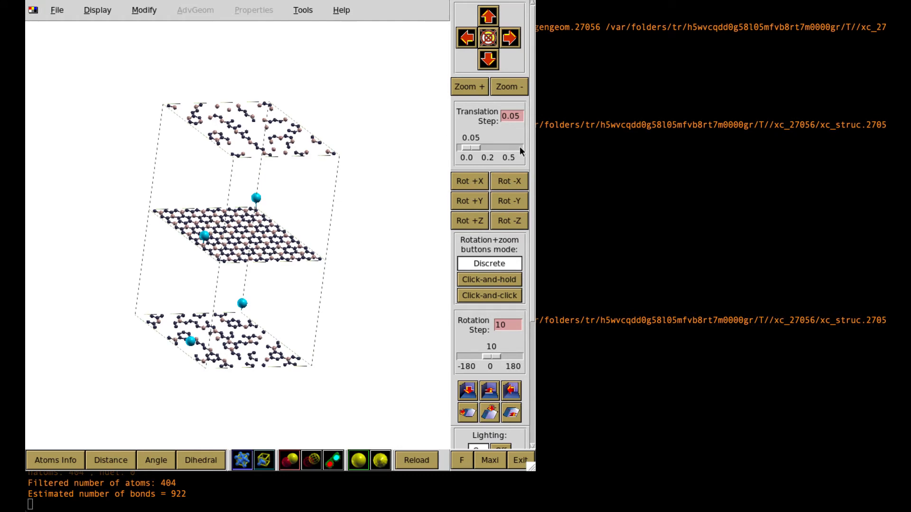
left_click(469, 86)
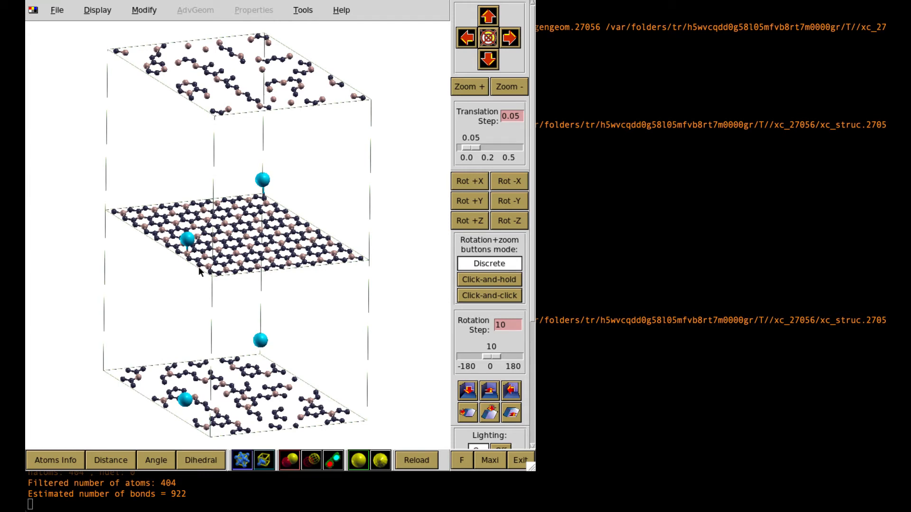
left_click(56, 10)
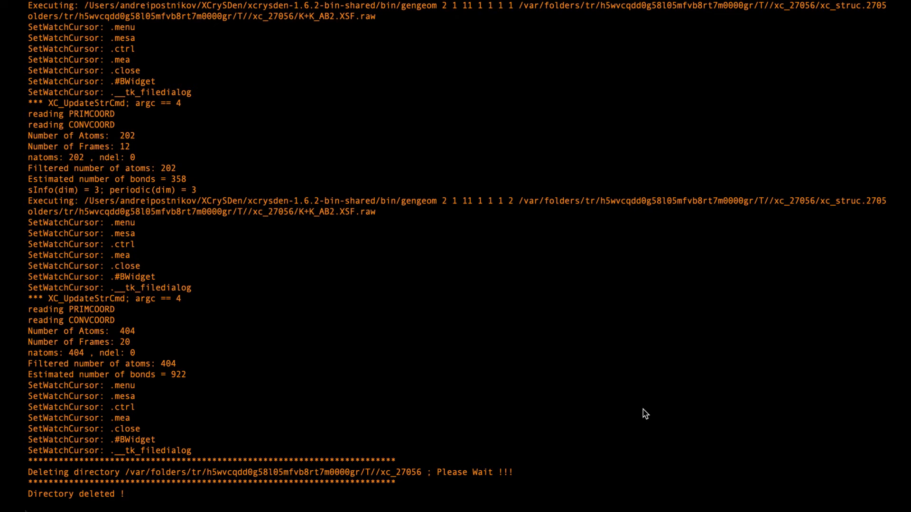
mouse_move(274, 511)
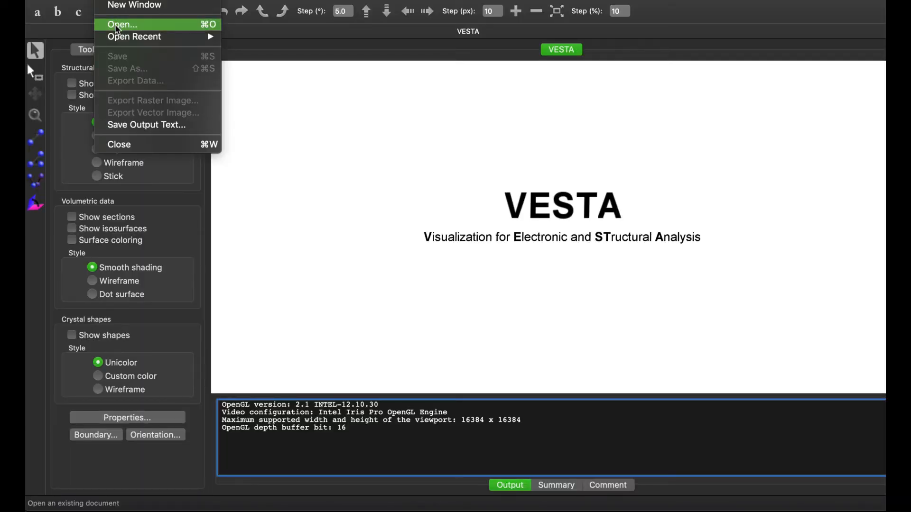
- Open K+K_AB2.XSF from Examples/xv2xsf_BC3+K in VESTA
left_click(123, 25)
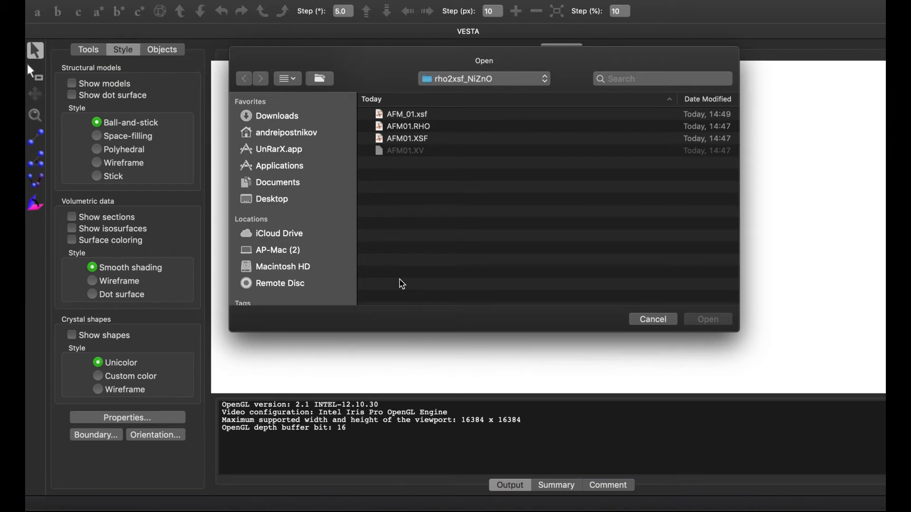
mouse_move(530, 89)
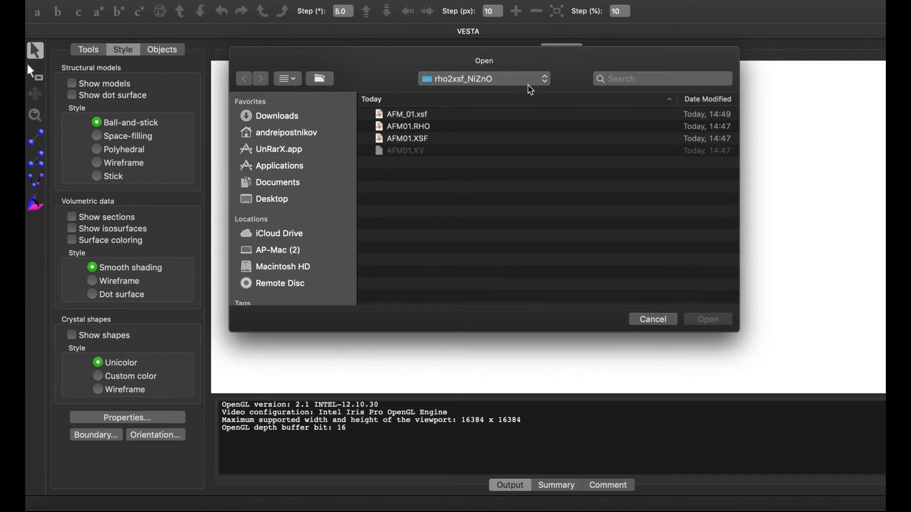
left_click(484, 78)
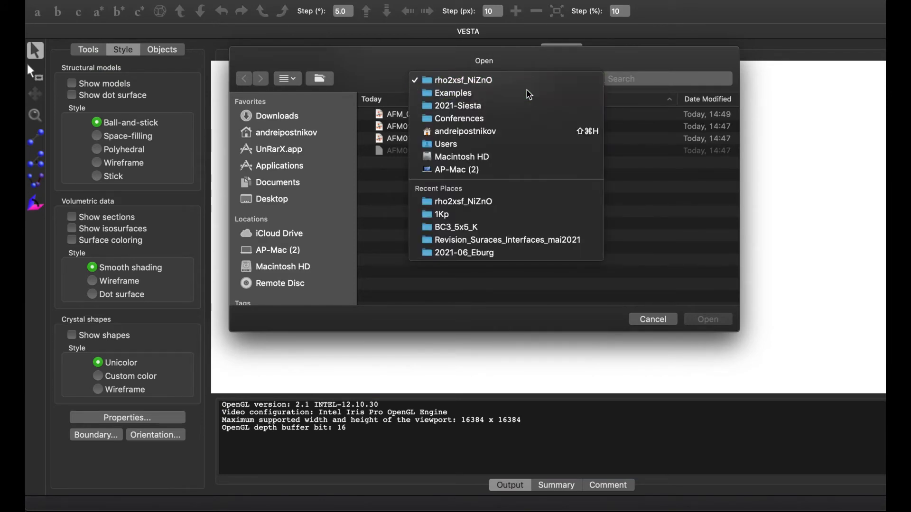
left_click(453, 93)
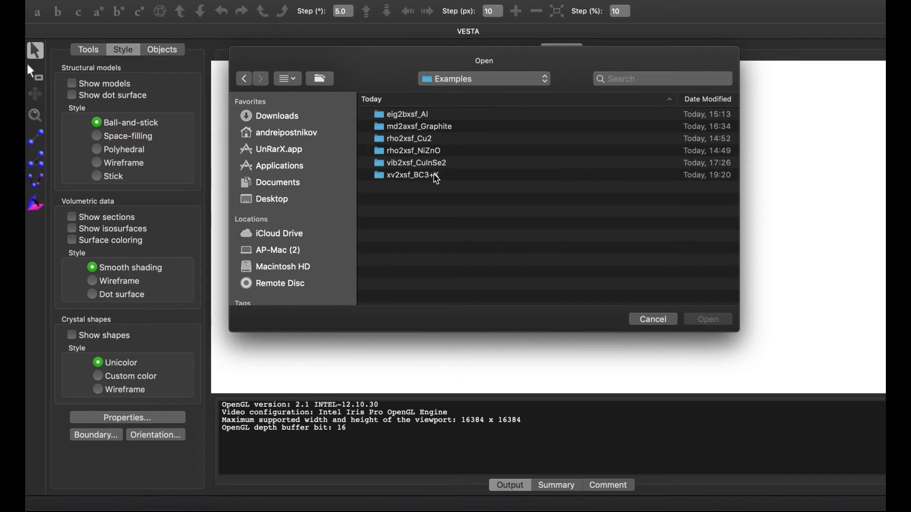
double_click(411, 175)
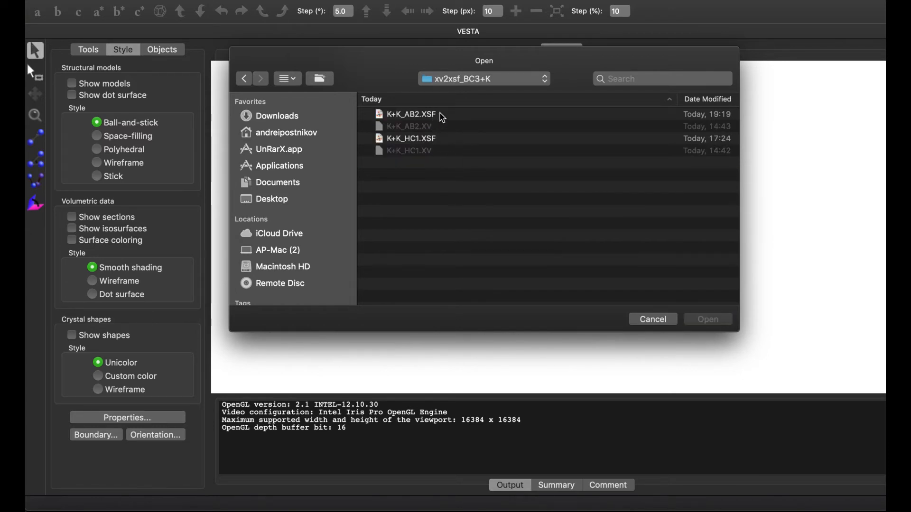
left_click(409, 114)
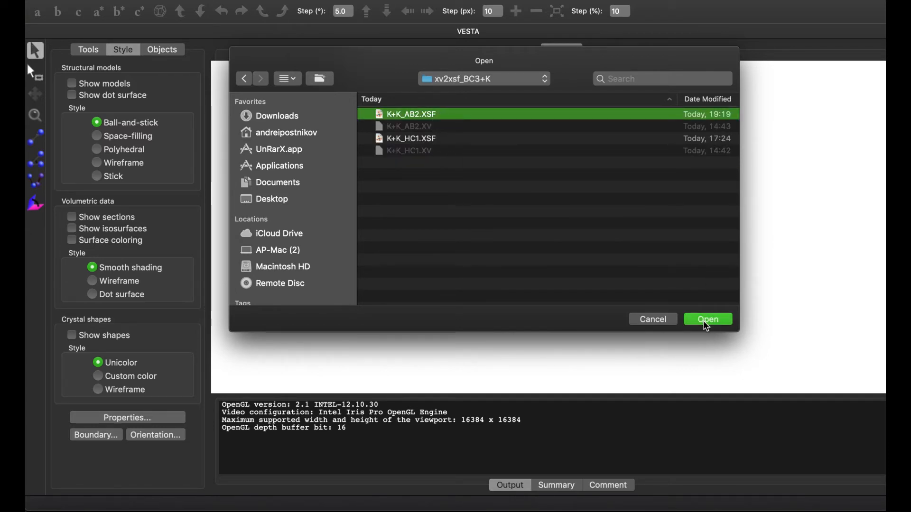
left_click(708, 319)
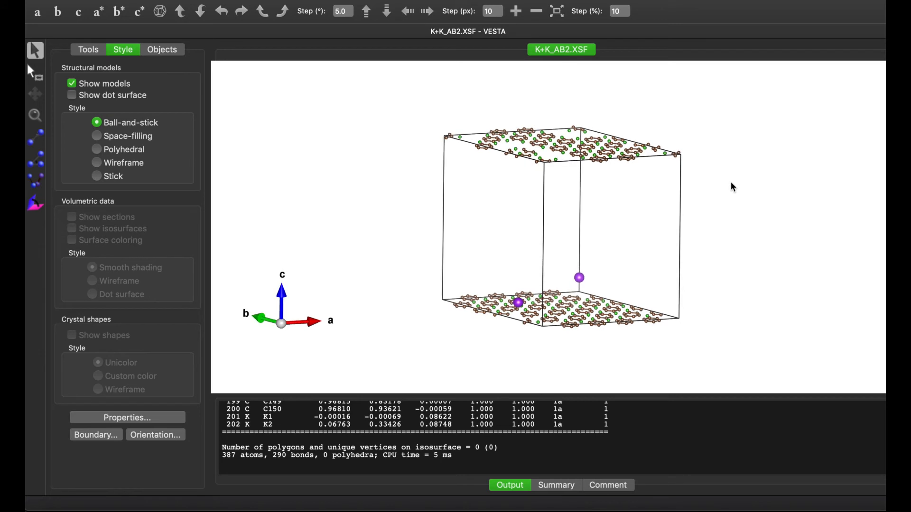
mouse_move(441, 247)
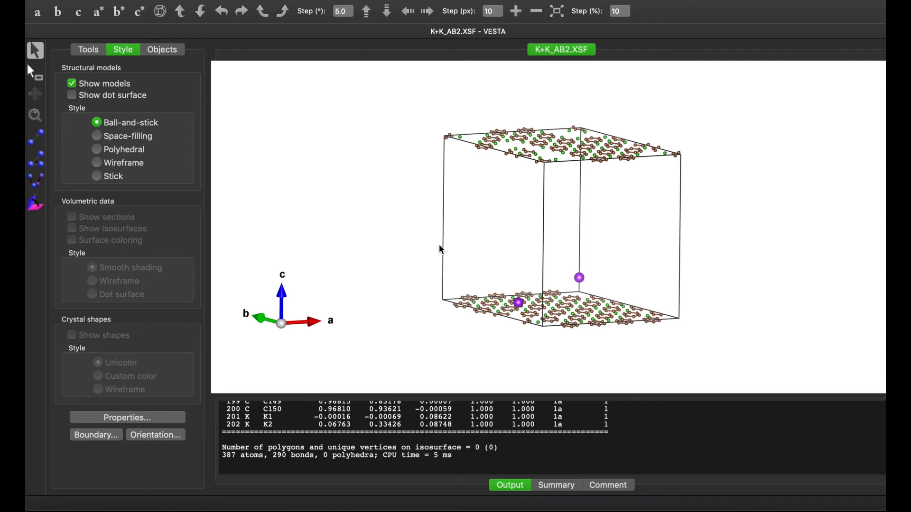
mouse_move(327, 182)
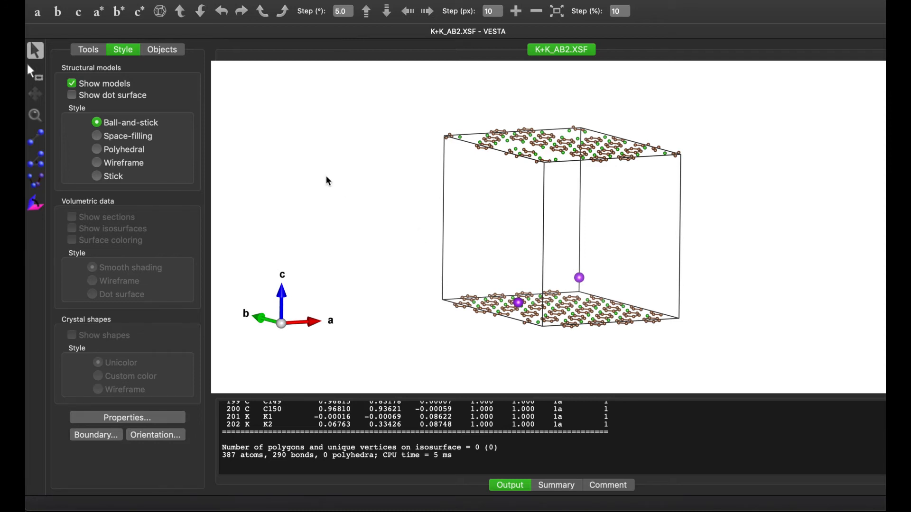
mouse_move(173, 89)
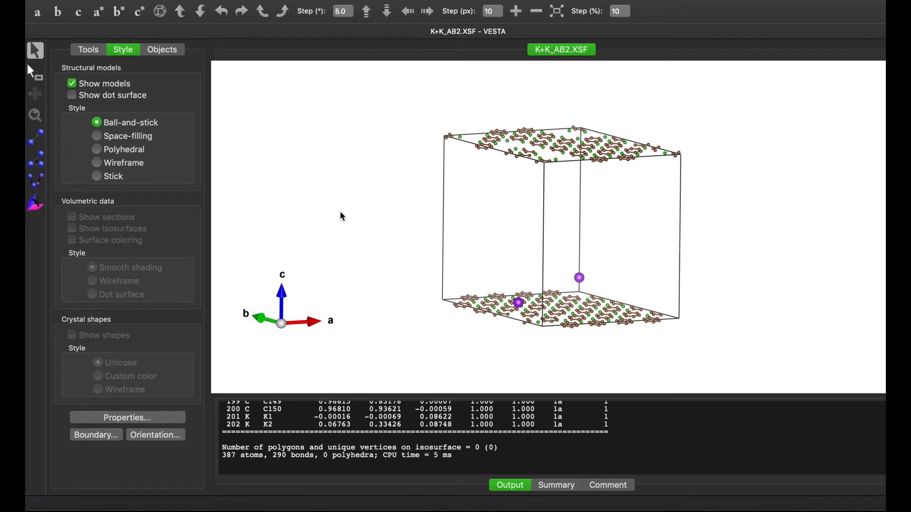
mouse_move(520, 276)
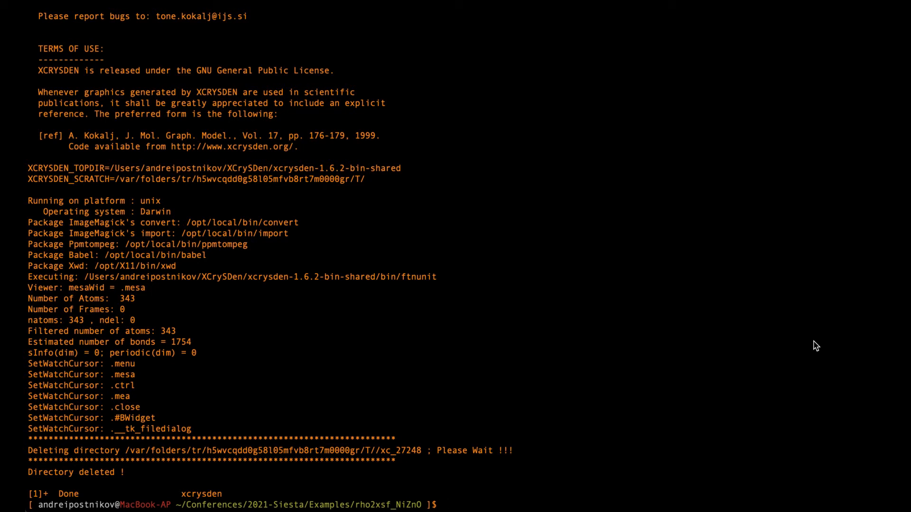
- List the NiZnO files and run rho2xsf with SystemLabel AFM01
type("ls")
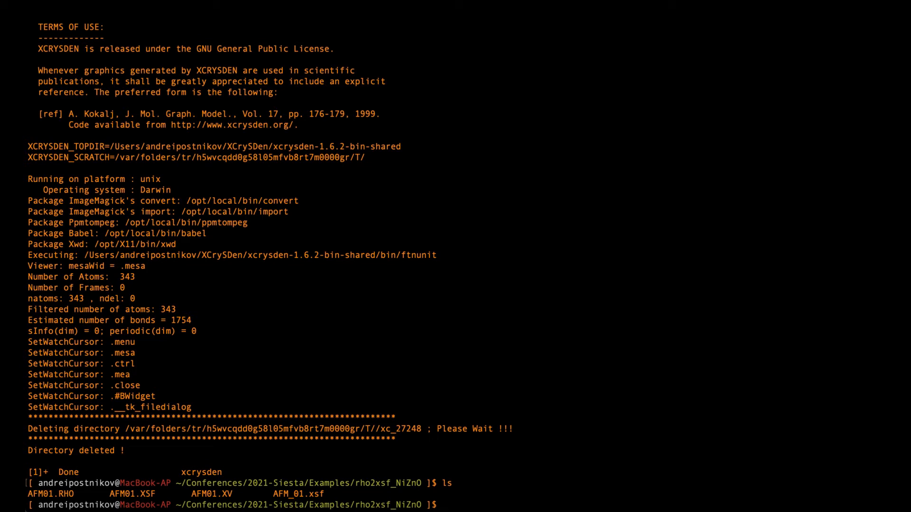
type("rho")
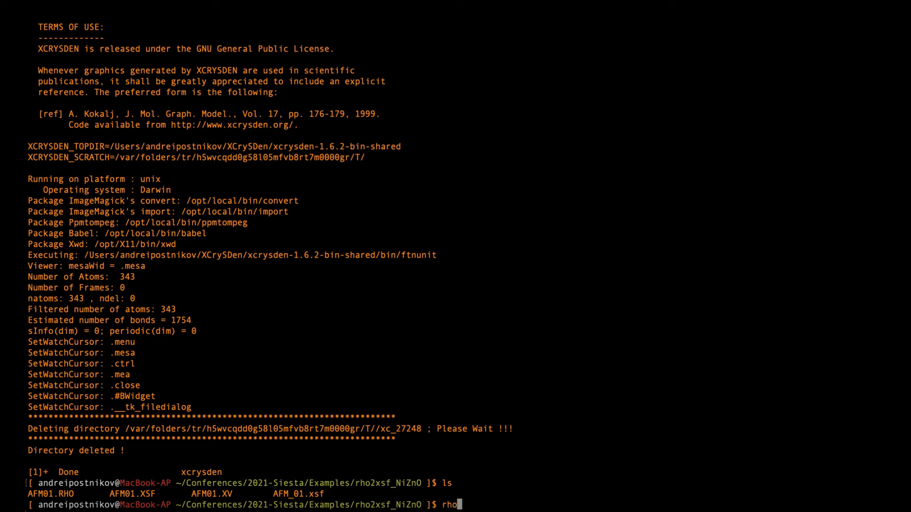
type("2xsf")
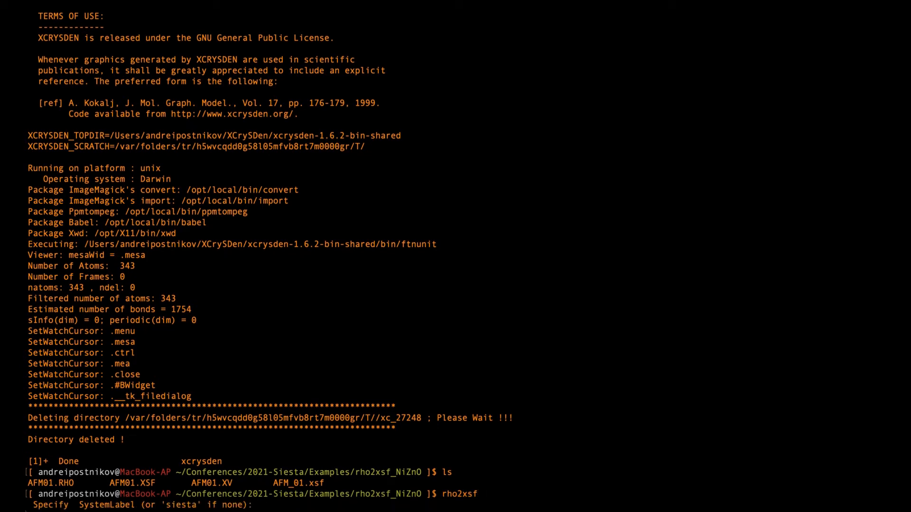
mouse_move(730, 363)
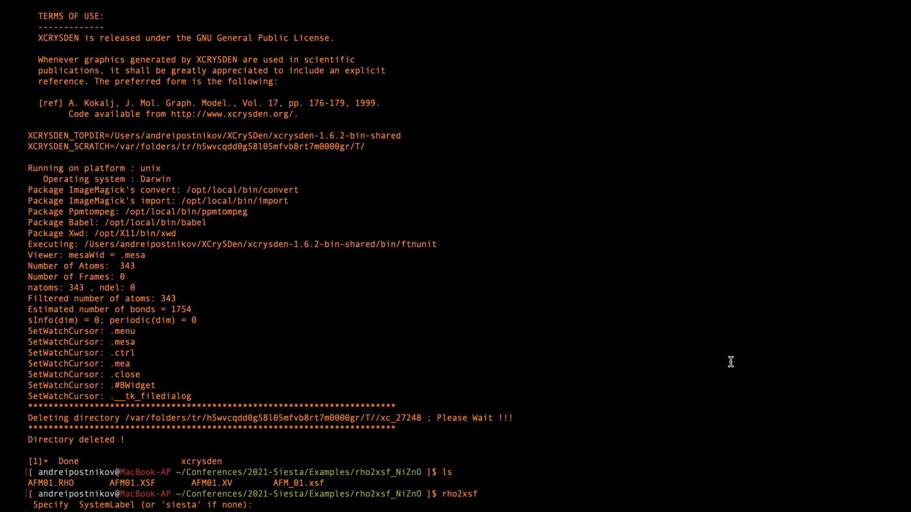
type("AFM01")
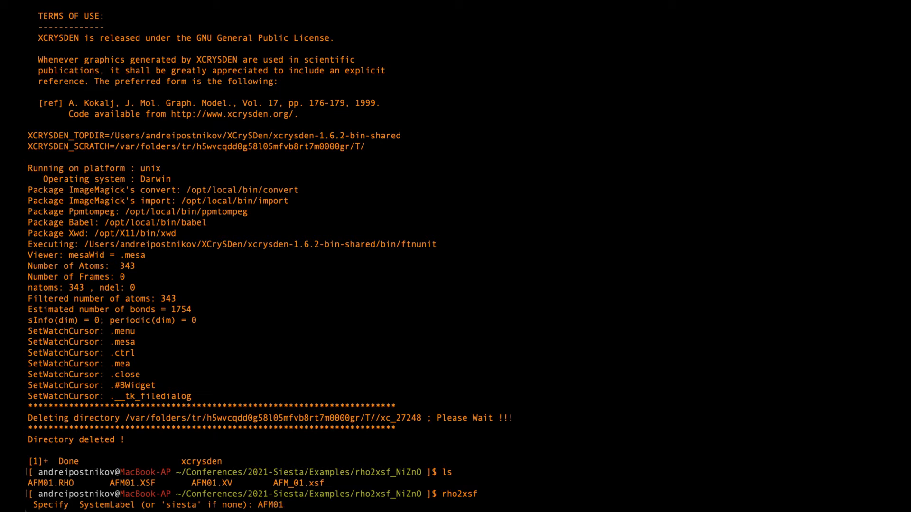
key("Return")
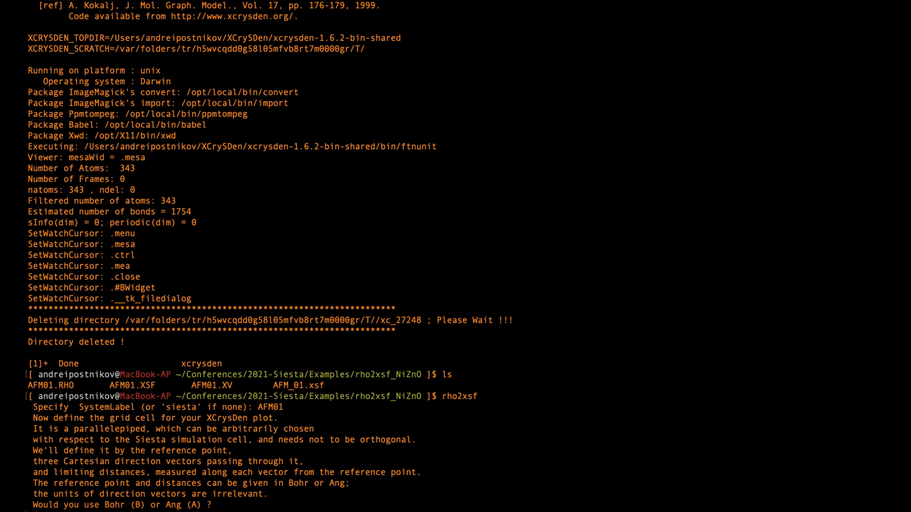
- Define a 16 Å cubic grid cell from -8 to 8 along x, y, z
type("A")
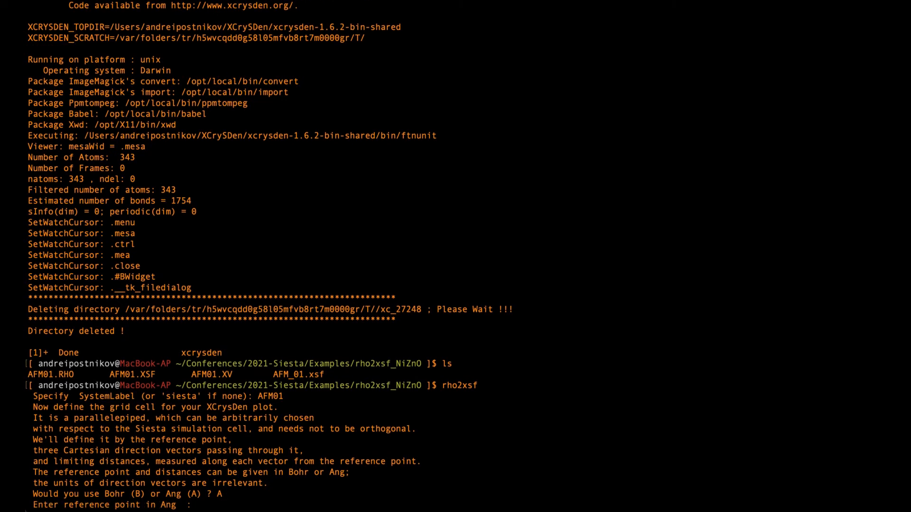
type("0 0 0")
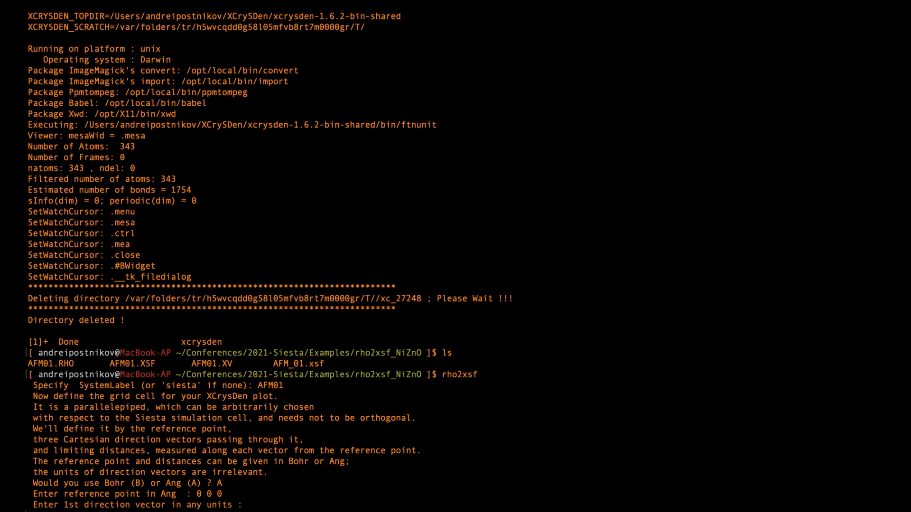
type("1 0 0")
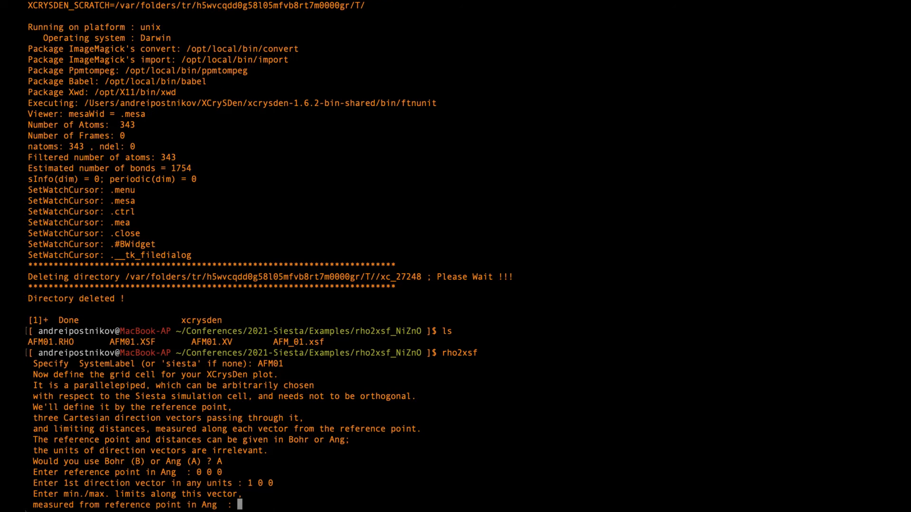
type("-8")
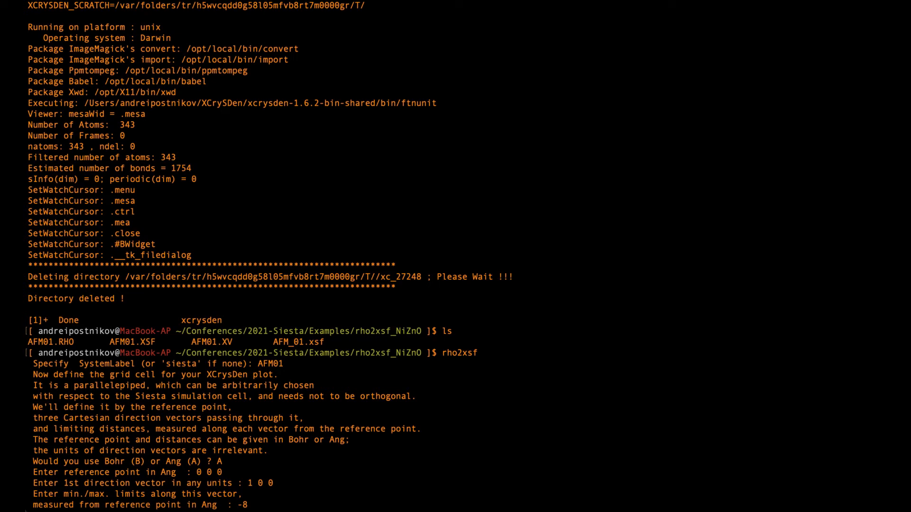
type("8")
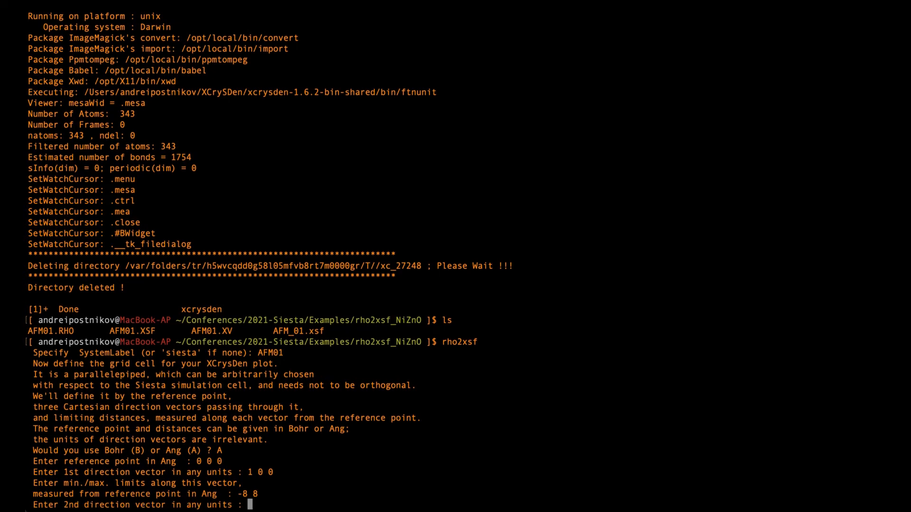
type("01")
type("0 0 1")
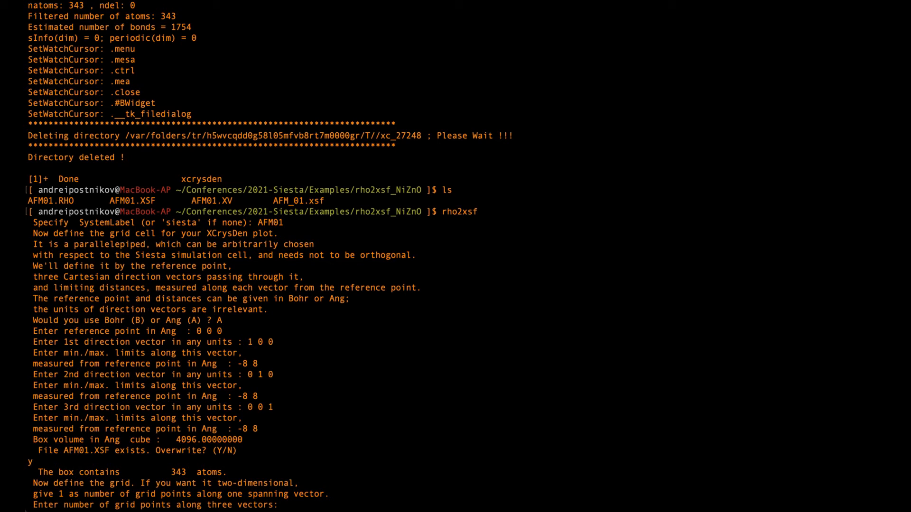
- Use a 60×60×60 grid with the RHO density, quit rho2xsf, and type xcrysden
type("60 60")
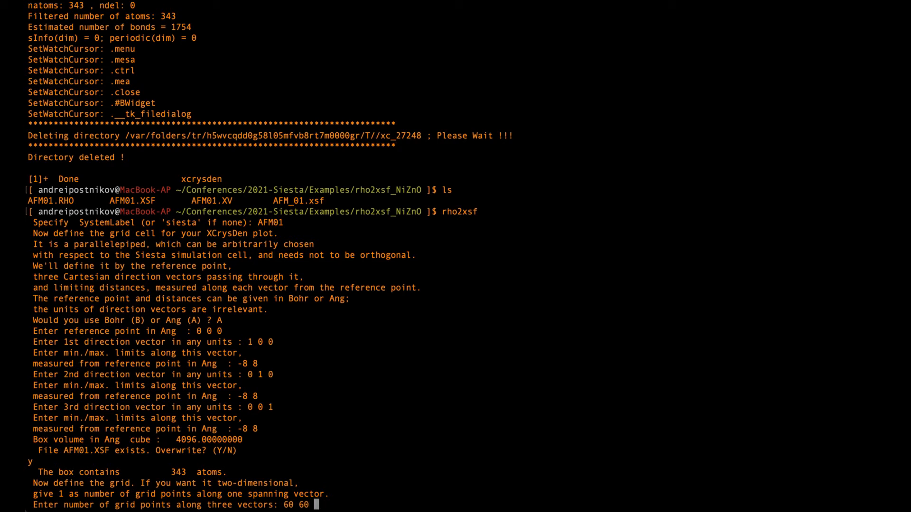
type("60")
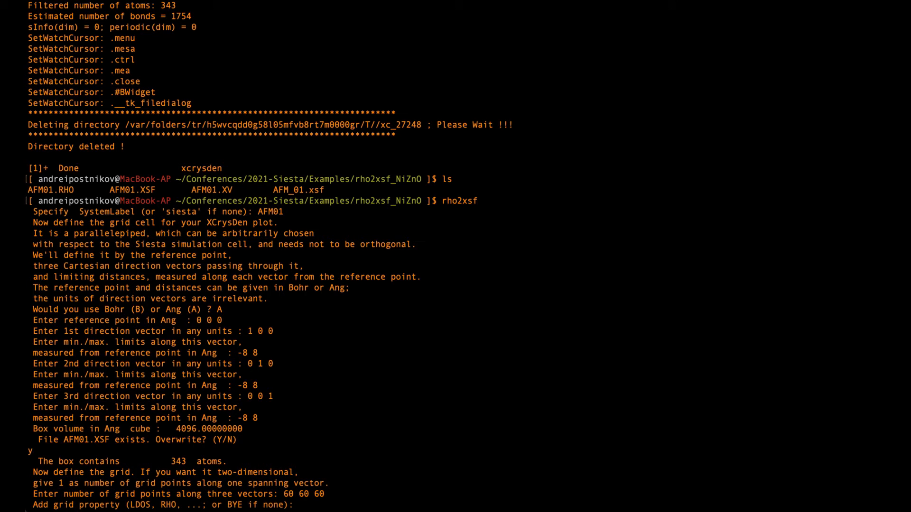
type("R")
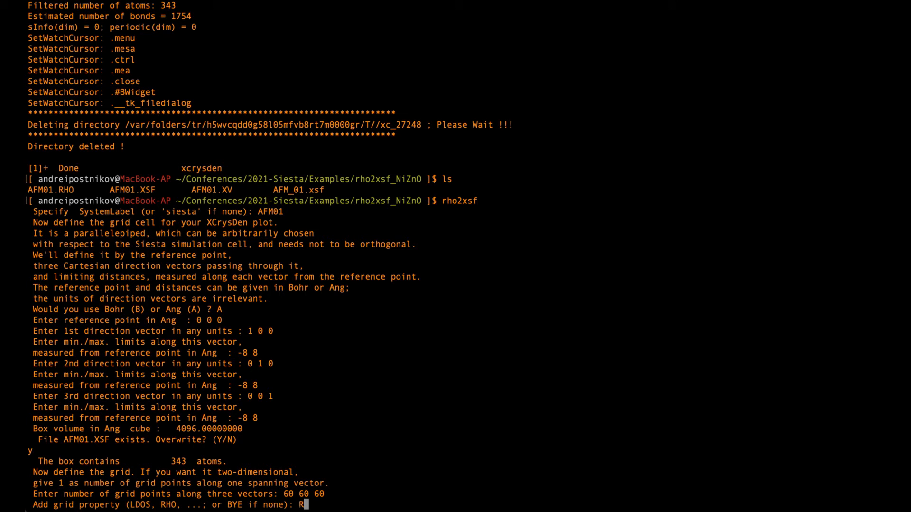
type("HO")
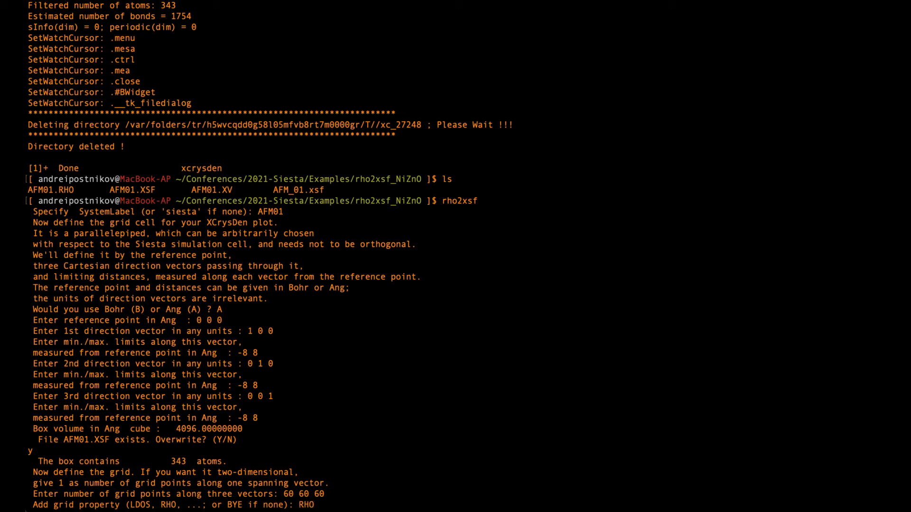
key("Return")
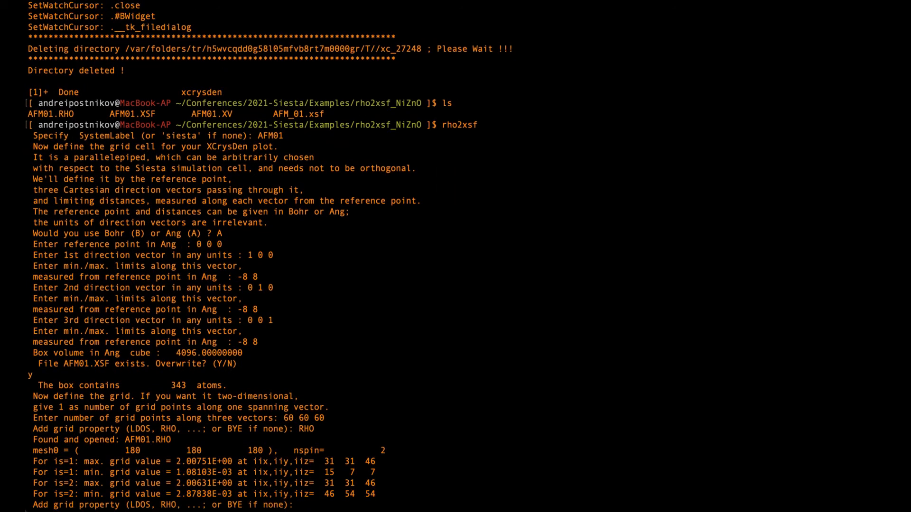
type("q")
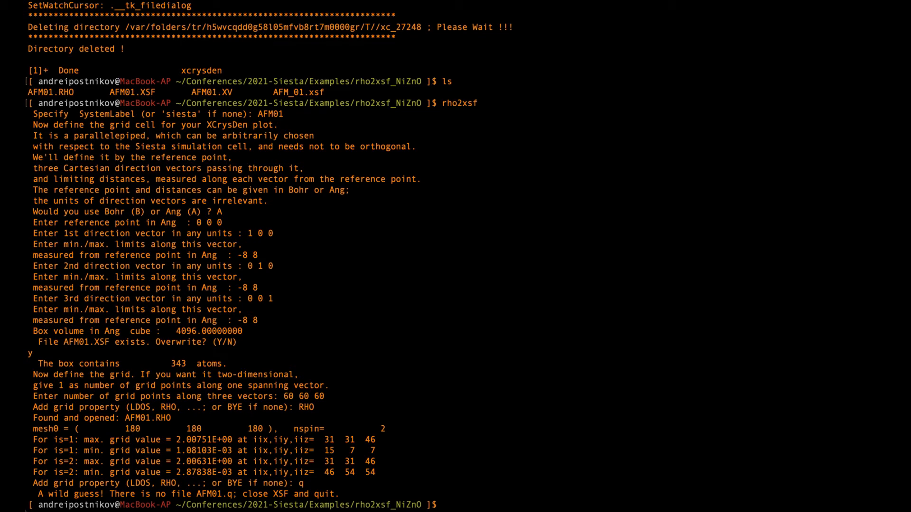
type("xcrysde")
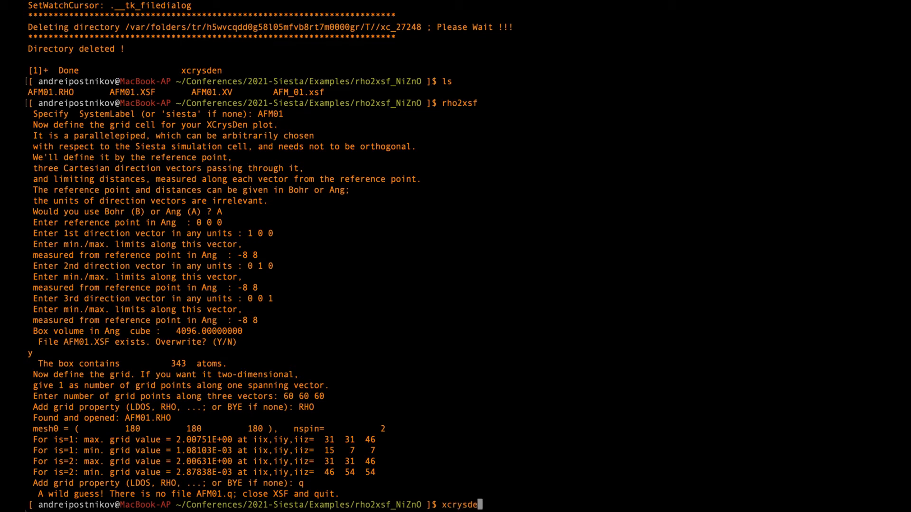
- Launch XCrySDen, load AFM01.XSF, and rotate to a perspective view
key("Return")
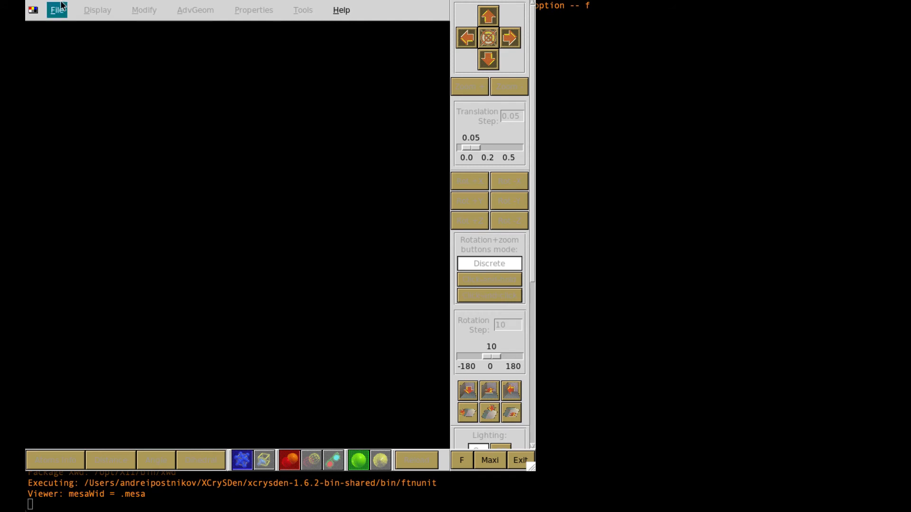
left_click(53, 10)
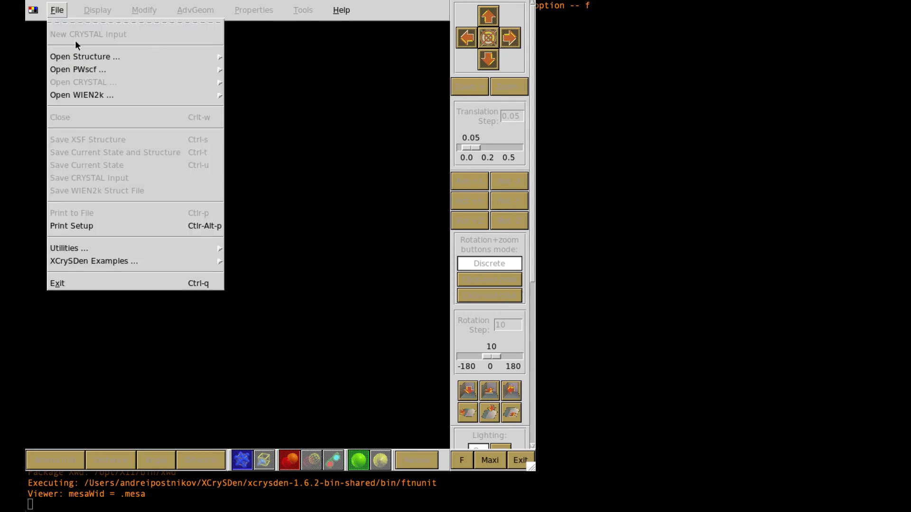
mouse_move(84, 56)
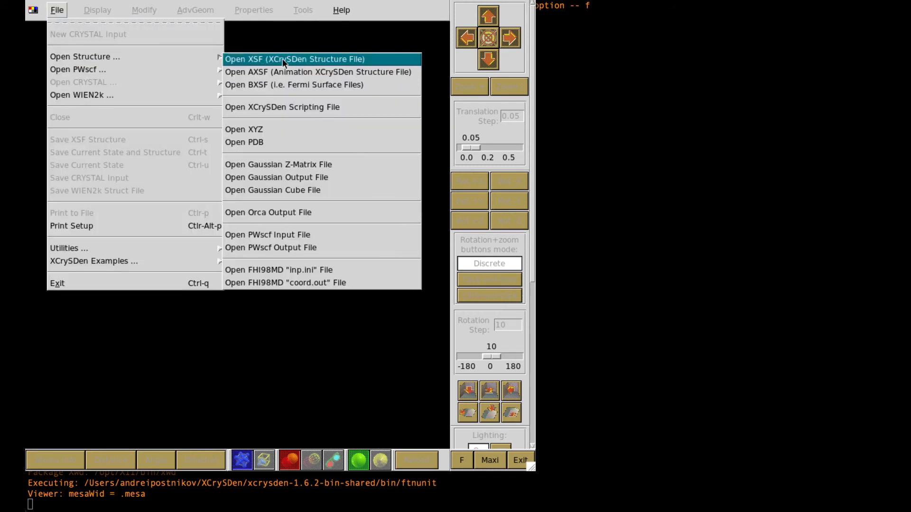
left_click(283, 59)
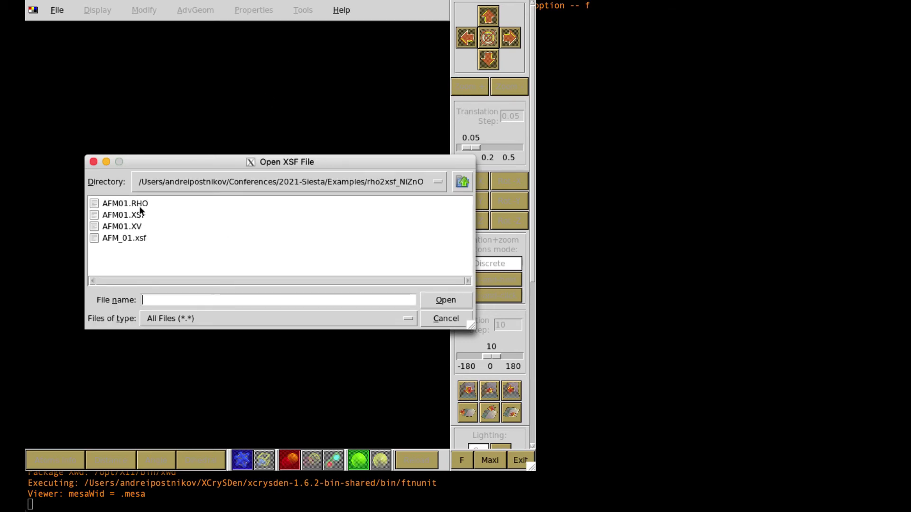
left_click(119, 215)
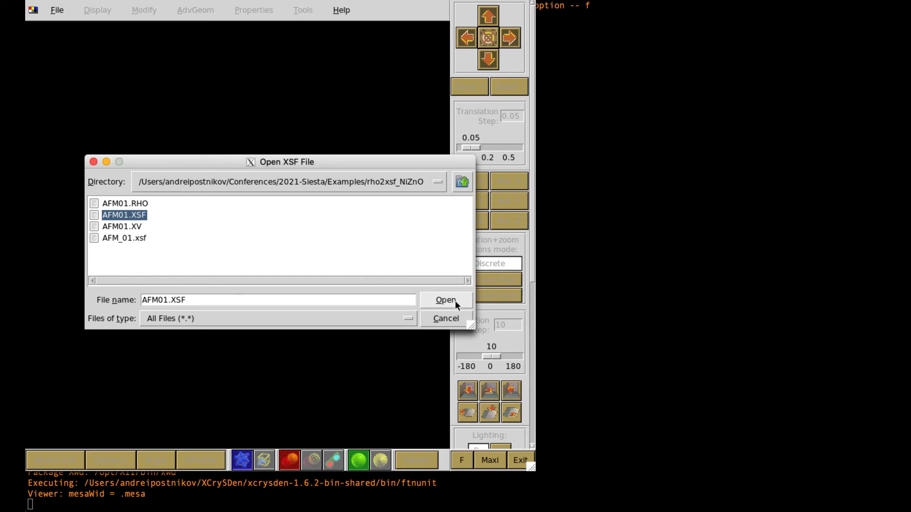
left_click(446, 299)
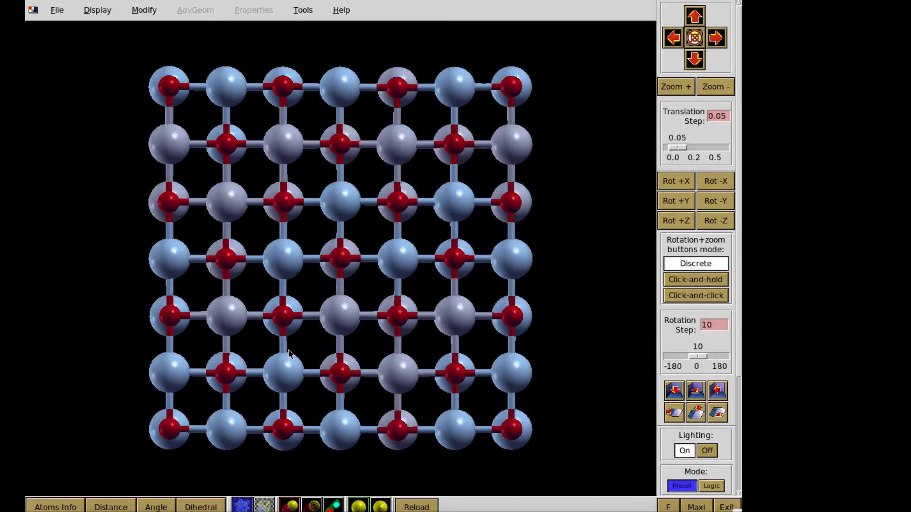
left_click(716, 87)
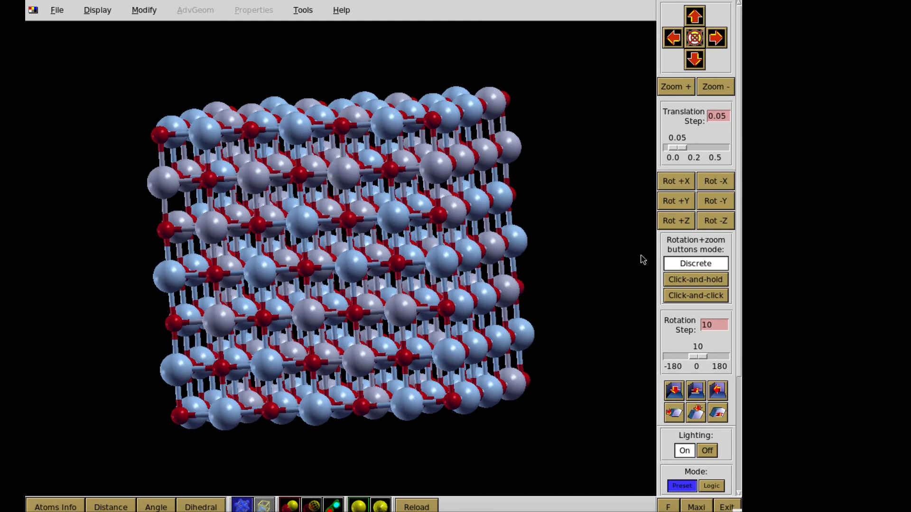
mouse_move(297, 249)
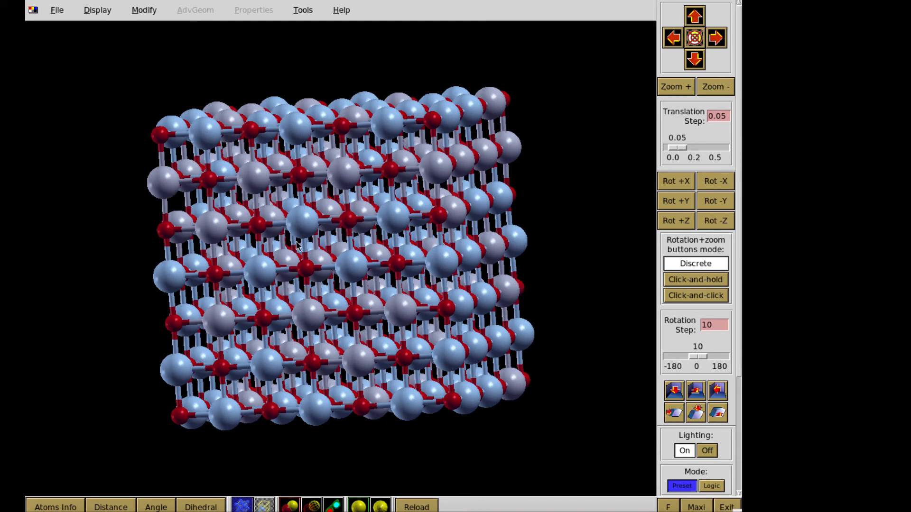
mouse_move(314, 40)
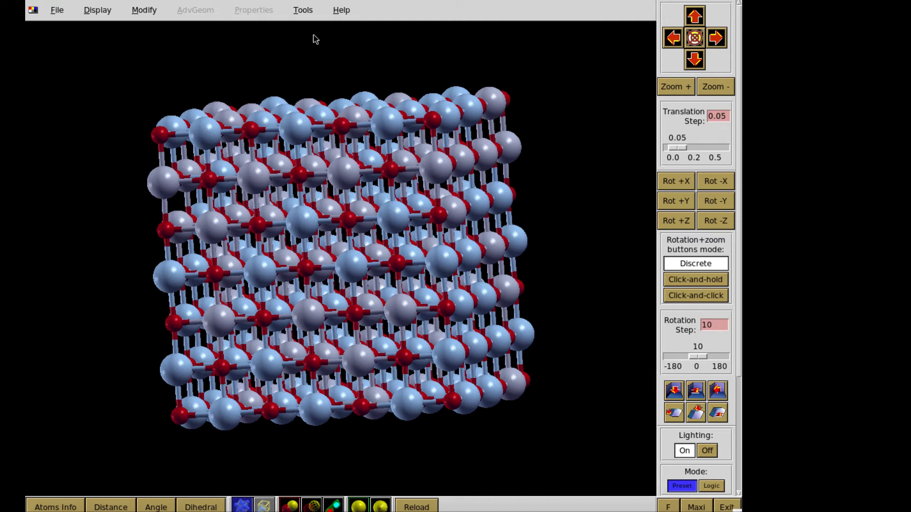
- Select both spin_1 and spin_2 sub-blocks of the AFM01.RHO data grid
left_click(303, 10)
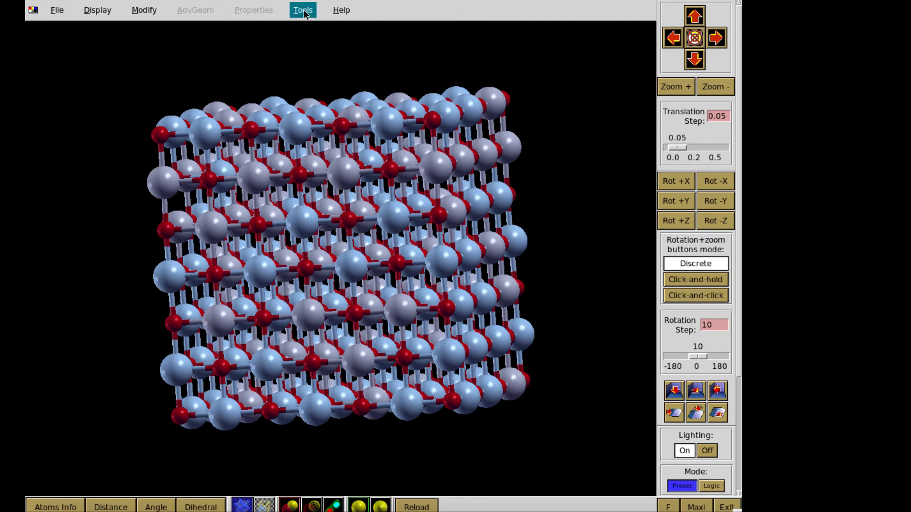
left_click(302, 10)
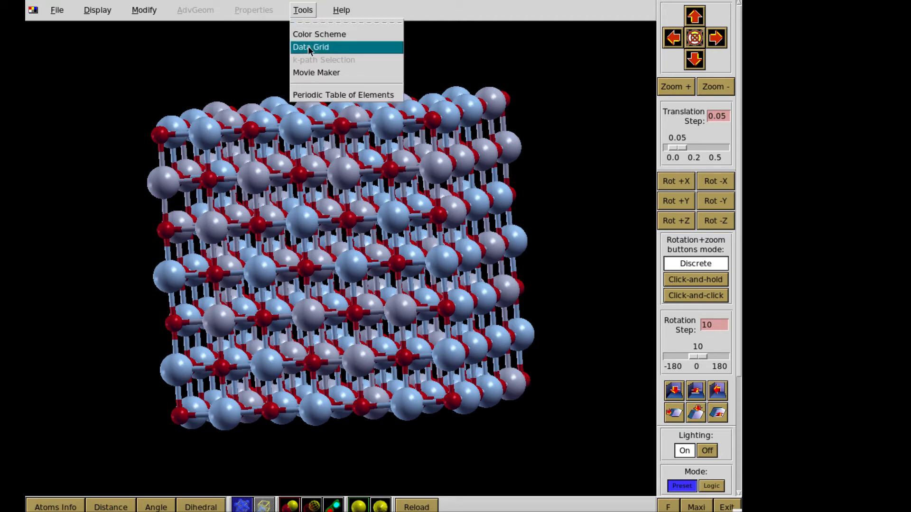
left_click(316, 47)
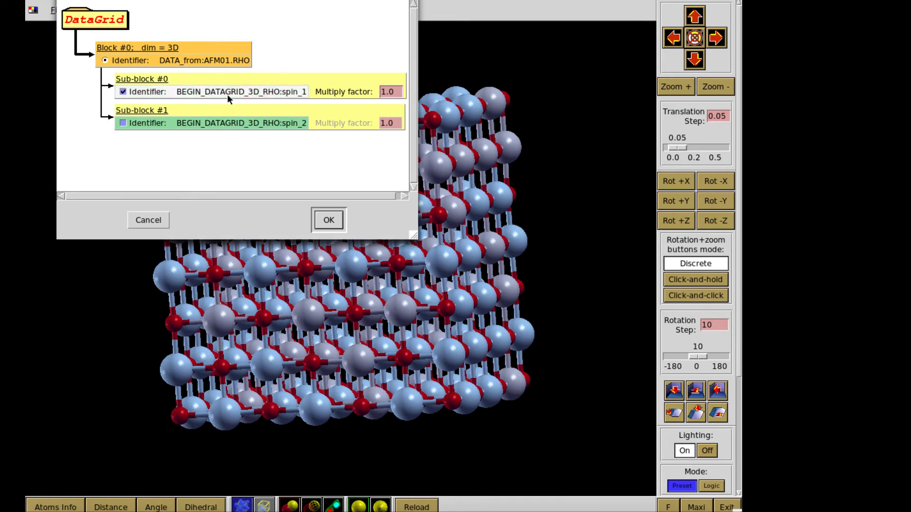
left_click(124, 123)
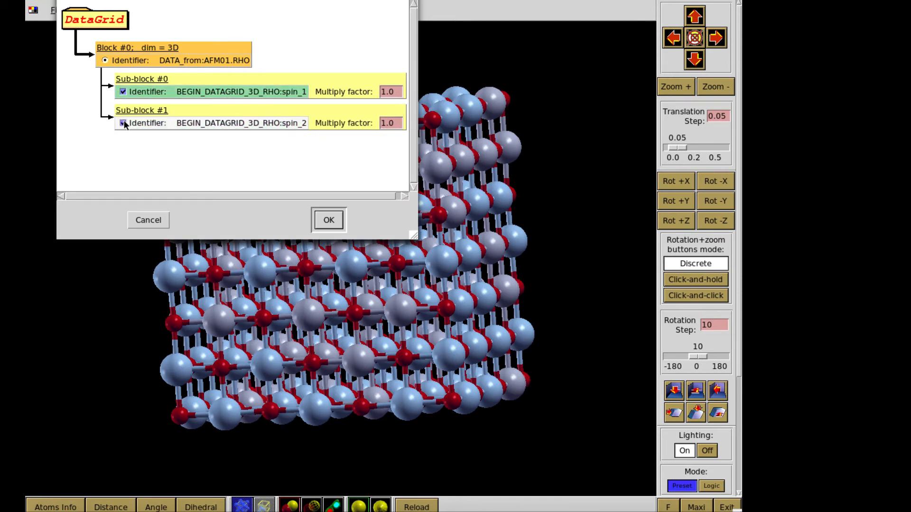
left_click(124, 123)
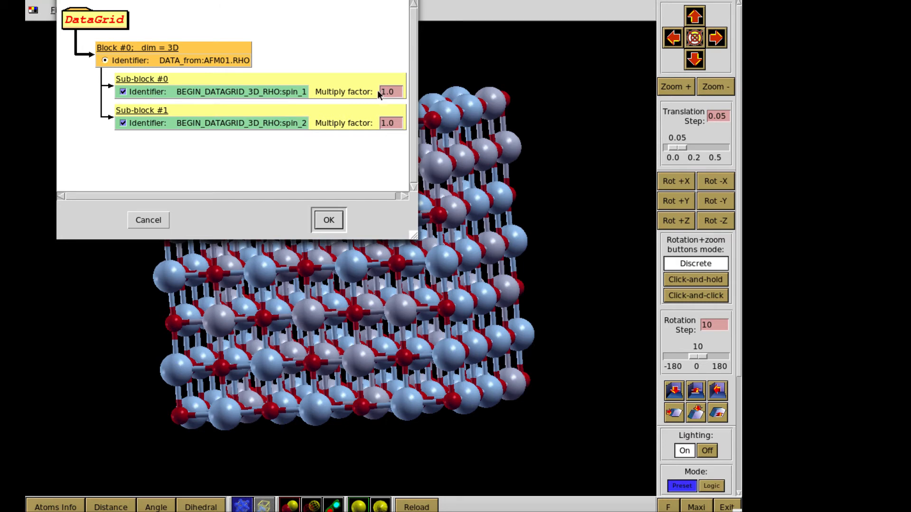
left_click(391, 123)
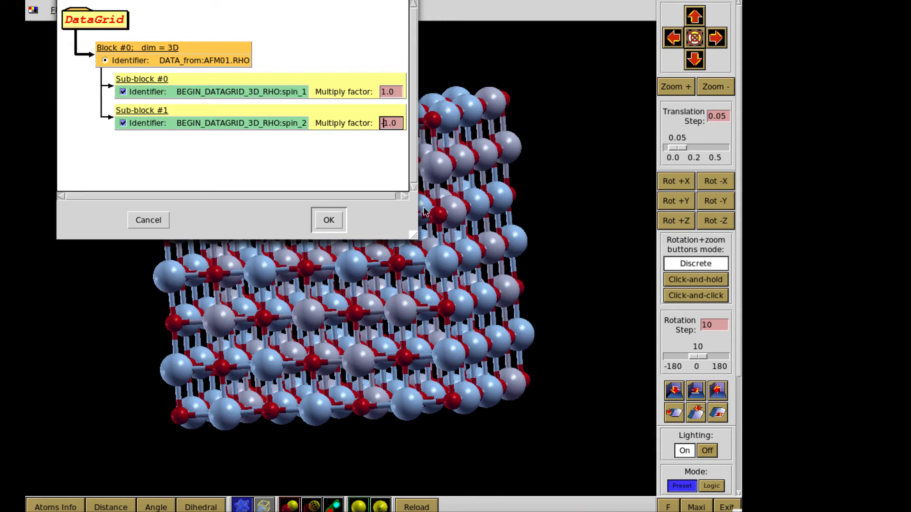
left_click(329, 220)
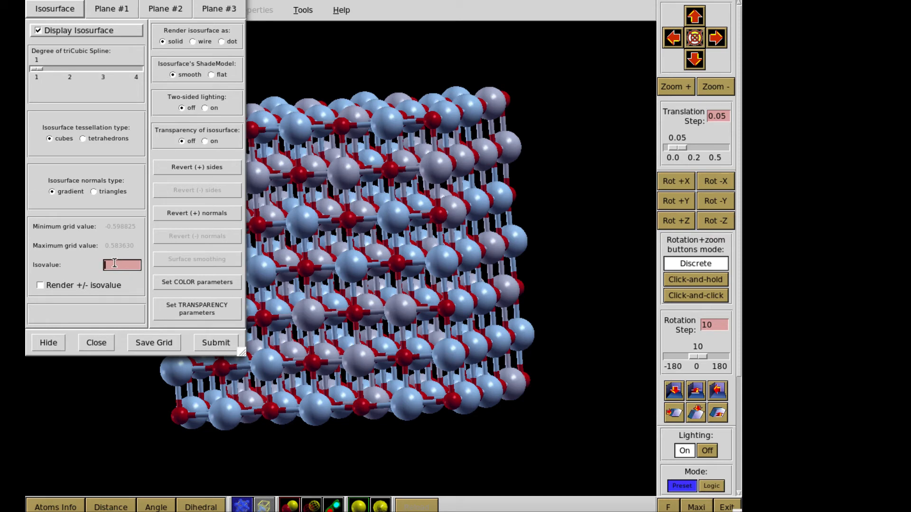
- Set isovalue 0.05 and render both positive and negative isosurfaces
type("0")
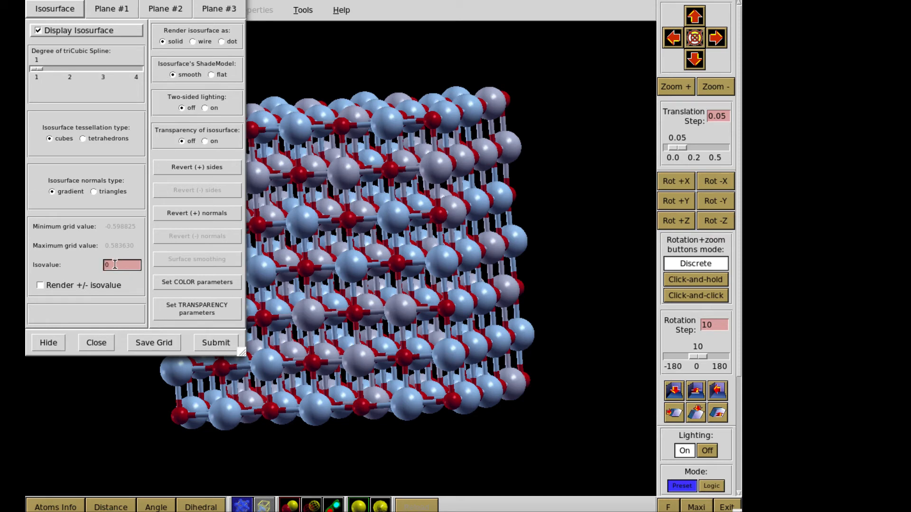
type("0.05")
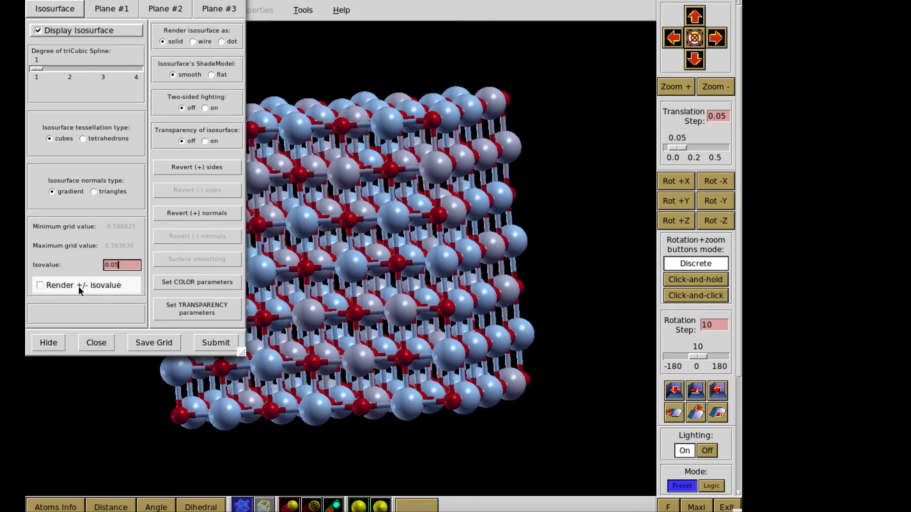
left_click(40, 285)
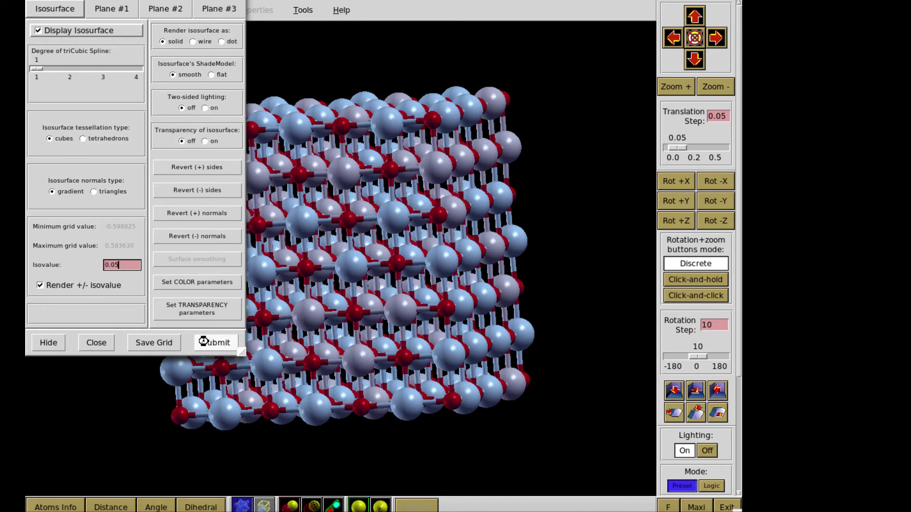
- Lower the isovalue stepwise through 0.02 and 0.01 to 0.005
left_click(216, 343)
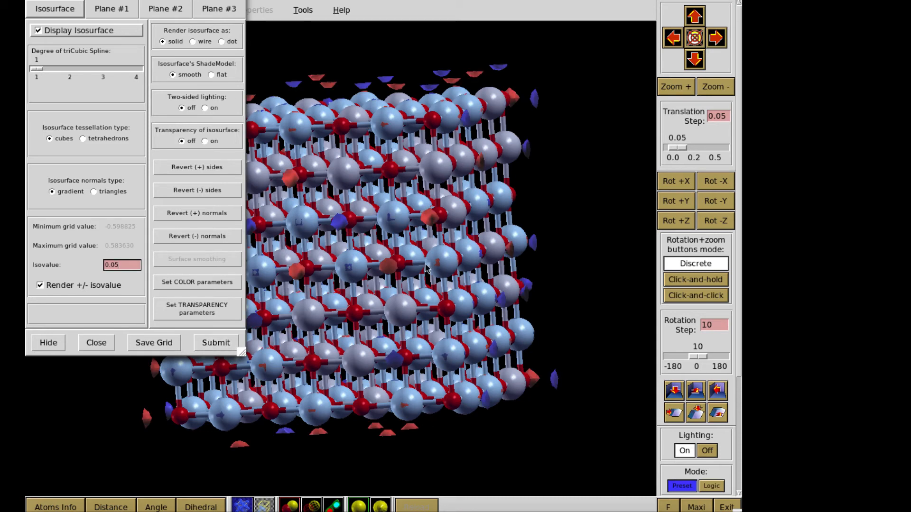
mouse_move(436, 302)
type("0.02")
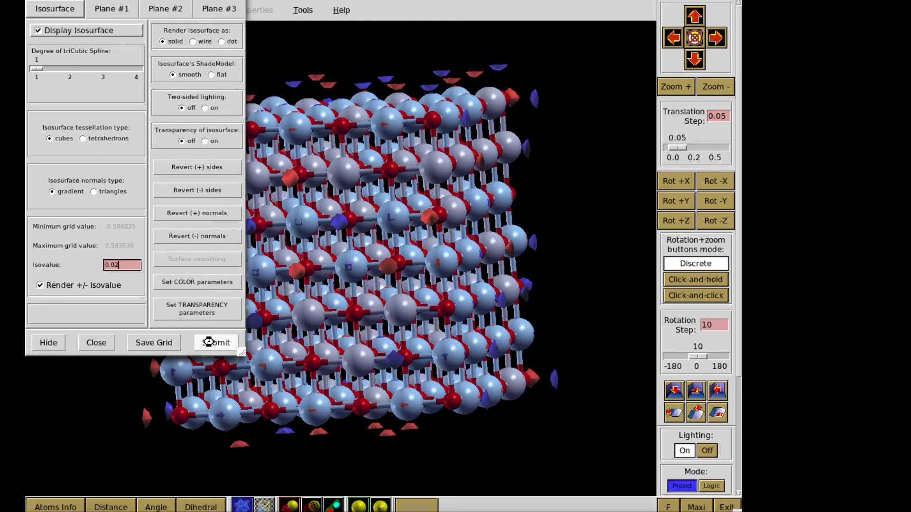
left_click(216, 343)
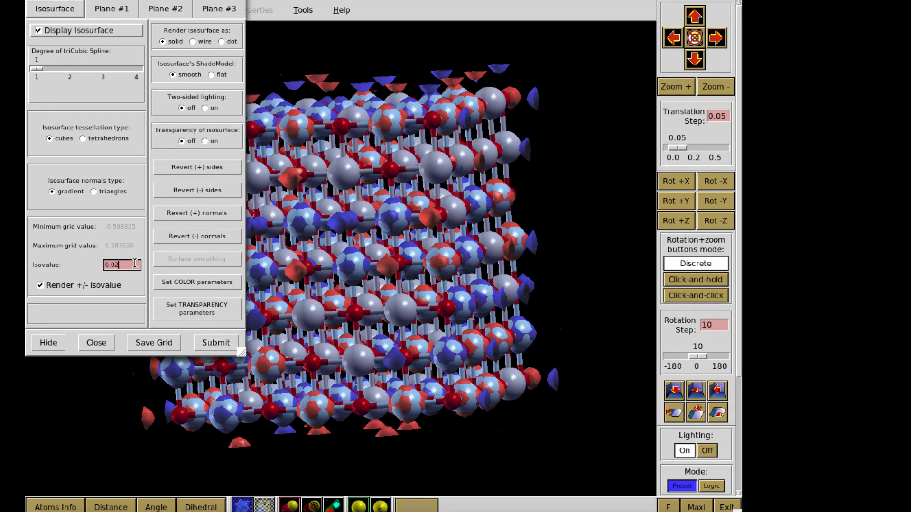
type("0.01")
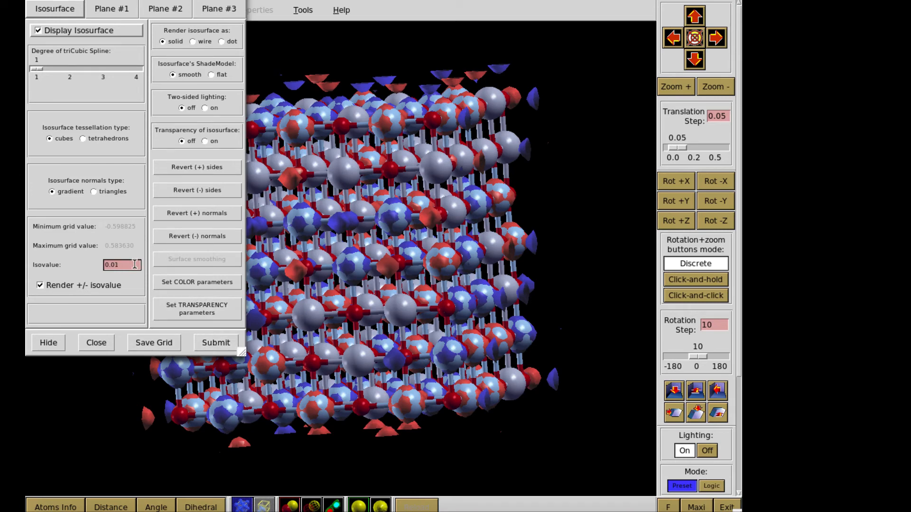
left_click(216, 343)
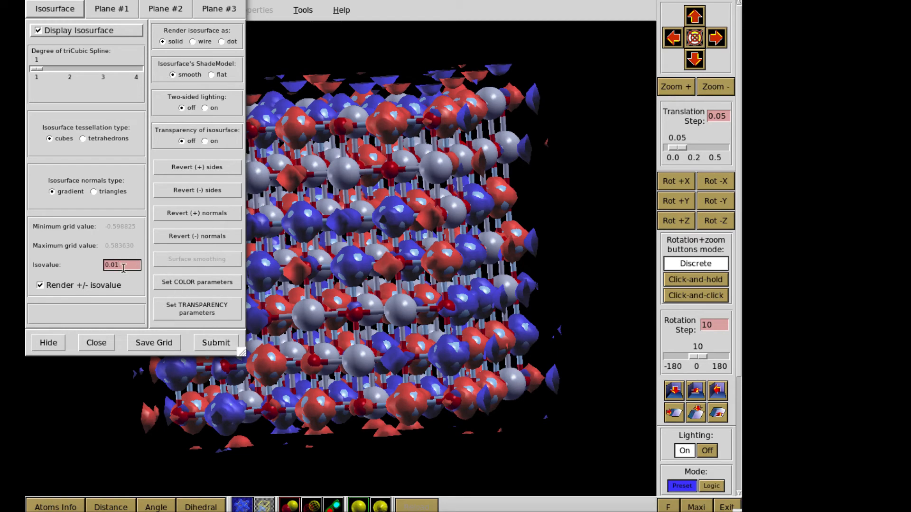
type("0.005")
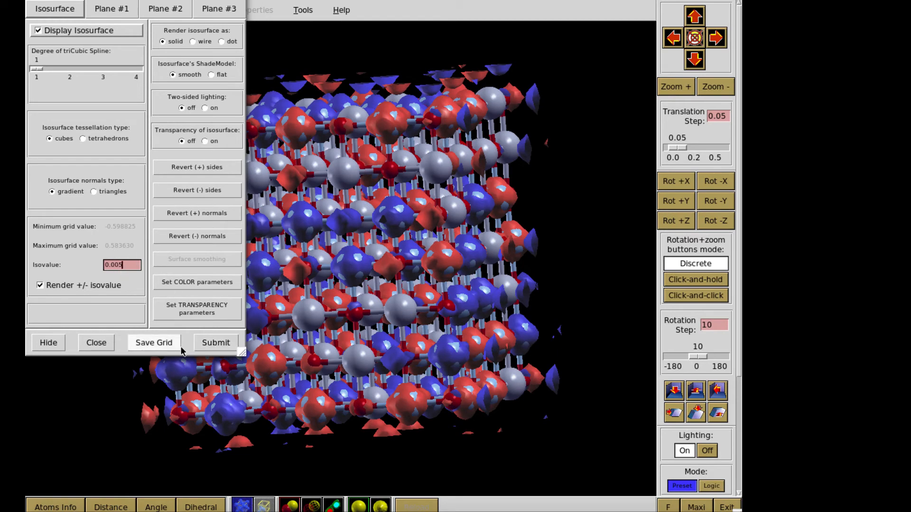
left_click(695, 413)
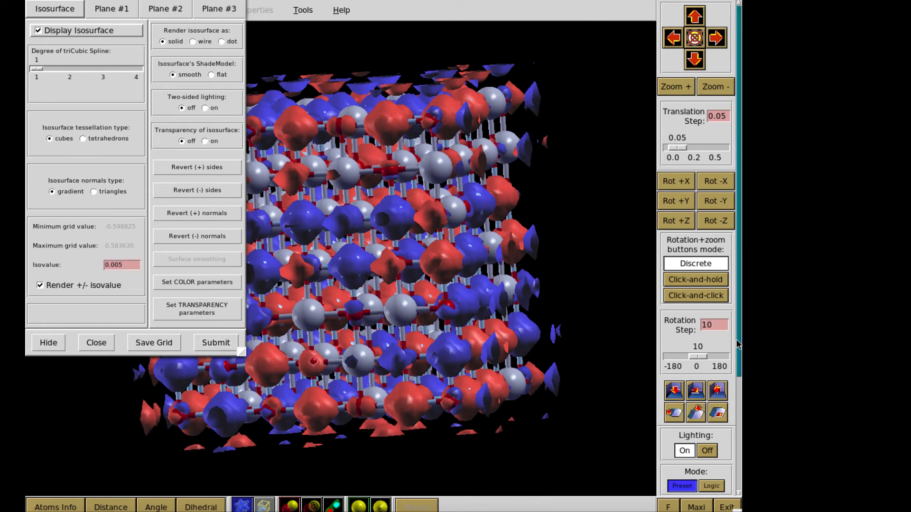
mouse_move(743, 367)
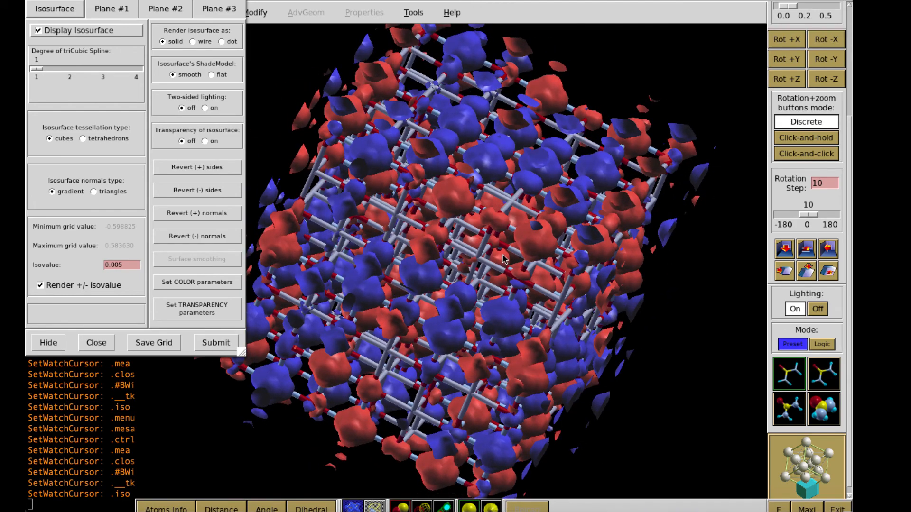
mouse_move(523, 307)
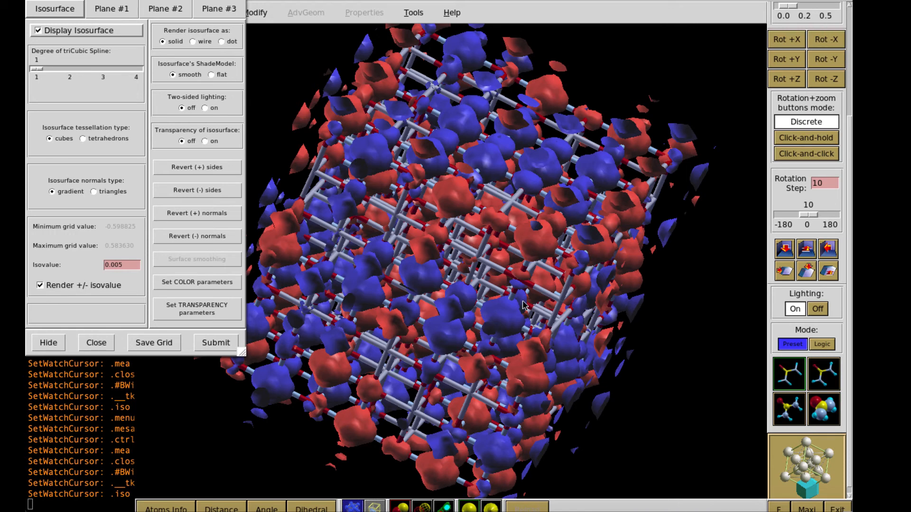
mouse_move(363, 191)
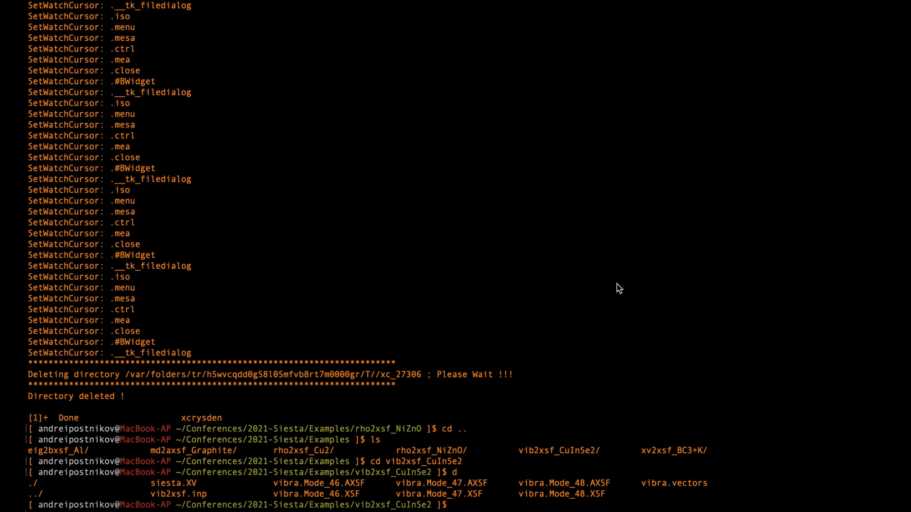
mouse_move(698, 394)
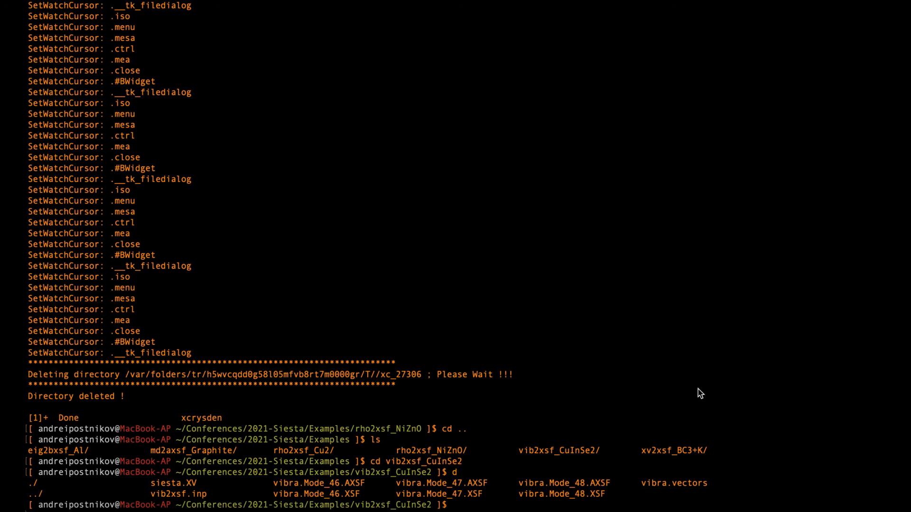
mouse_move(720, 488)
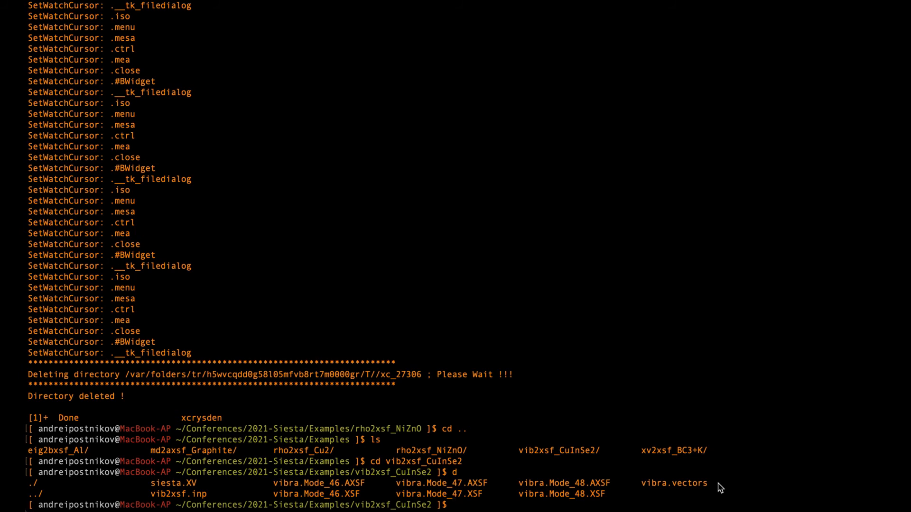
- Start vib2xsf for SystemLabel siesta and define the grid cell in Angstrom
type("vib2xsf")
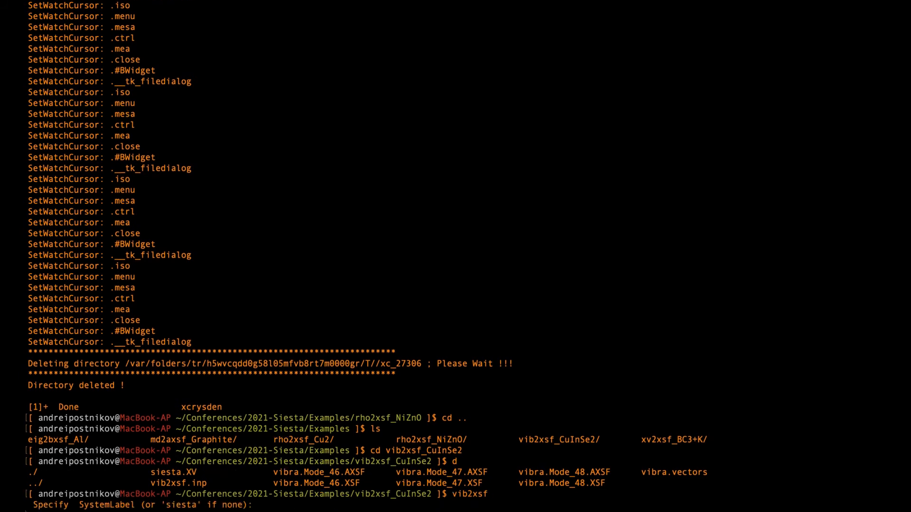
mouse_move(731, 494)
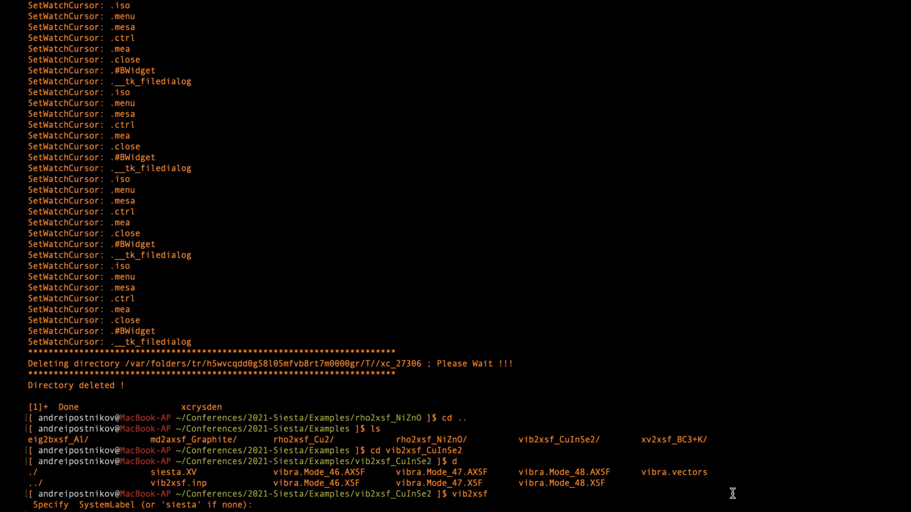
type("siesta")
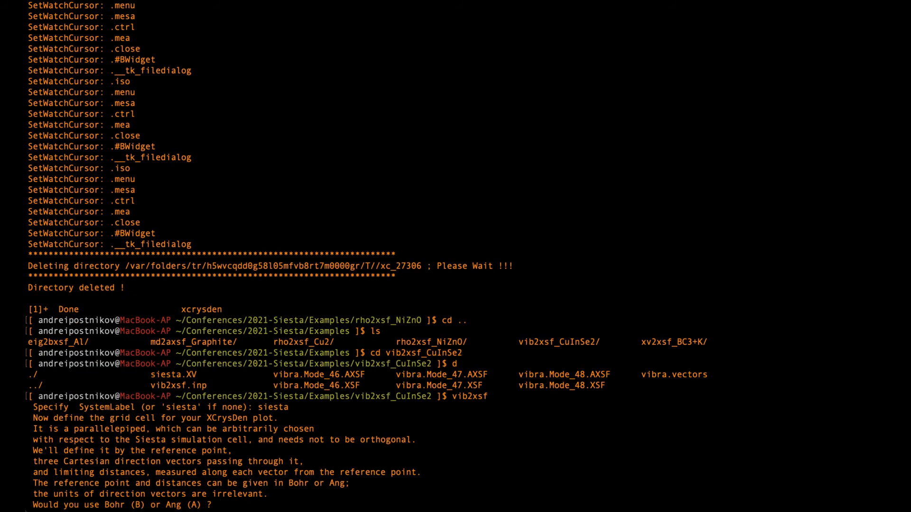
type("A")
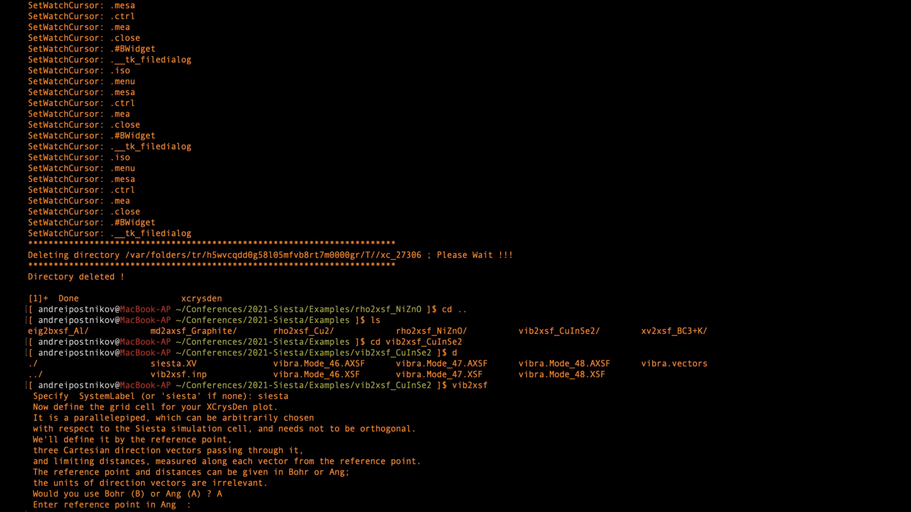
type("0 0 0")
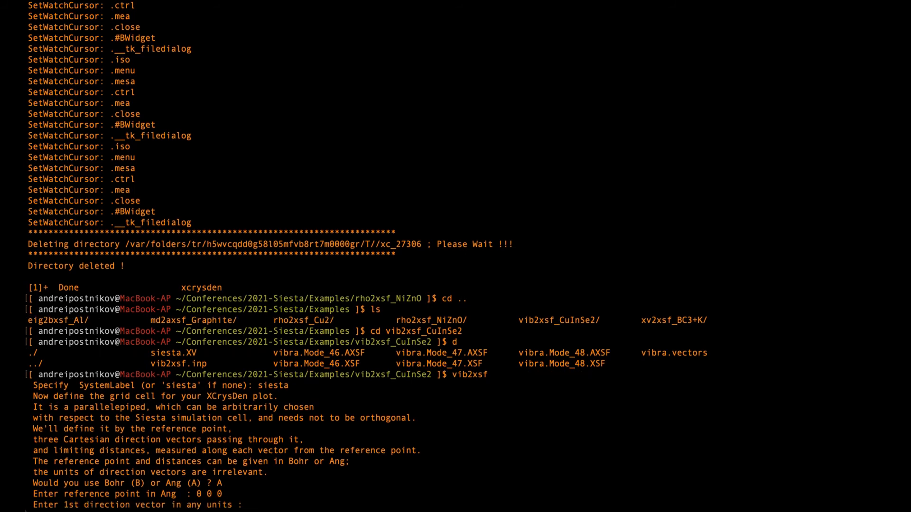
type("1 0 0")
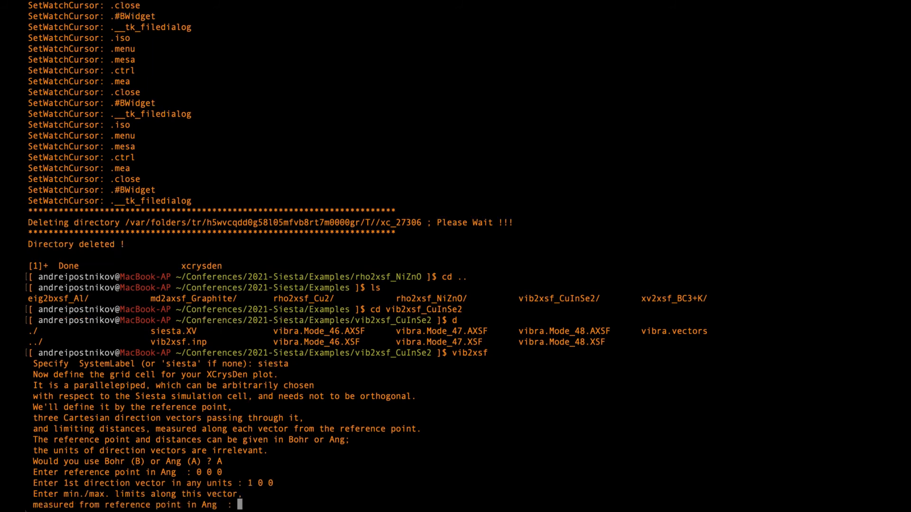
type("-4 4")
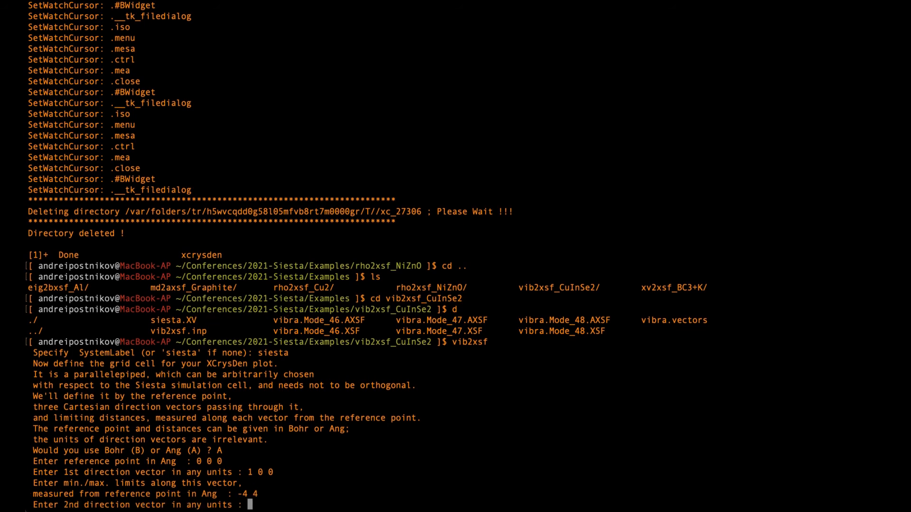
type("0 1 0")
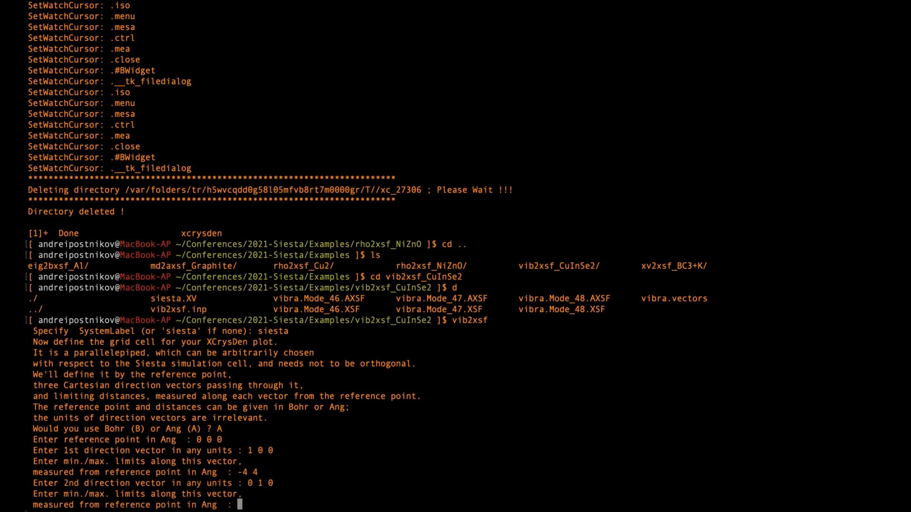
type("-")
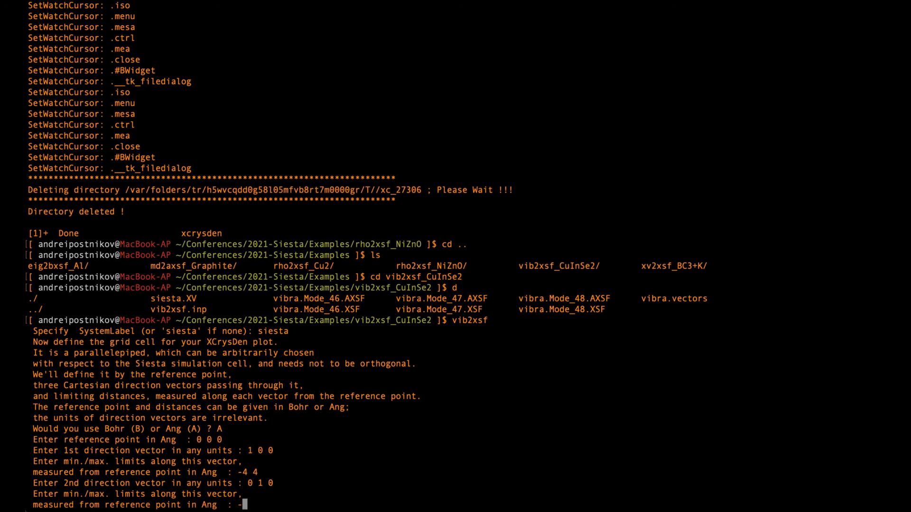
type("-4 4")
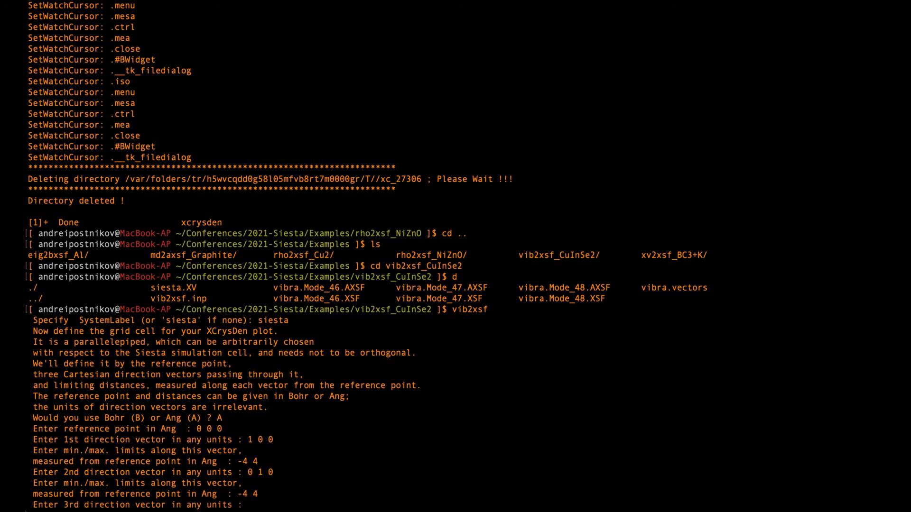
type("0 0 1")
type("-5 5")
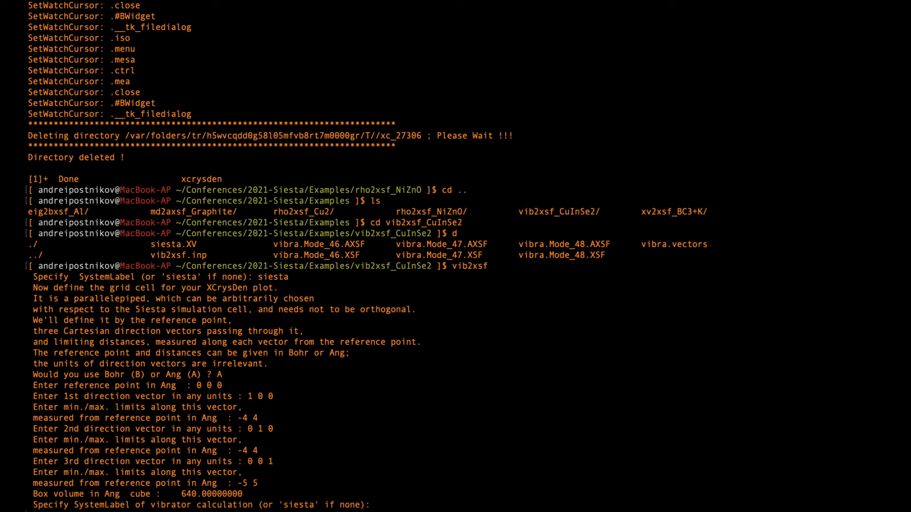
mouse_move(687, 278)
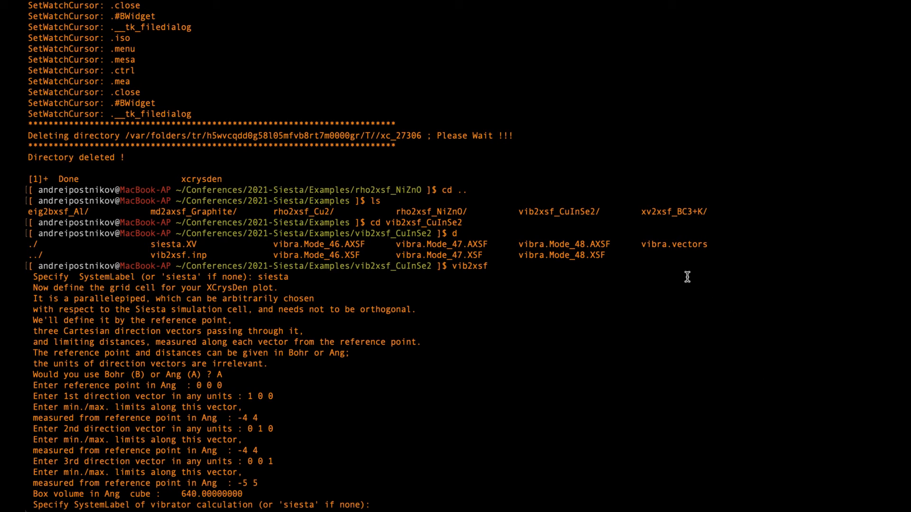
mouse_move(664, 255)
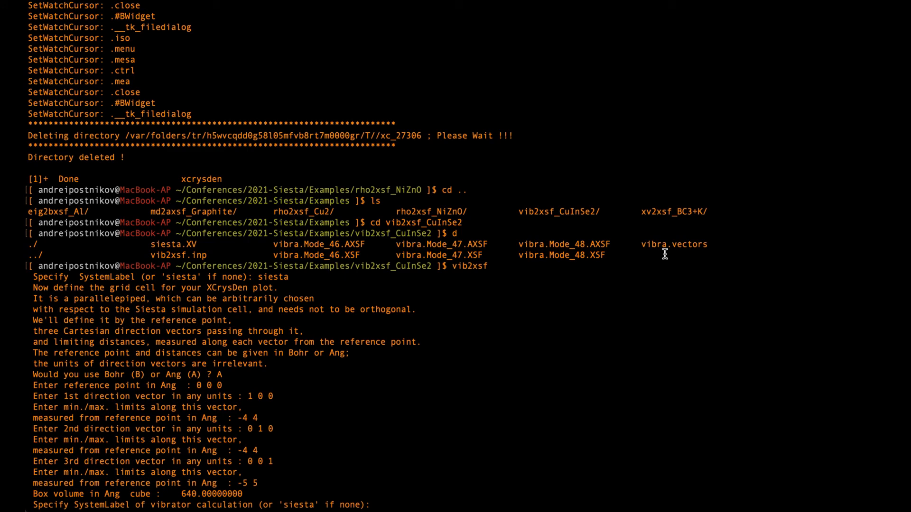
- Generate vibra modes from 47 with maximum displacement 0.1 and 24 animation steps
type("vibra")
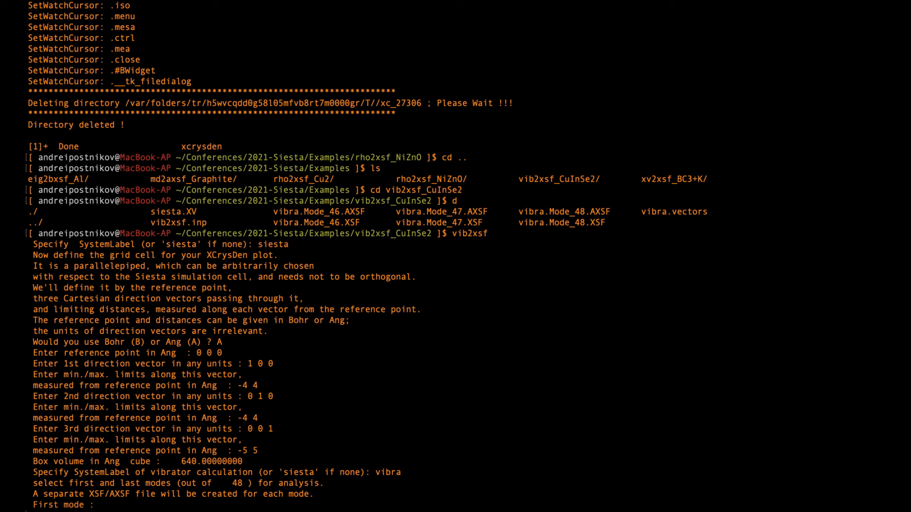
type("47")
type("48")
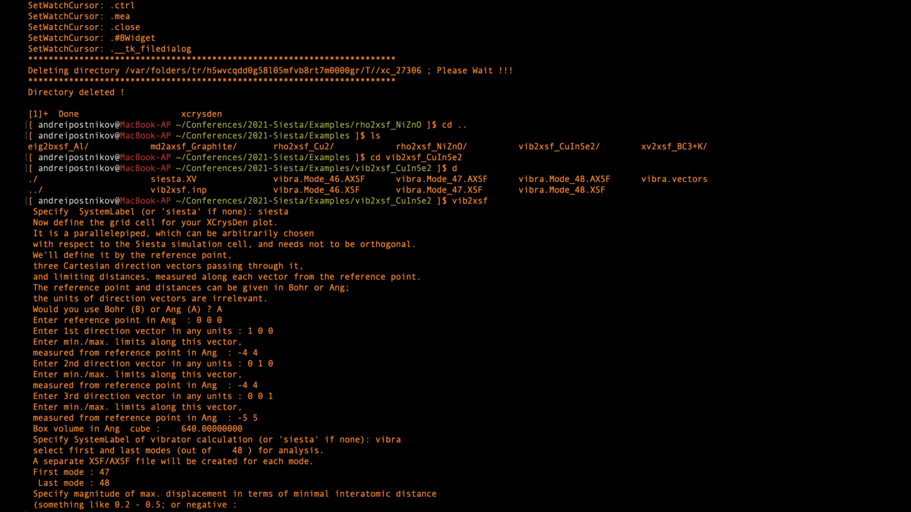
type("0.")
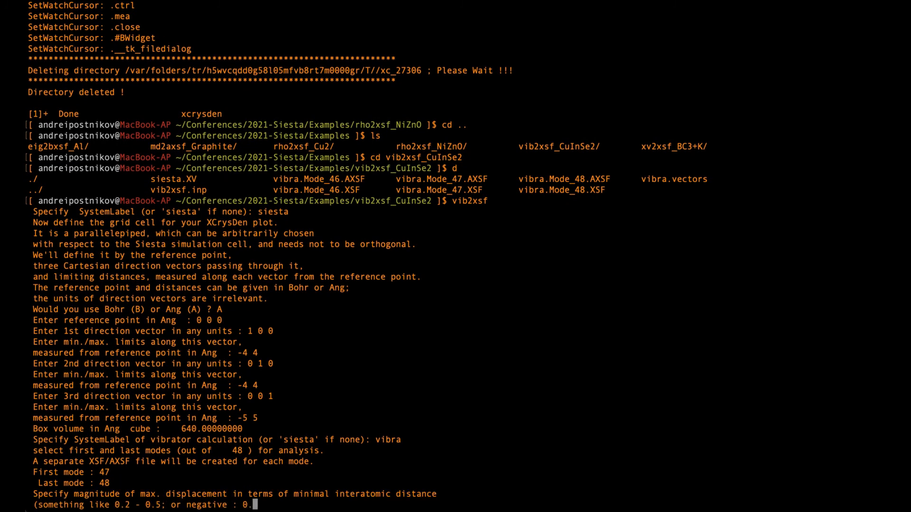
type("1")
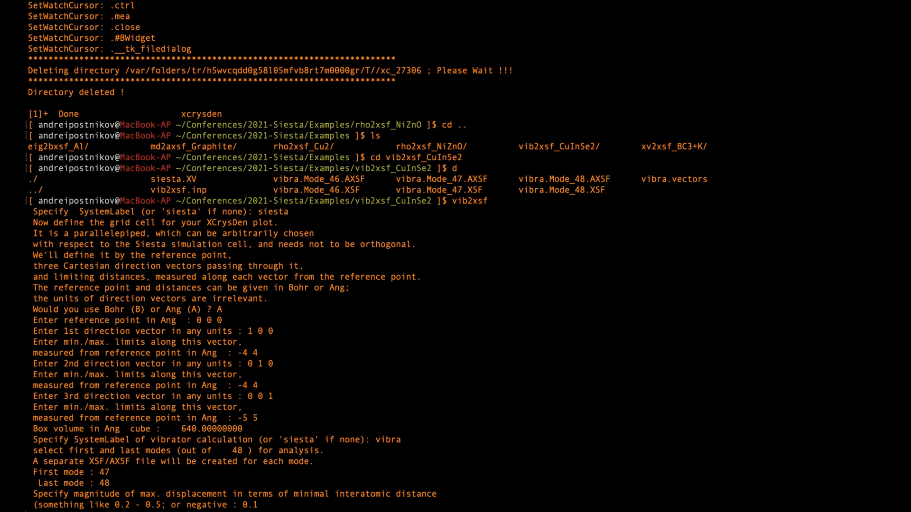
key("Enter")
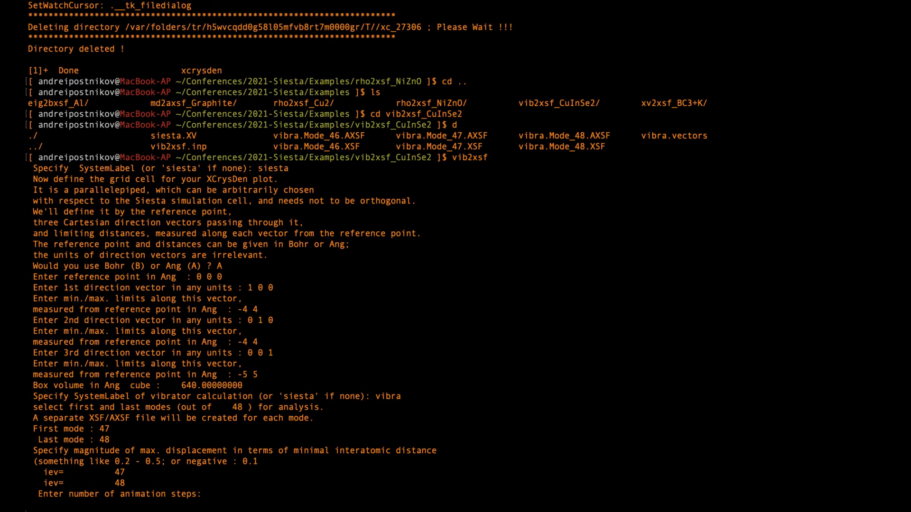
type("24")
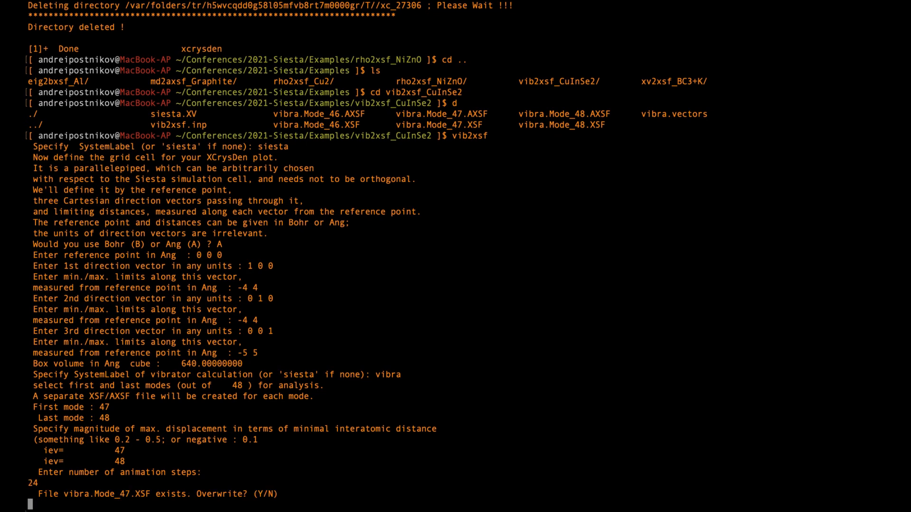
- Approve overwriting the Mode_47 and Mode_48 XSF/AXSF files and launch xcrysden
type("Y")
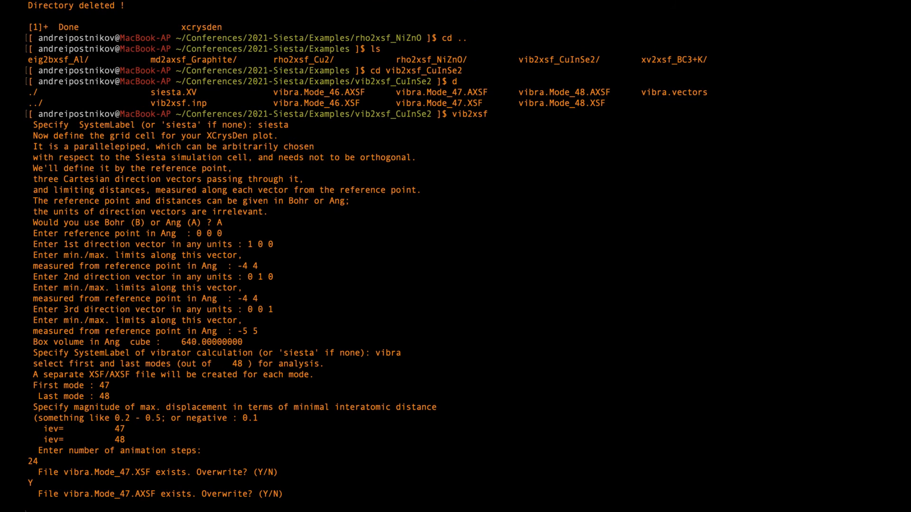
type("y")
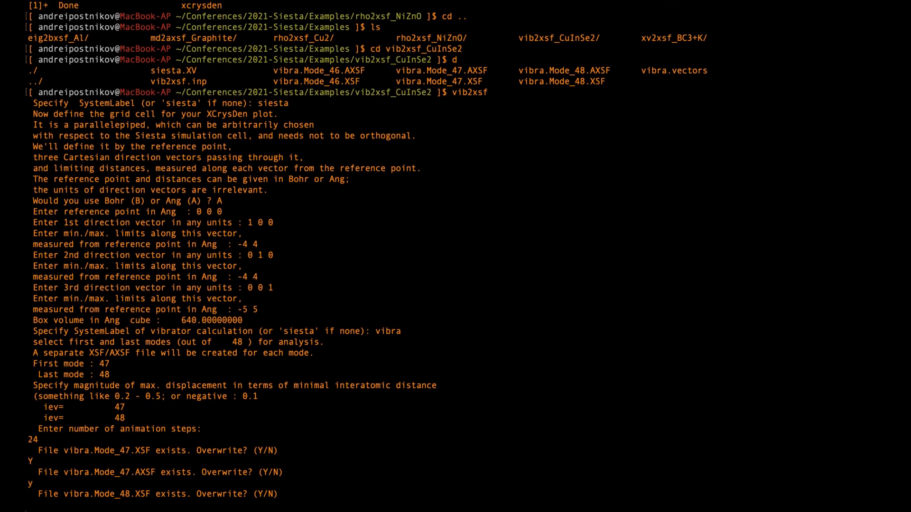
type("y")
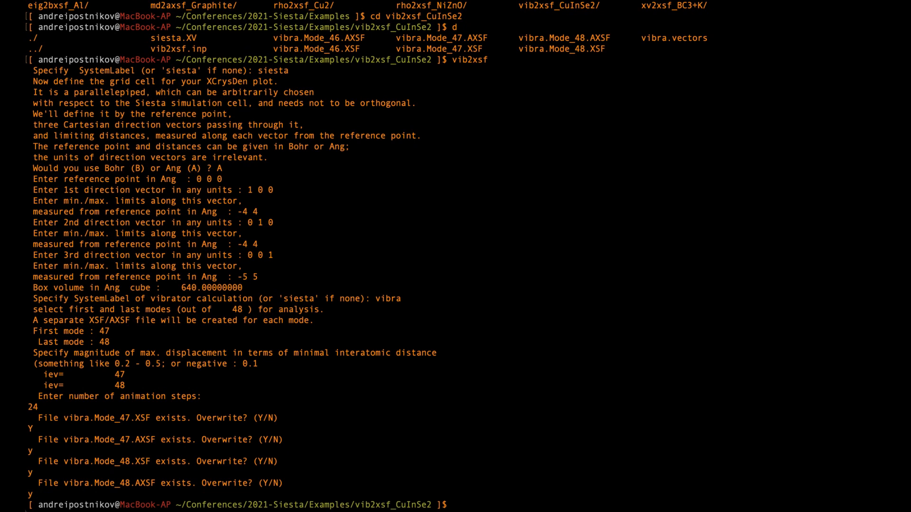
type("xcrysde")
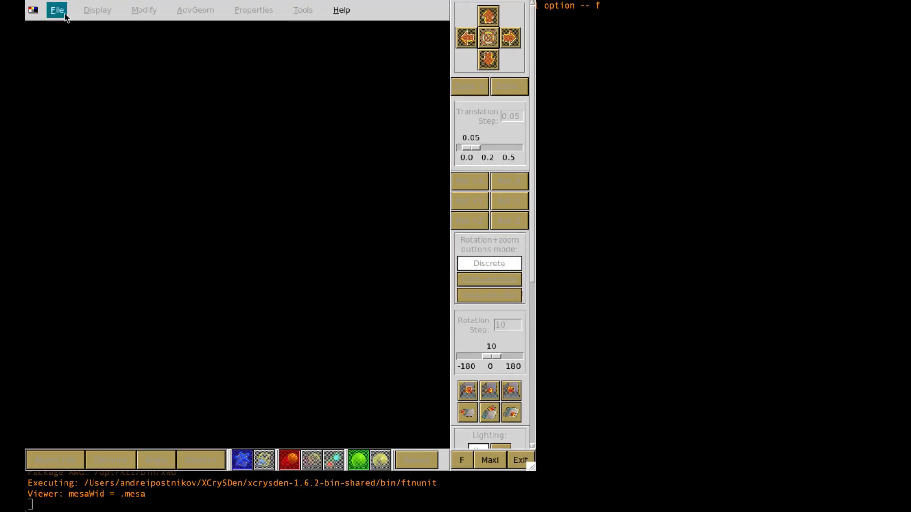
- Open vibra.Mode_48.AXSF through File > Open Structure > Open AXSF
left_click(57, 9)
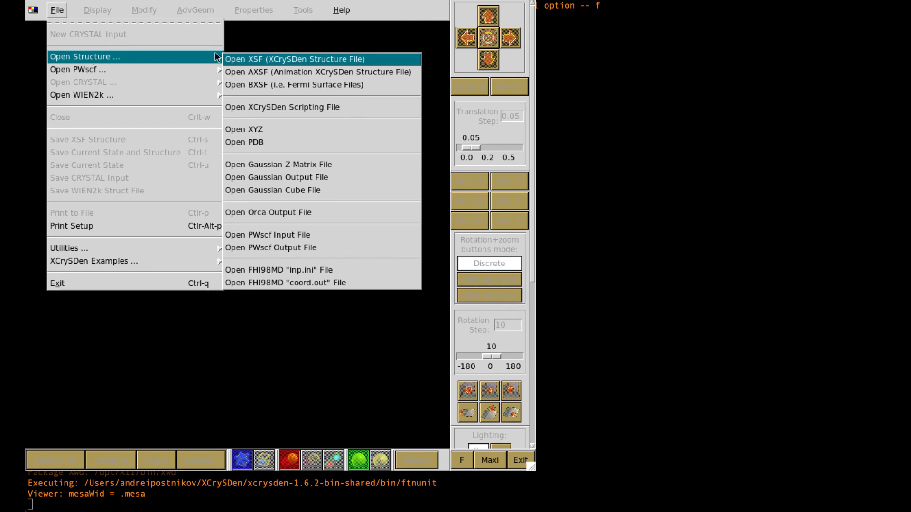
mouse_move(288, 72)
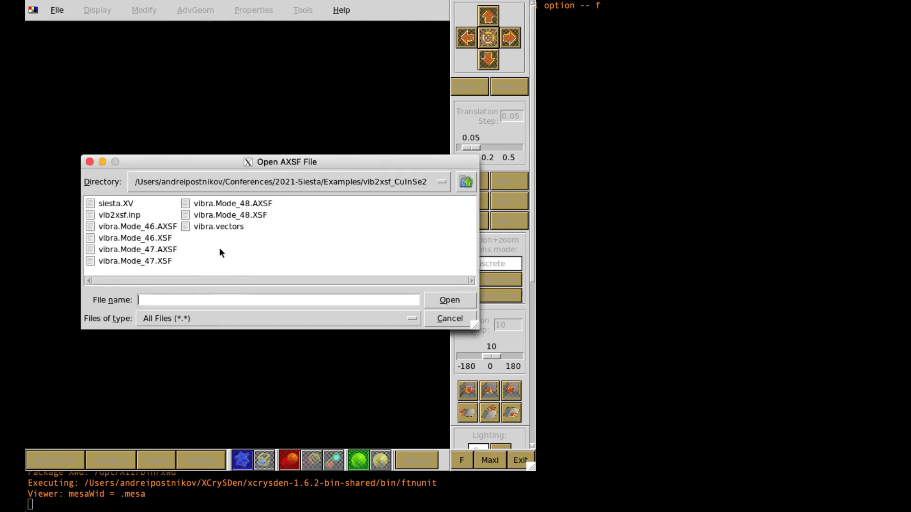
mouse_move(273, 210)
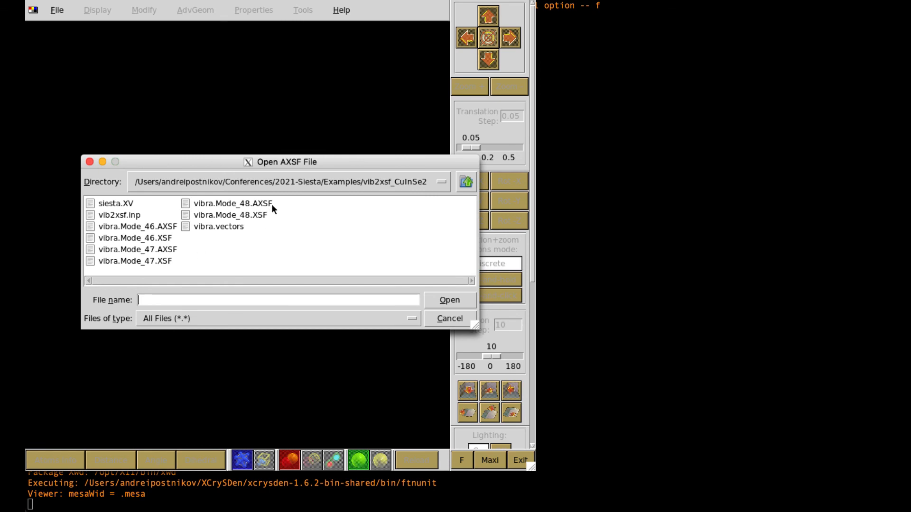
left_click(231, 204)
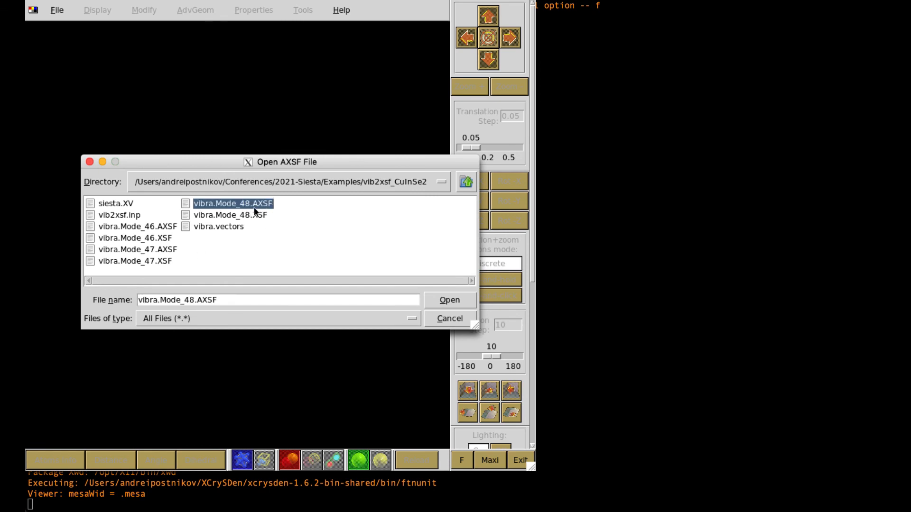
left_click(450, 300)
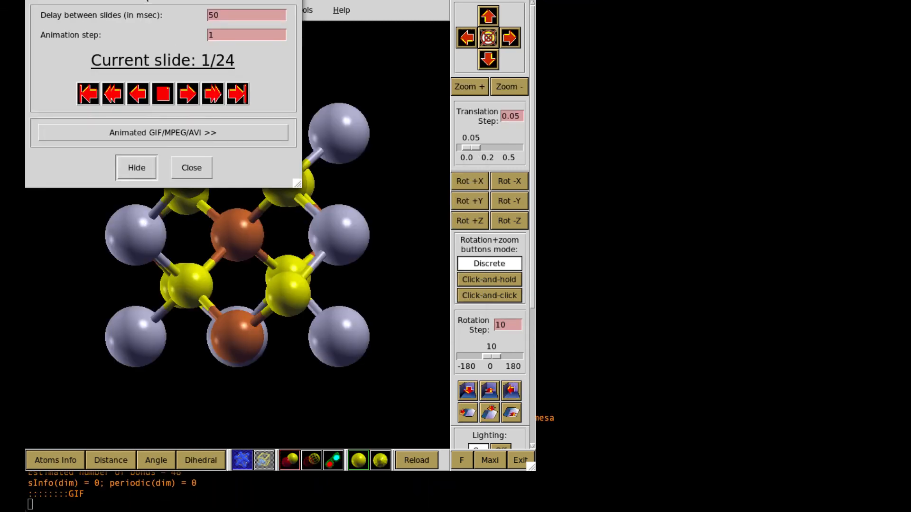
- Move the Animation Control aside, play mode 48 forward, backward and forward, then close it
left_click_drag(162, 2, 523, 167)
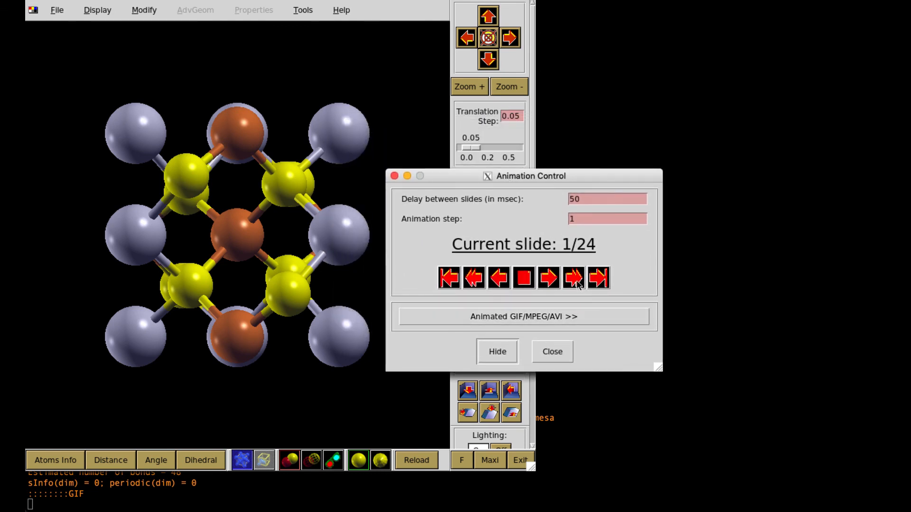
left_click(599, 278)
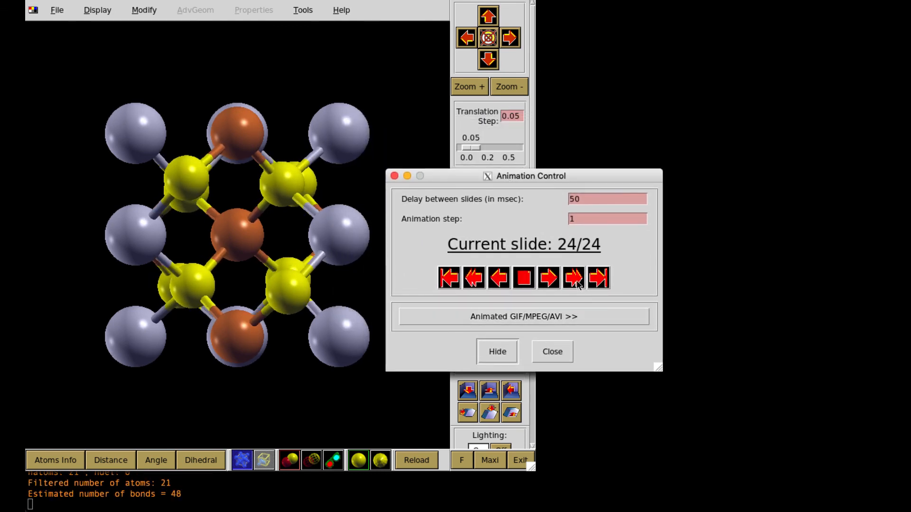
left_click(474, 278)
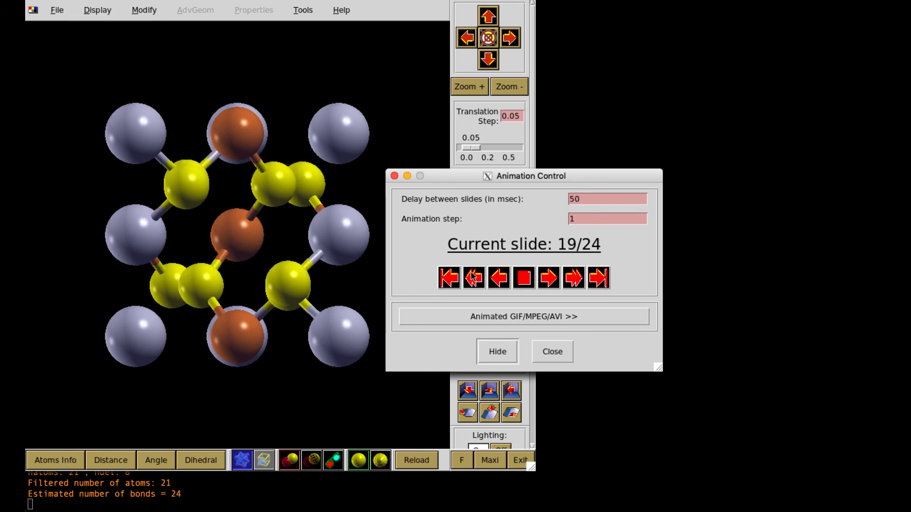
left_click(448, 278)
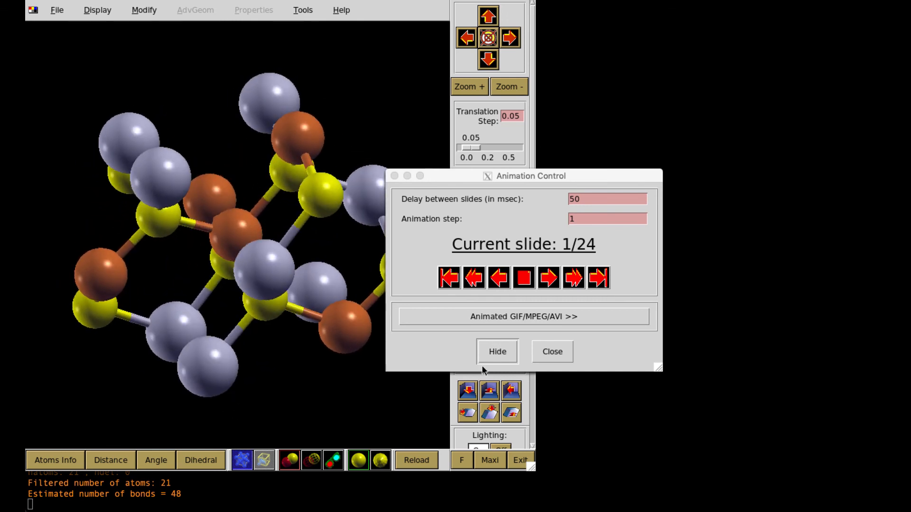
mouse_move(574, 278)
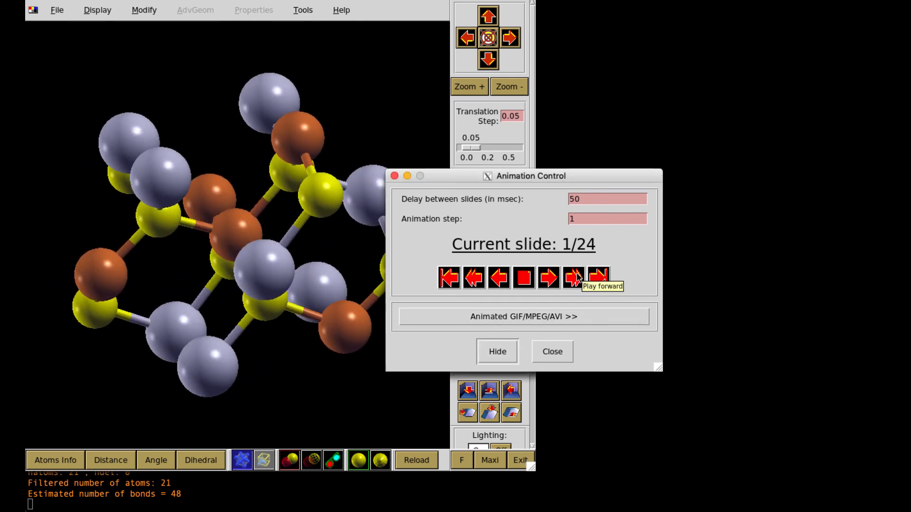
left_click(573, 278)
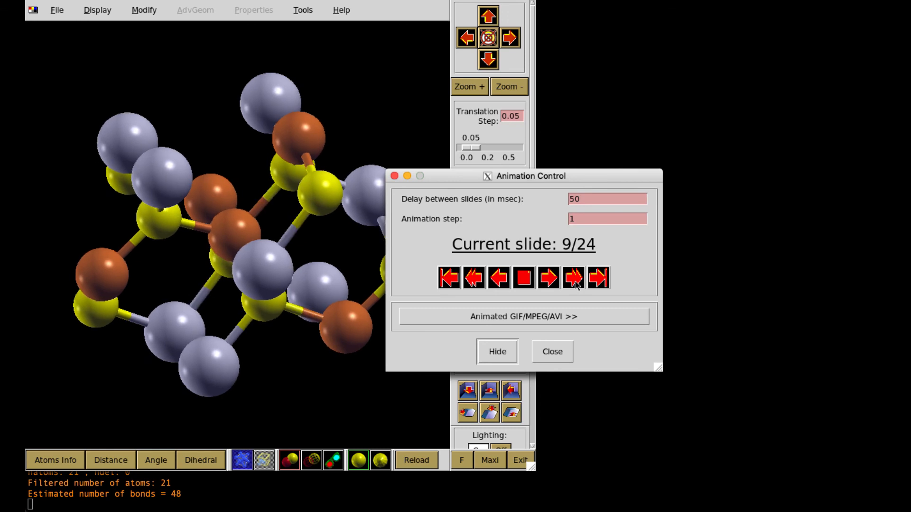
left_click(598, 278)
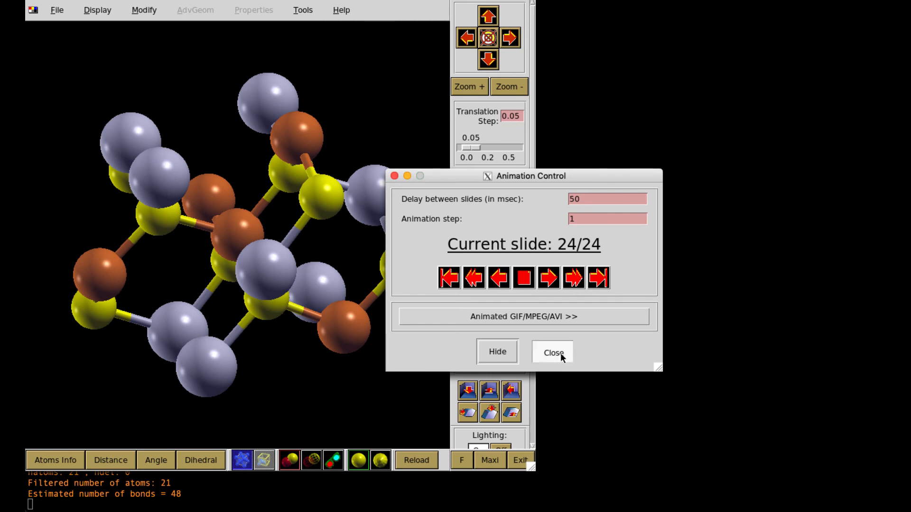
left_click(57, 10)
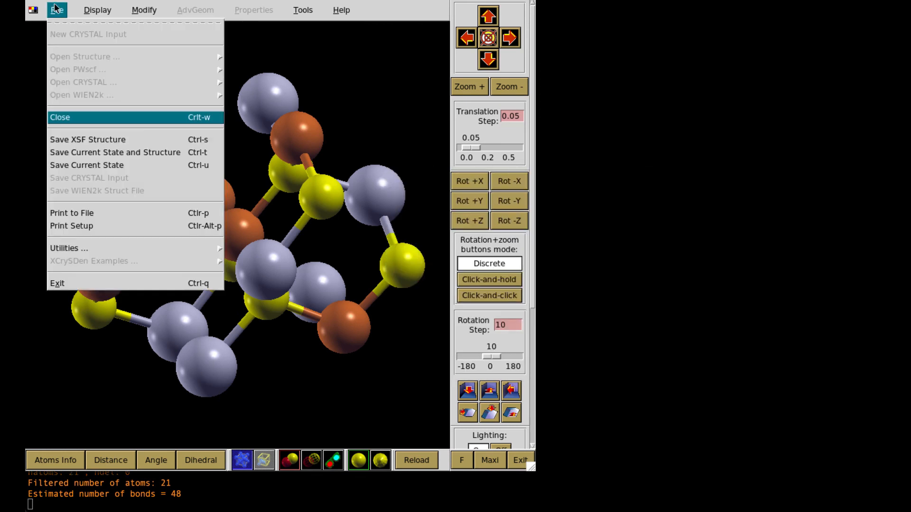
- Close the AXSF file and open vibra.Mode_48.XSF to show the displacement arrows
left_click(59, 117)
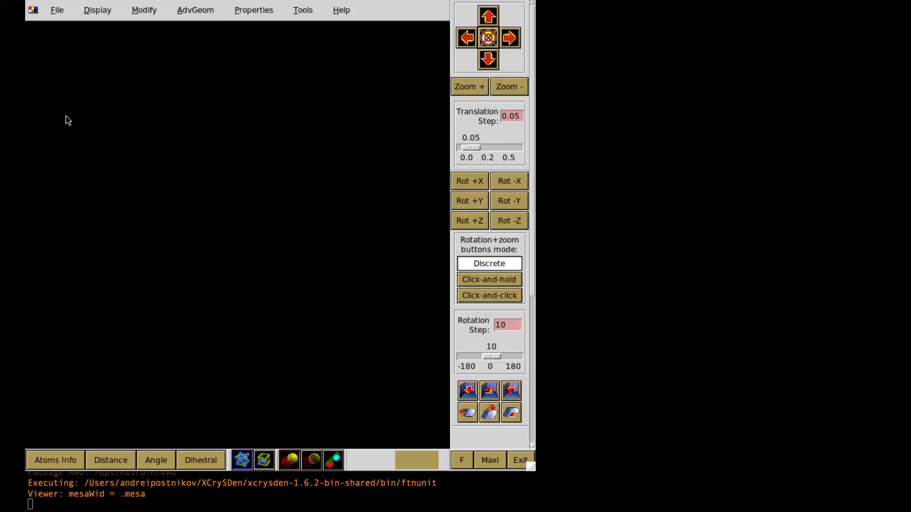
left_click(56, 10)
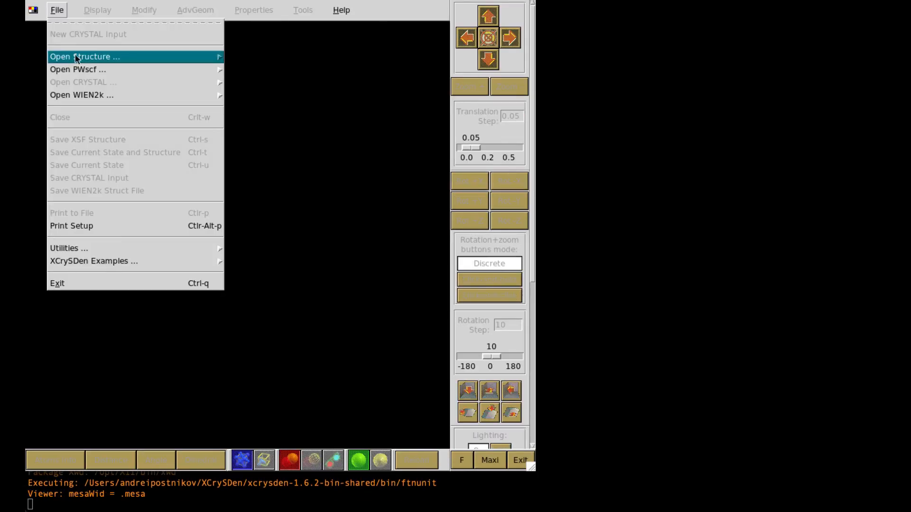
left_click(84, 57)
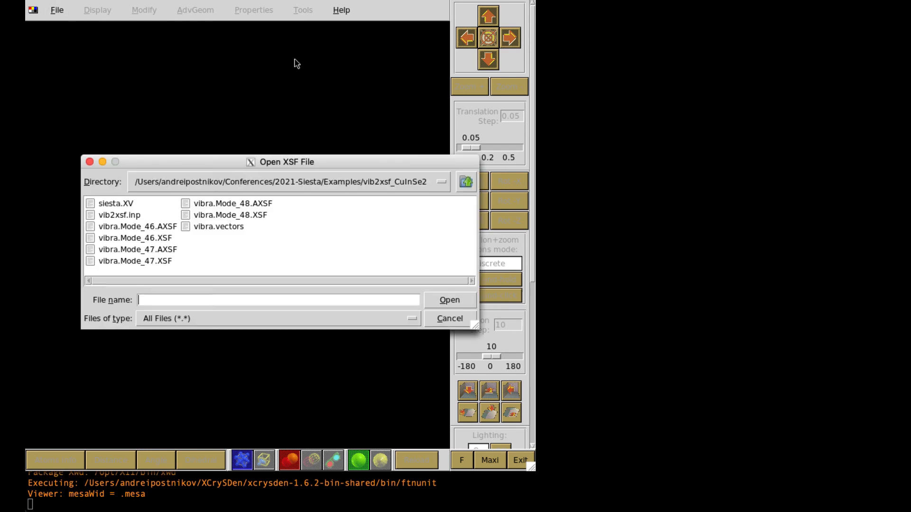
mouse_move(250, 220)
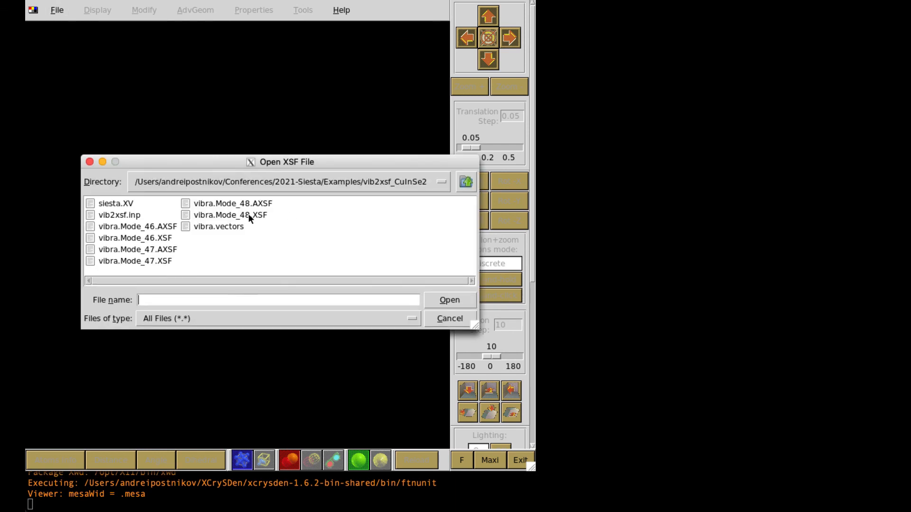
double_click(229, 215)
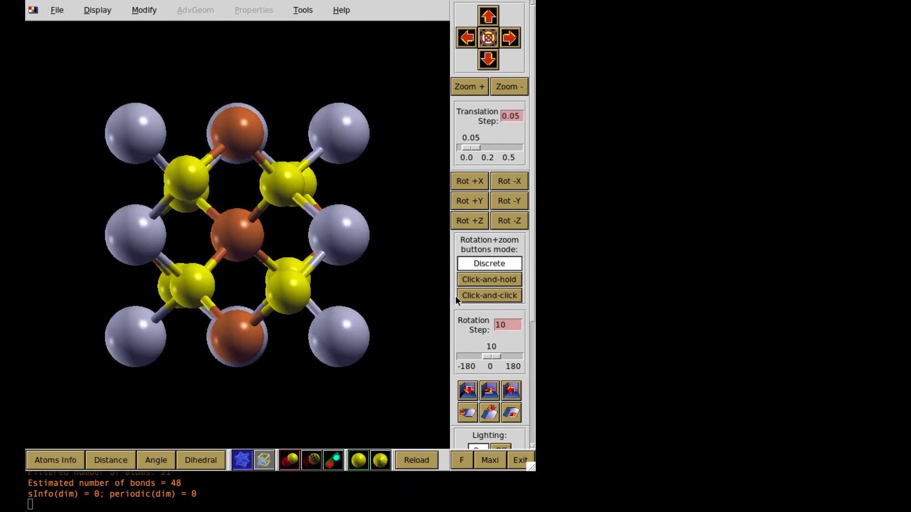
left_click(97, 10)
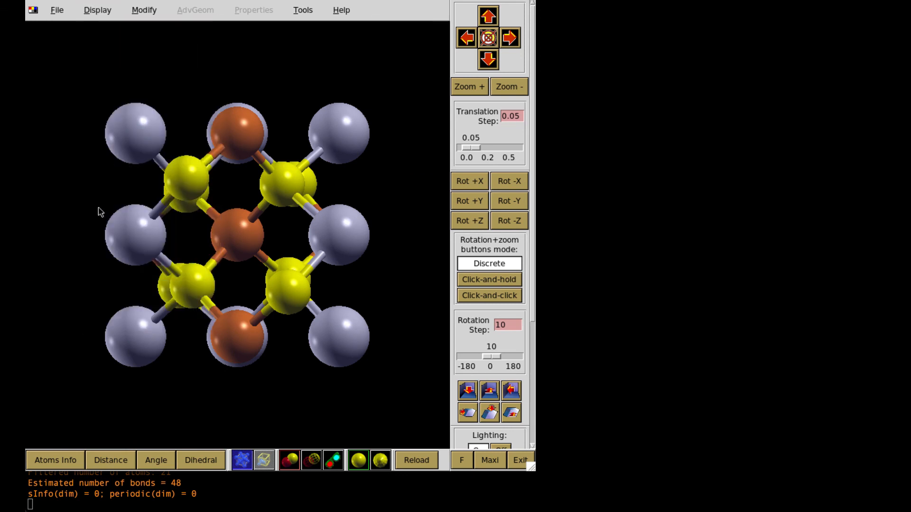
left_click(96, 10)
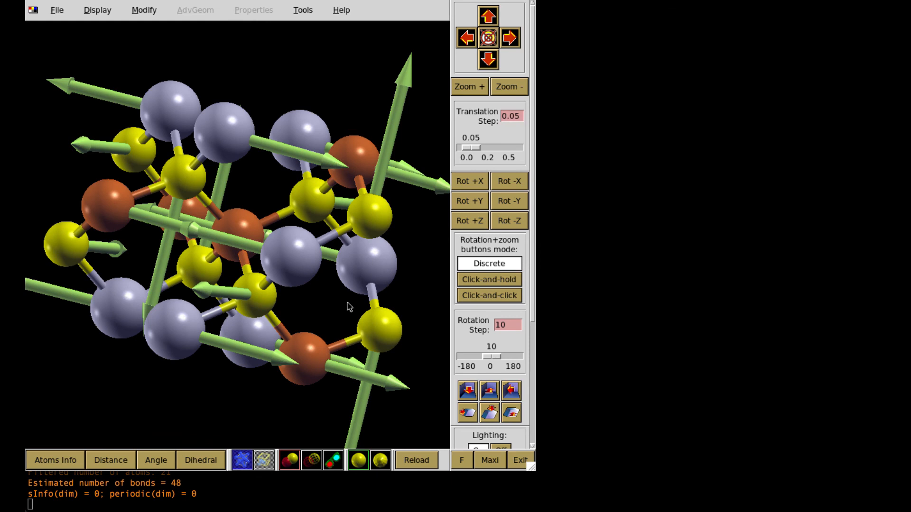
mouse_move(324, 289)
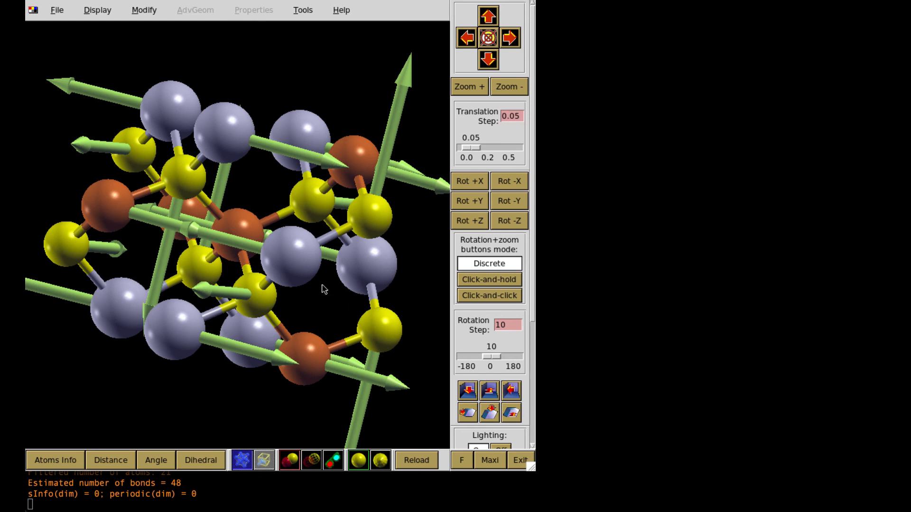